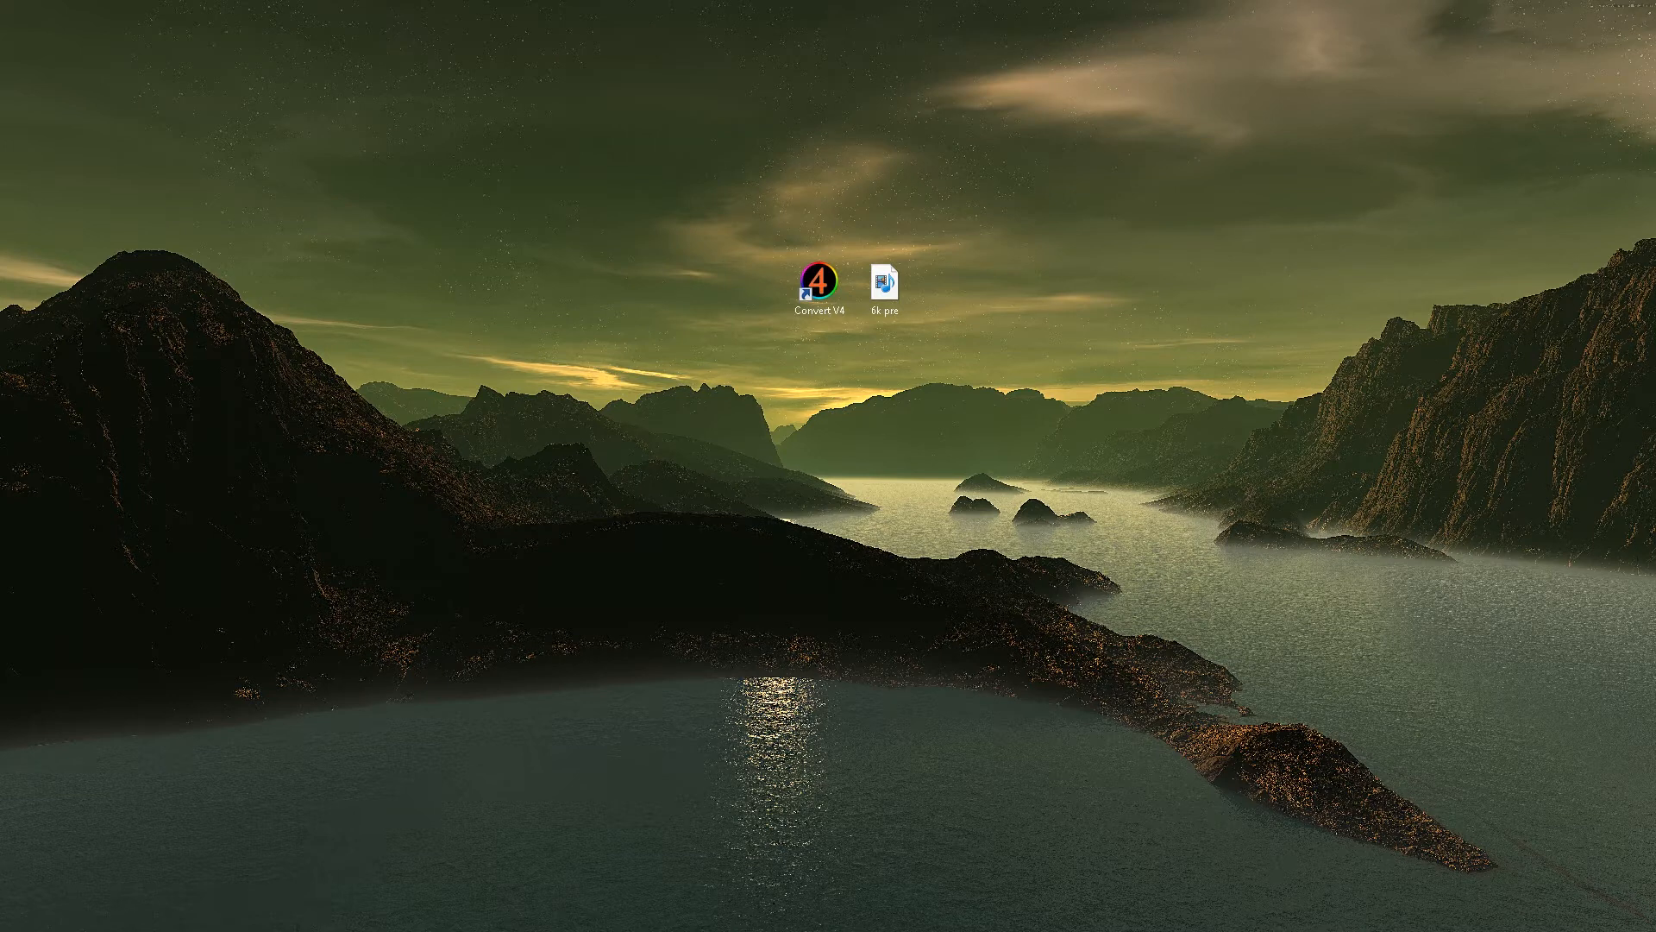
Step: Import the 6k pre.MP4 clip, create a sequence from it and scrub the playhead to preview
{"action": "left_click", "coordinate": [819, 283]}
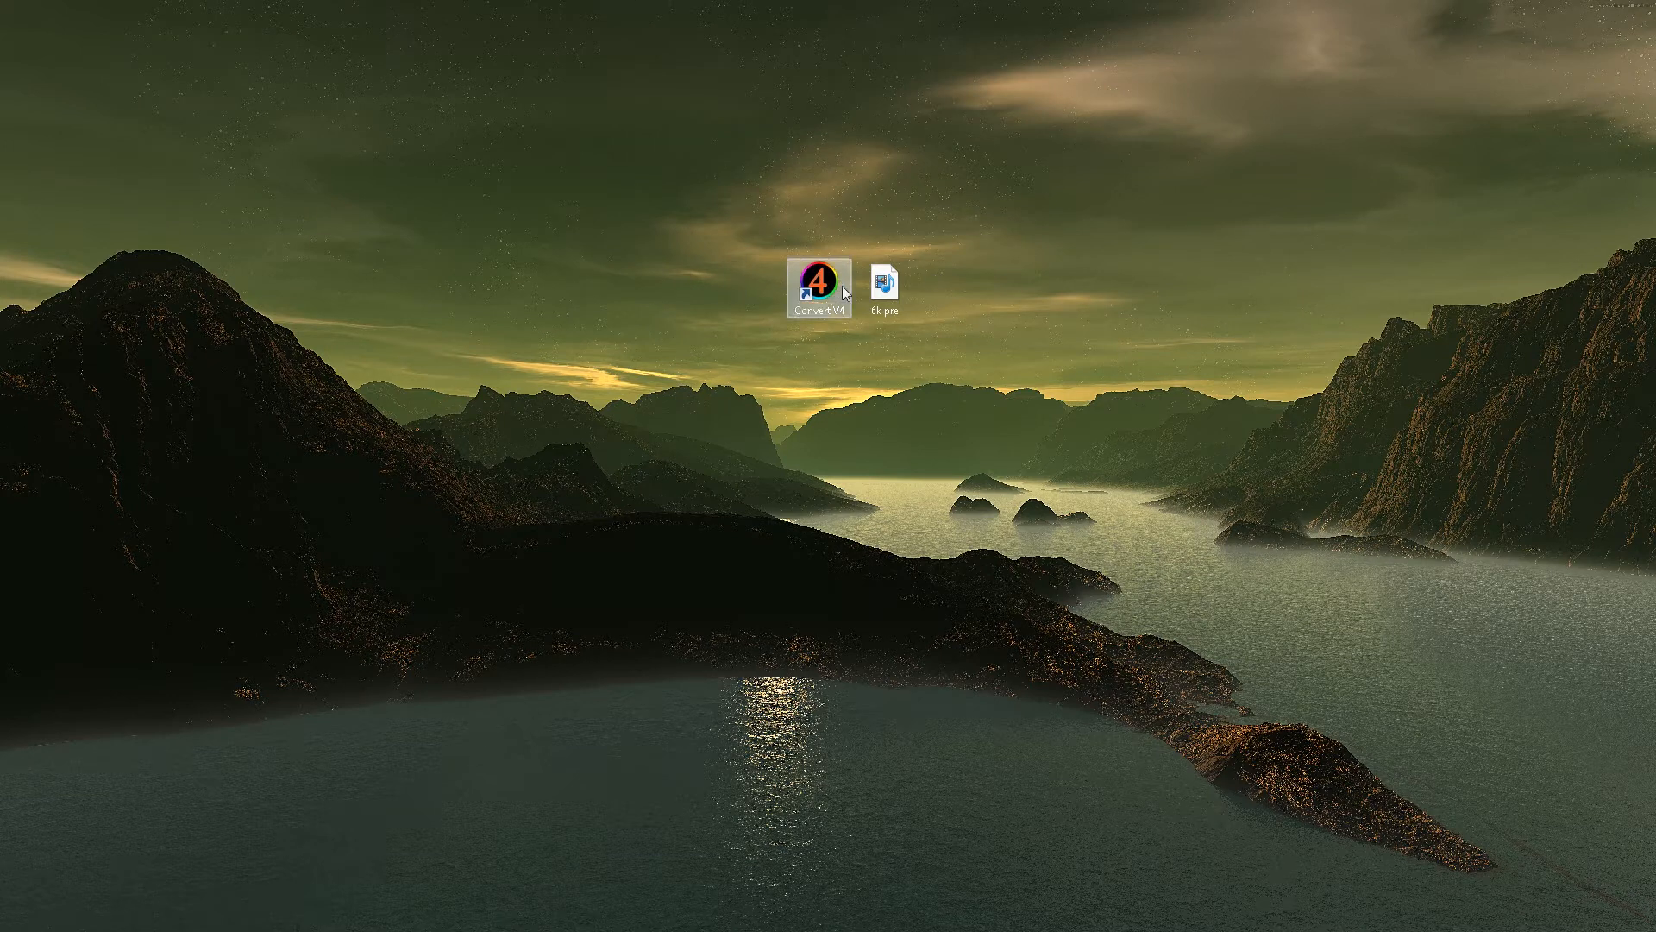
{"action": "left_click", "coordinate": [888, 280]}
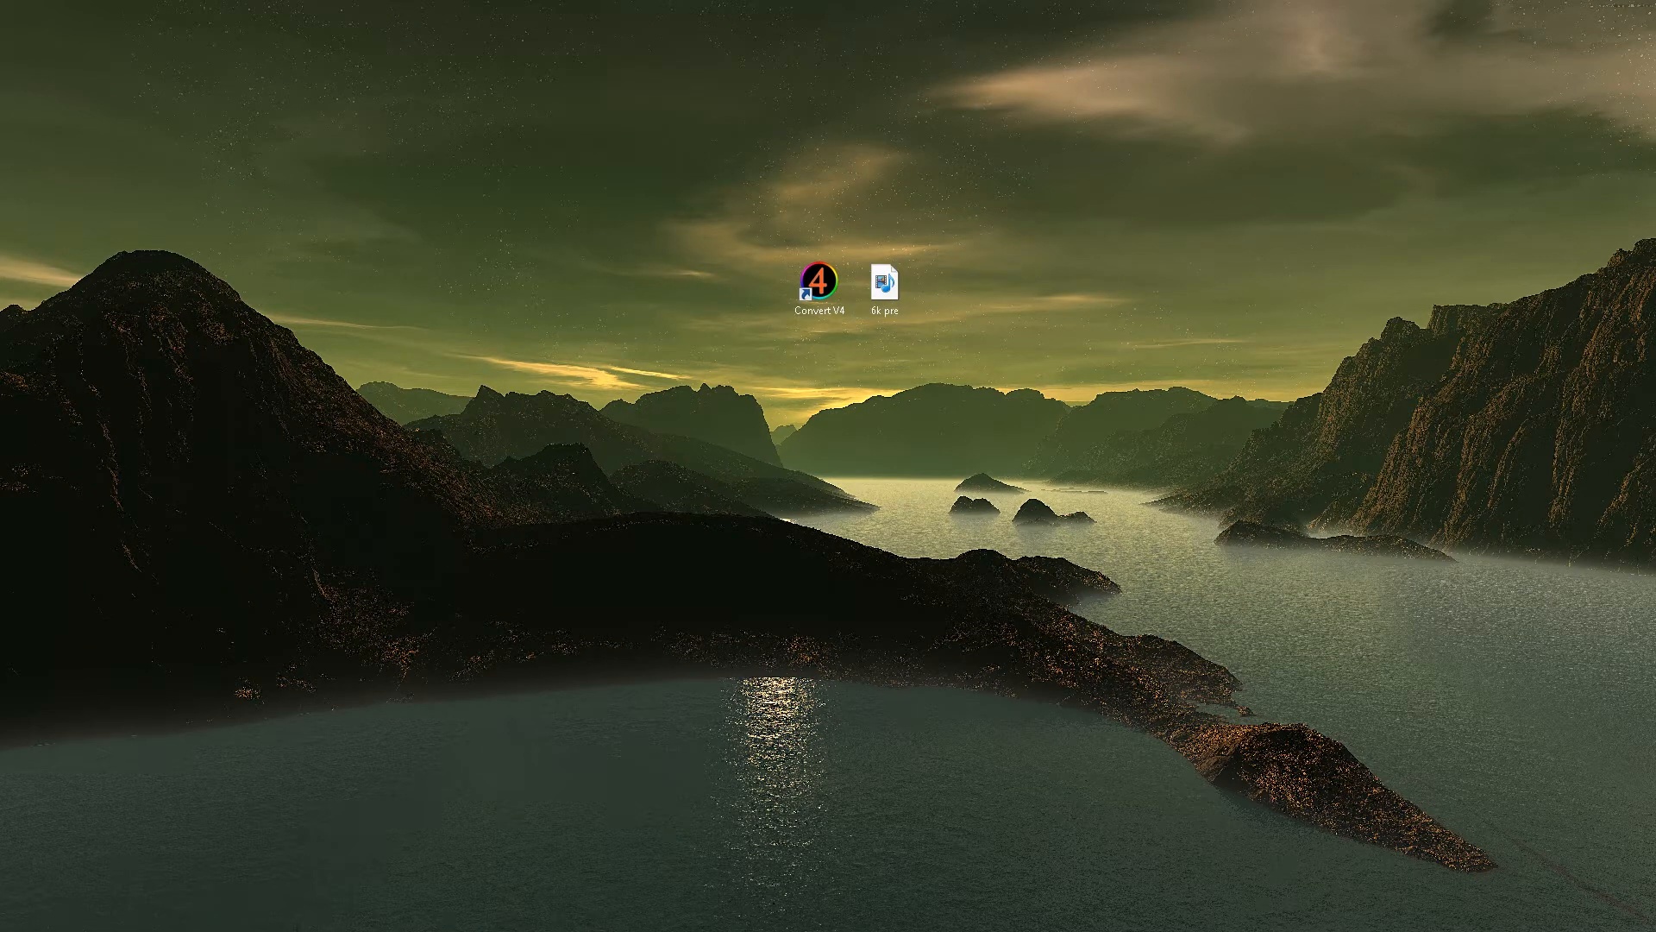
{"action": "double_click", "coordinate": [888, 281]}
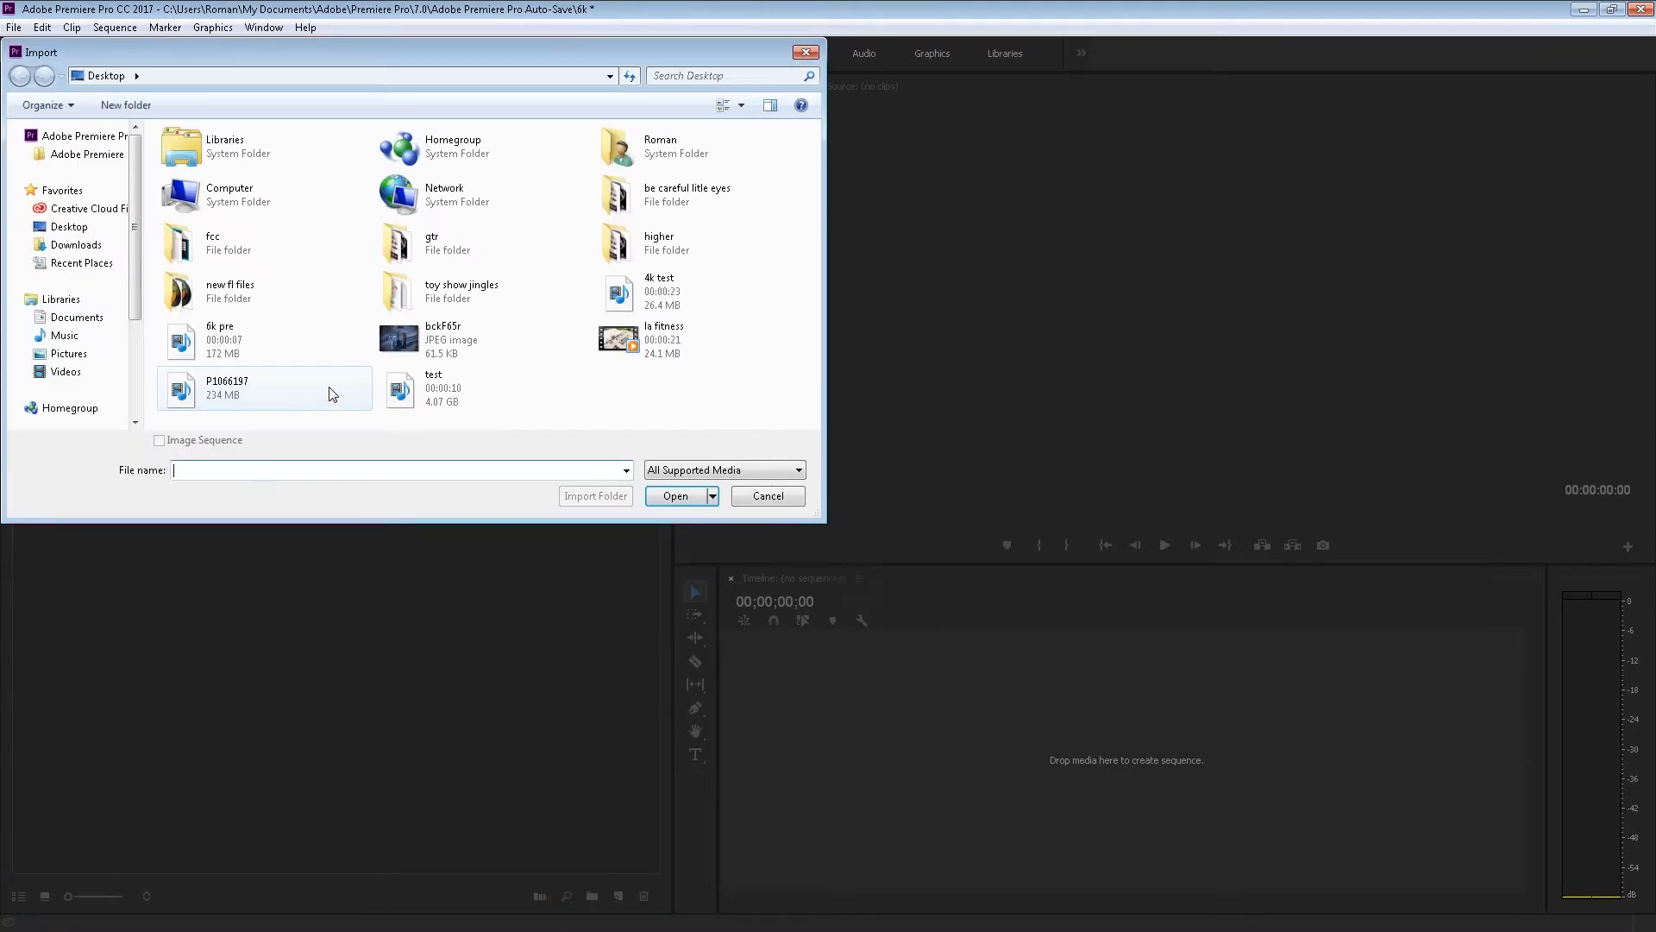
{"action": "left_click", "coordinate": [675, 496]}
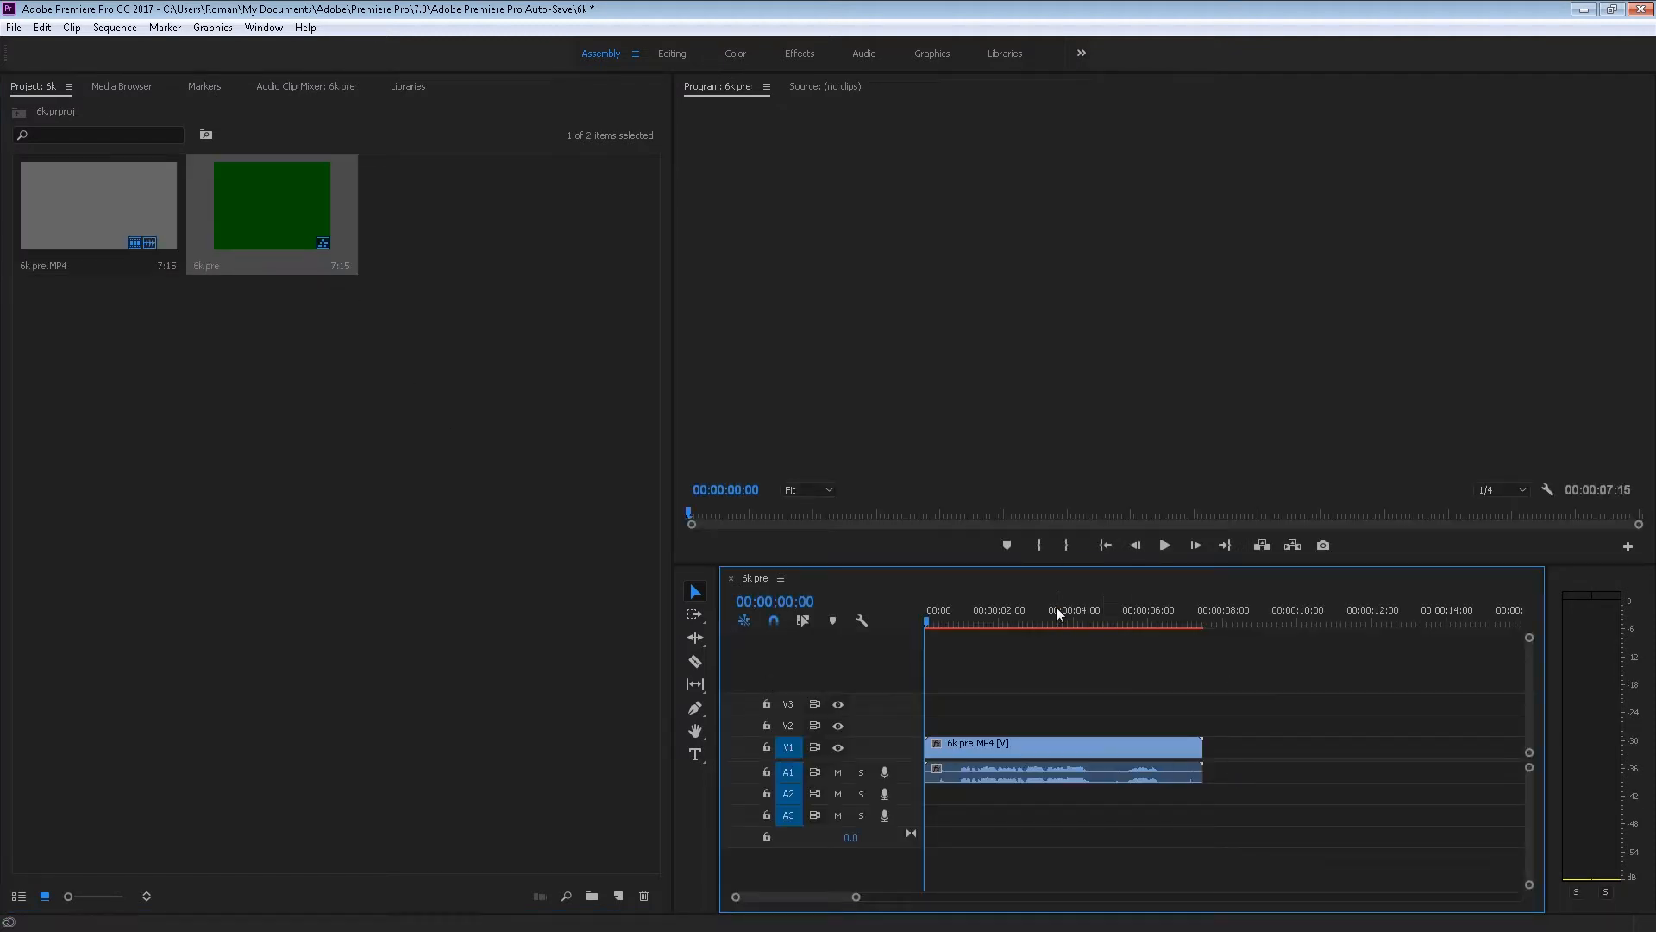
{"action": "left_click", "coordinate": [1014, 621]}
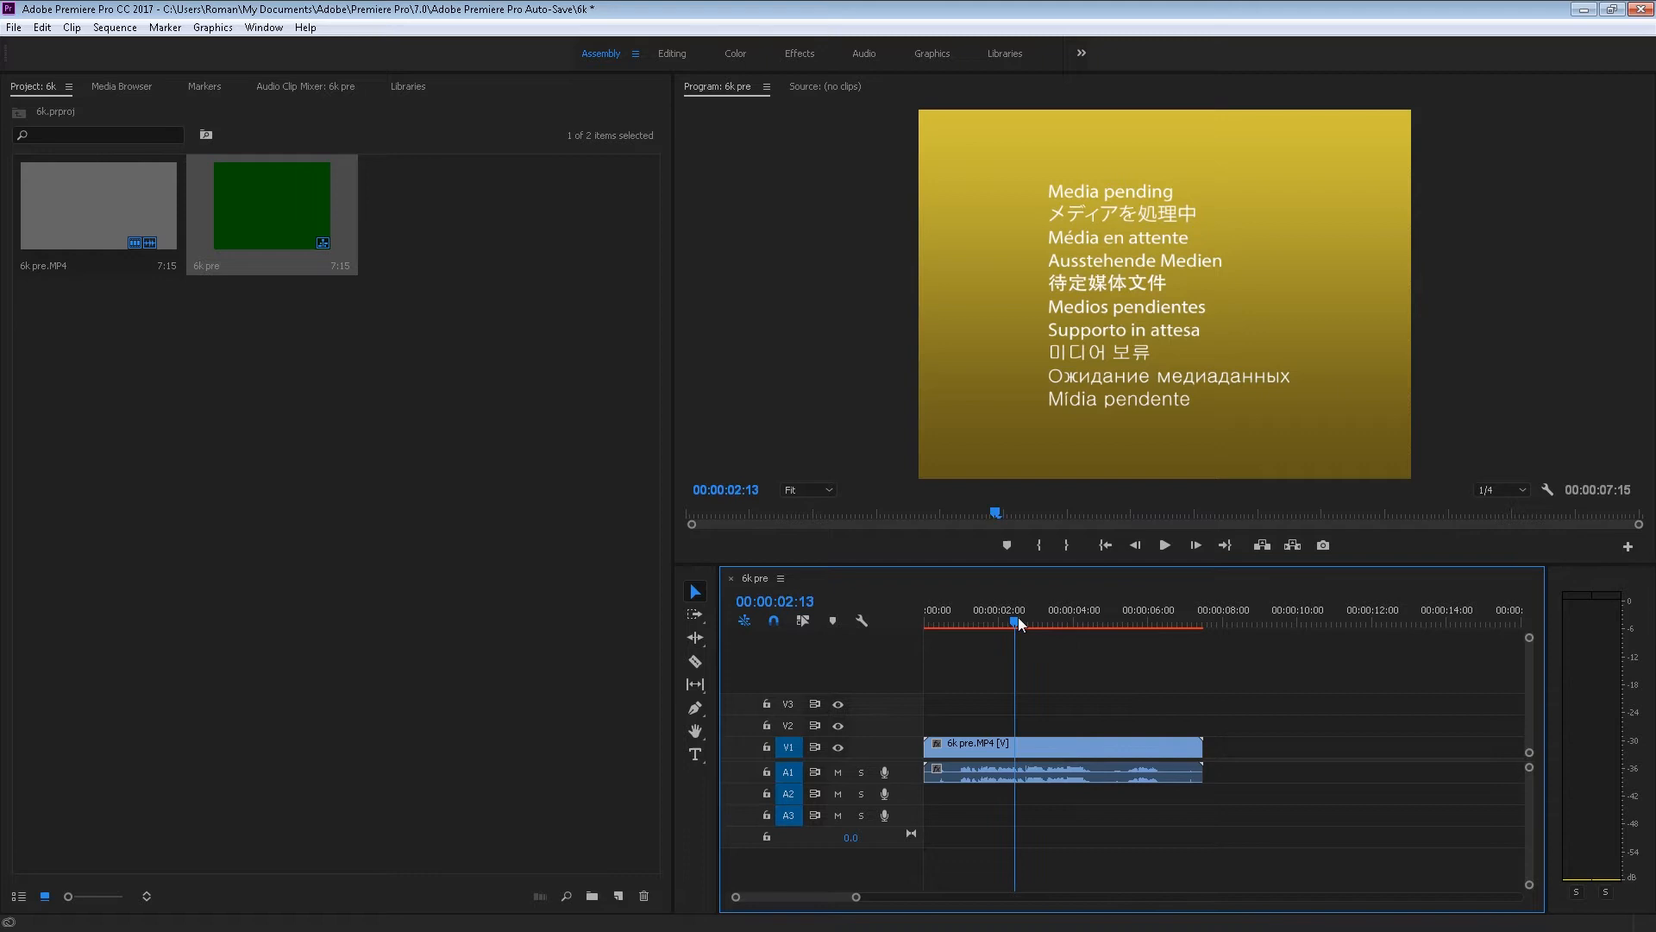
{"action": "mouse_move", "coordinate": [1137, 453]}
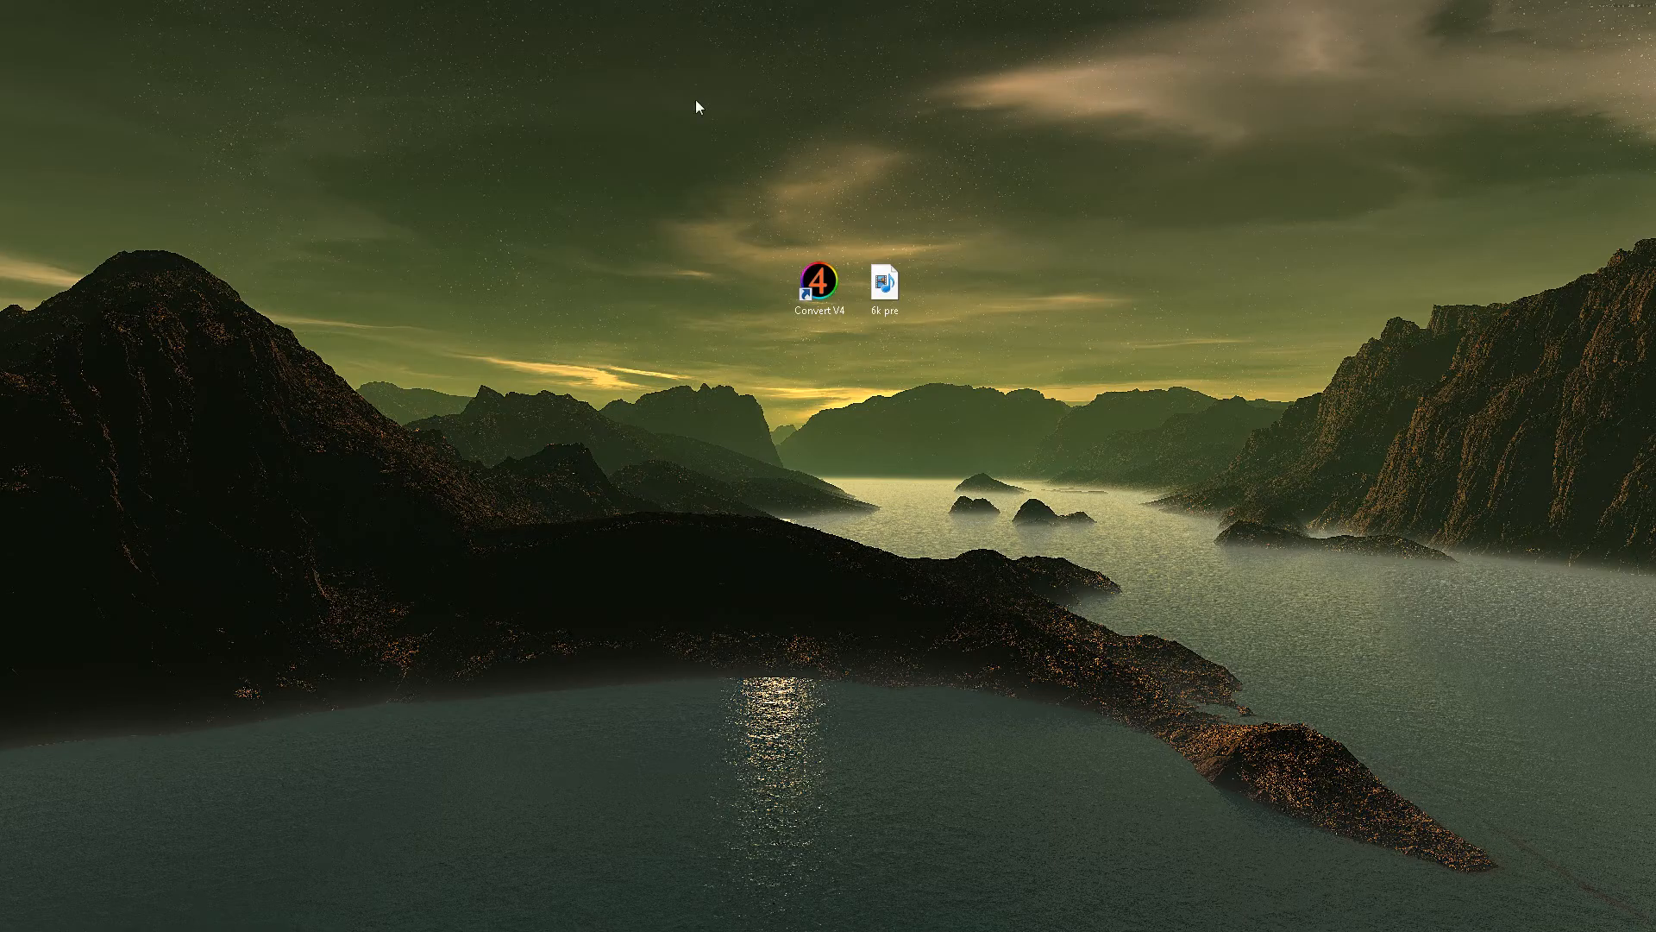
Step: Launch Convert V4 in trial mode and bring up the Open dialog for source media
{"action": "left_click", "coordinate": [817, 285]}
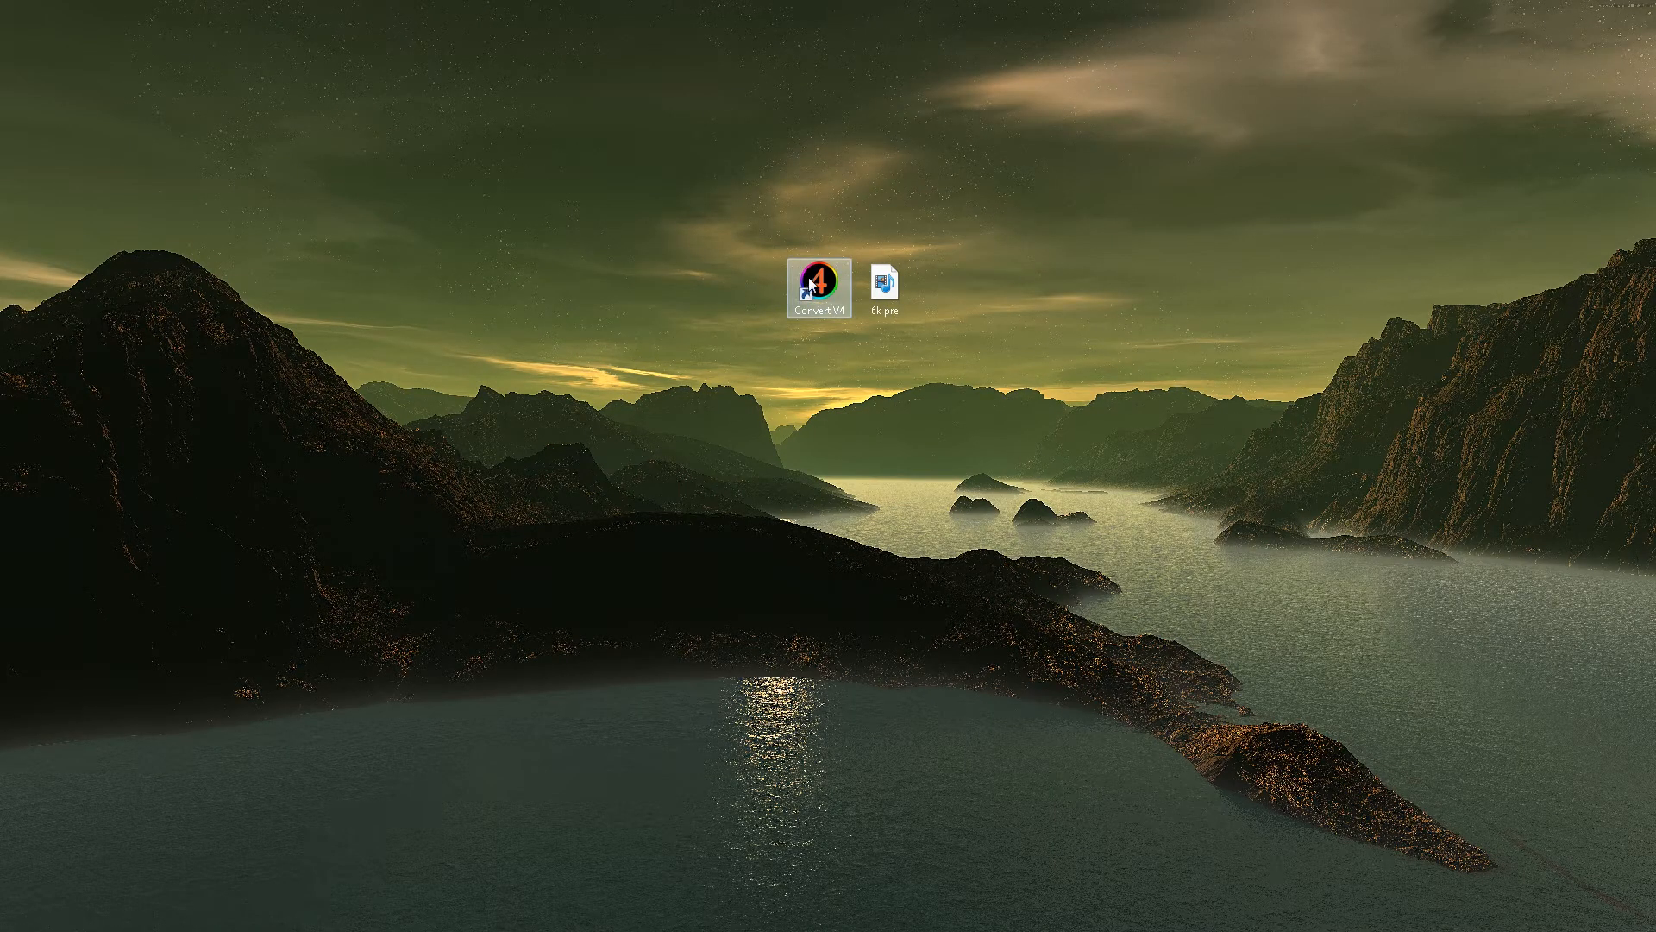
{"action": "double_click", "coordinate": [820, 285]}
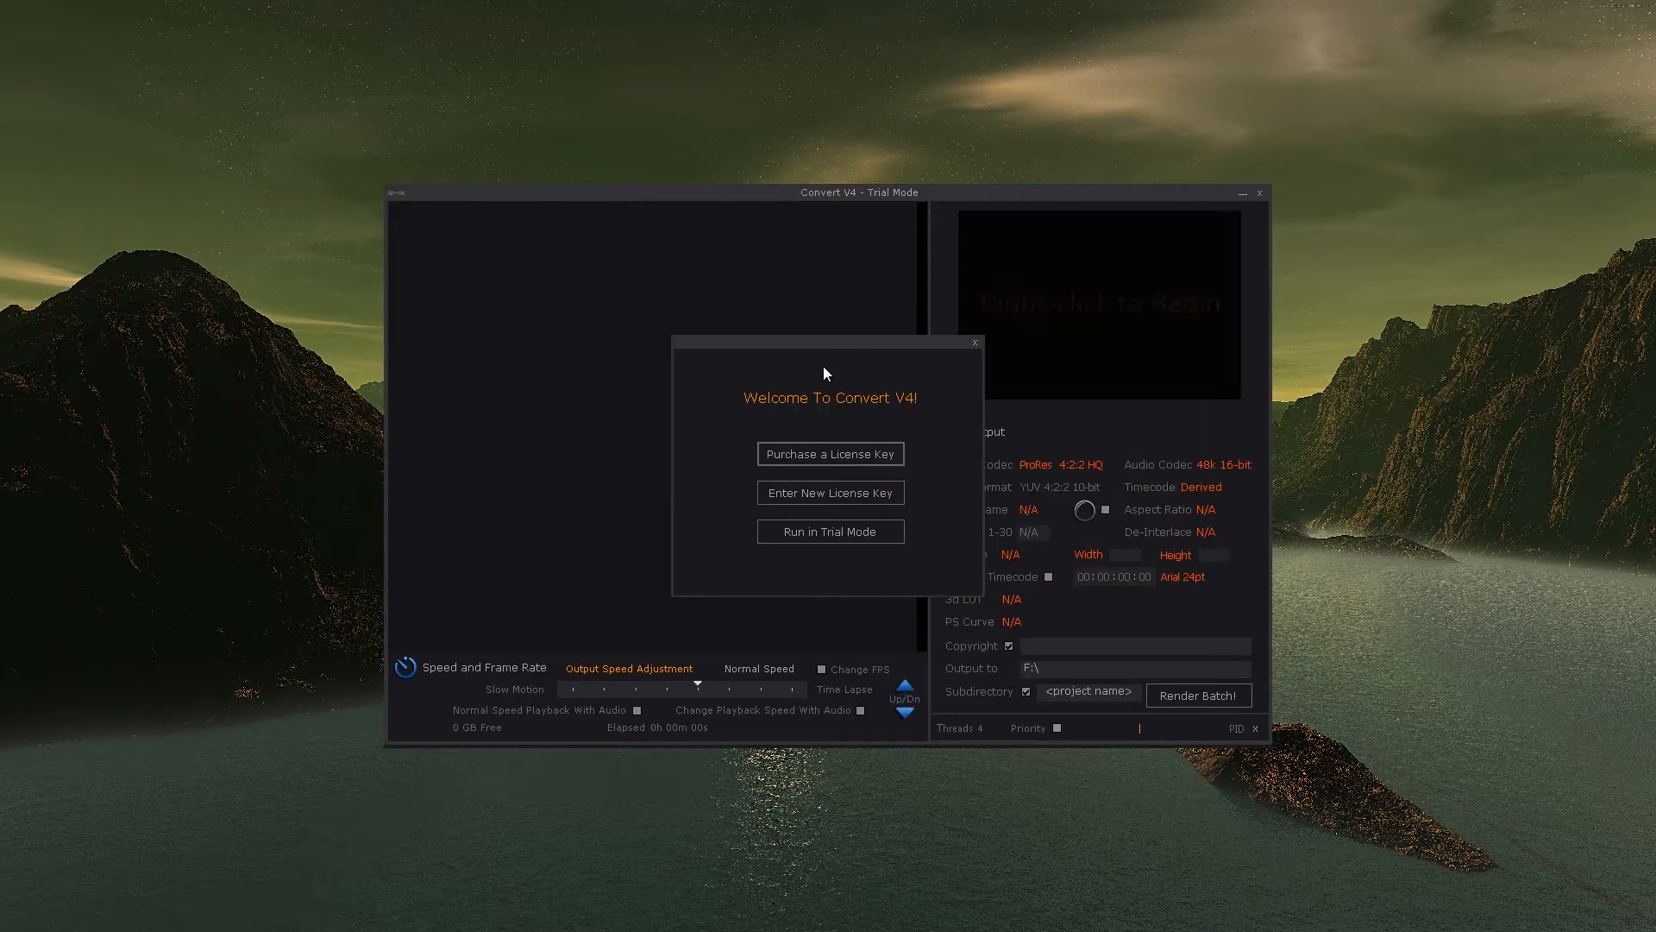
{"action": "mouse_move", "coordinate": [880, 452]}
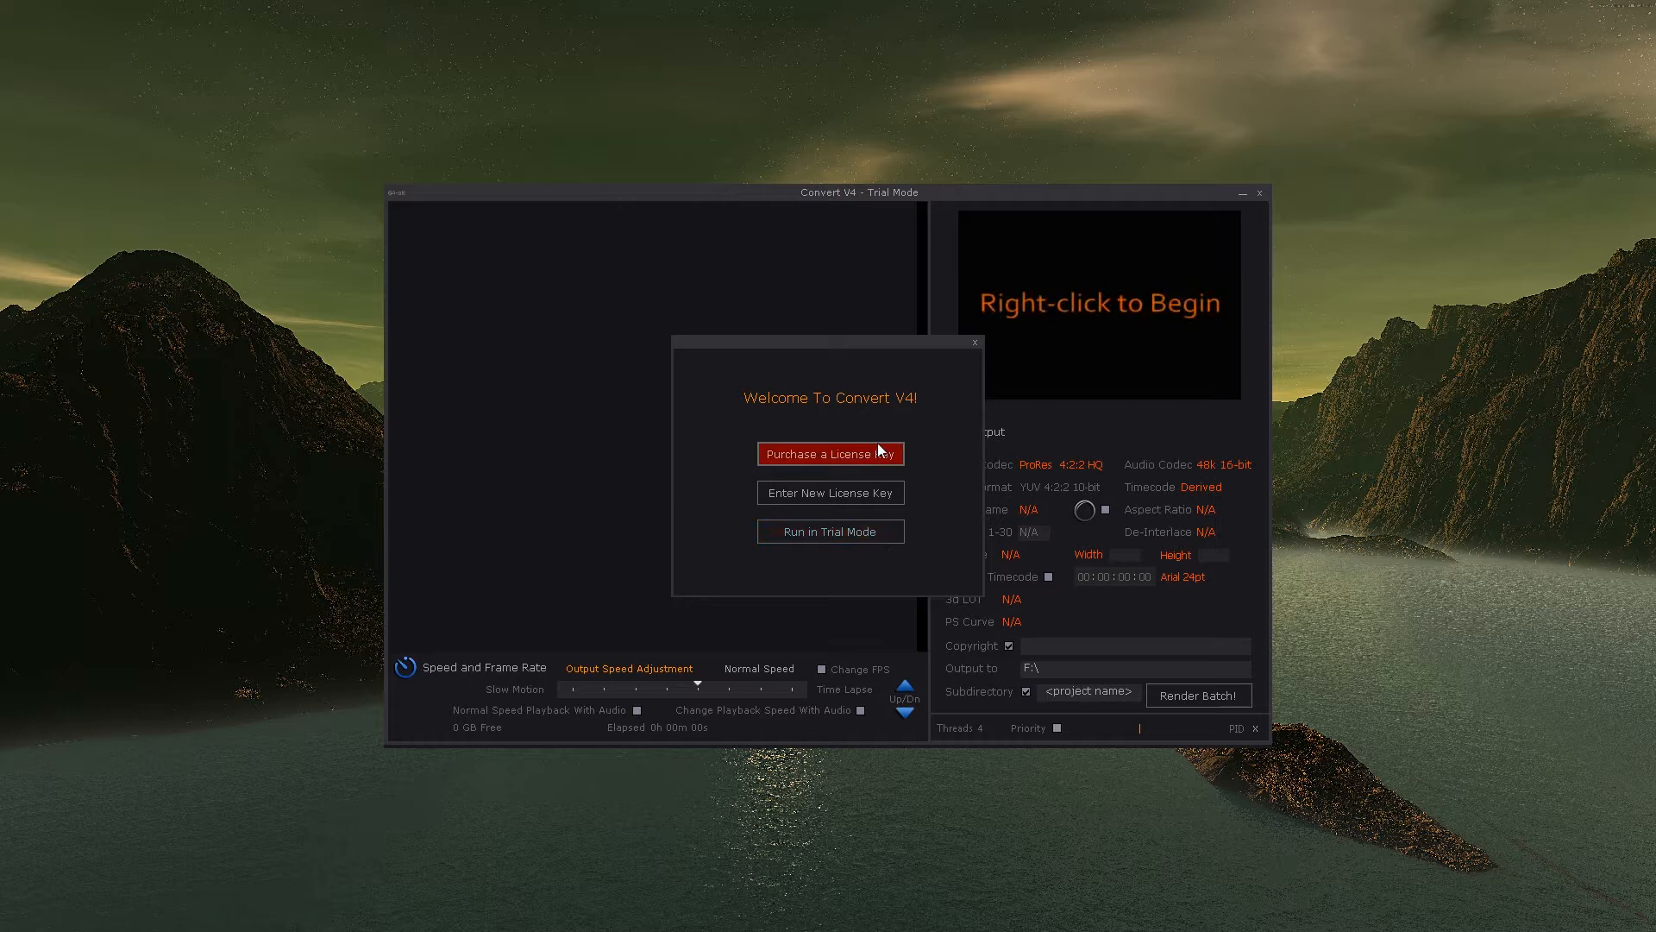
{"action": "mouse_move", "coordinate": [870, 547]}
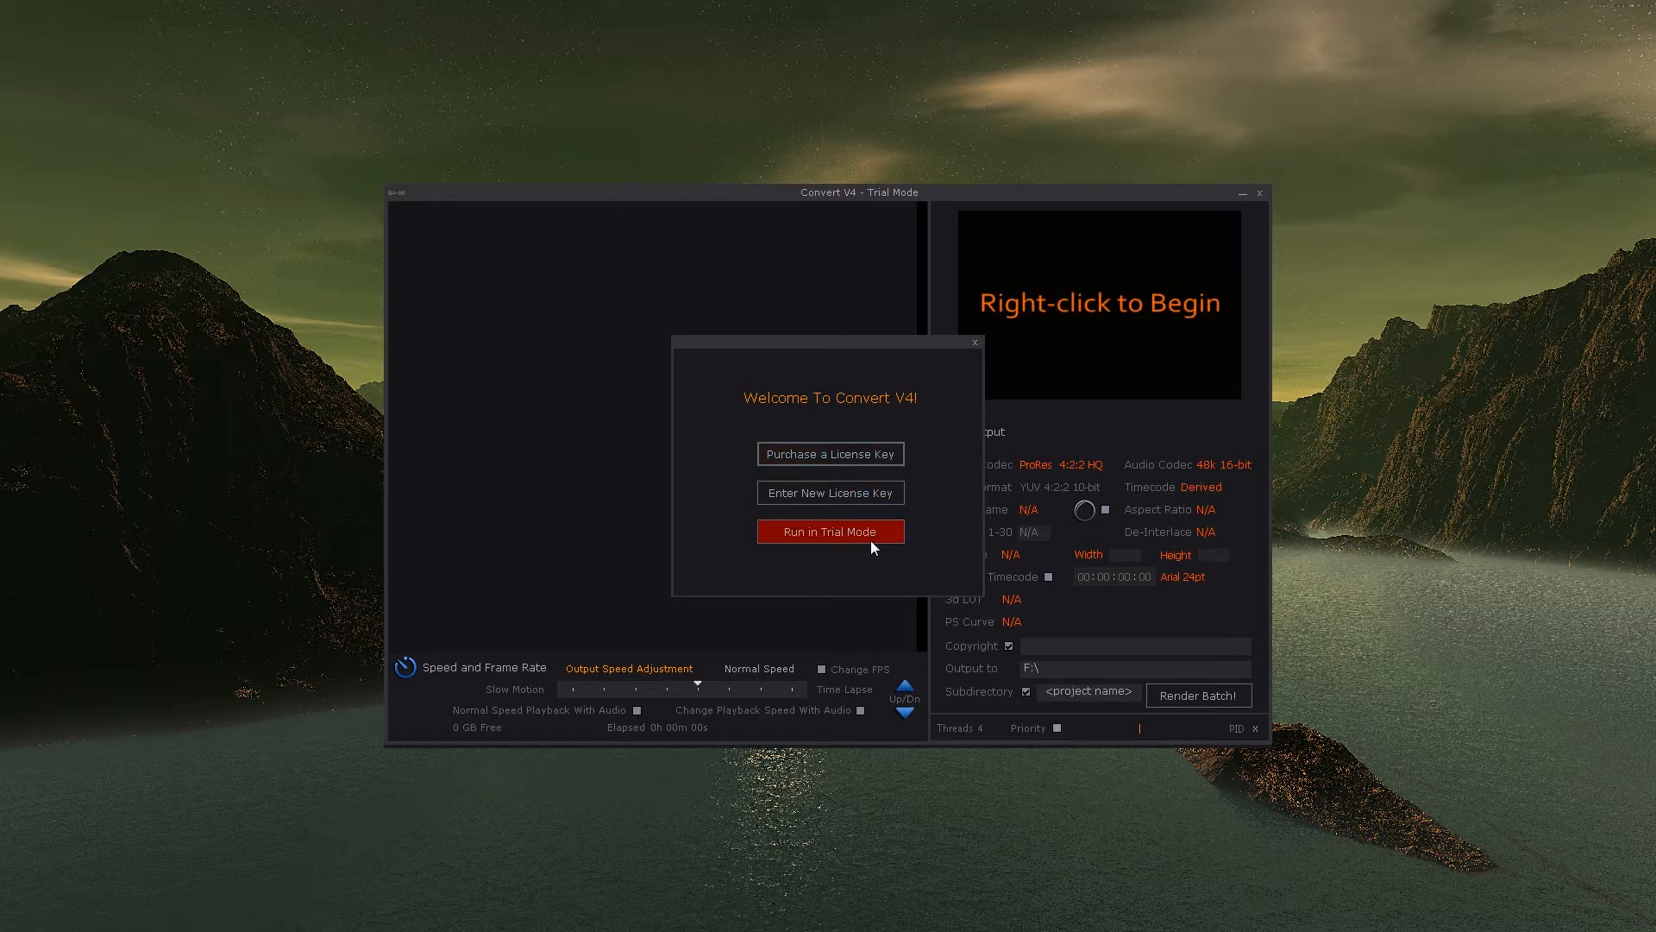
{"action": "left_click", "coordinate": [830, 532]}
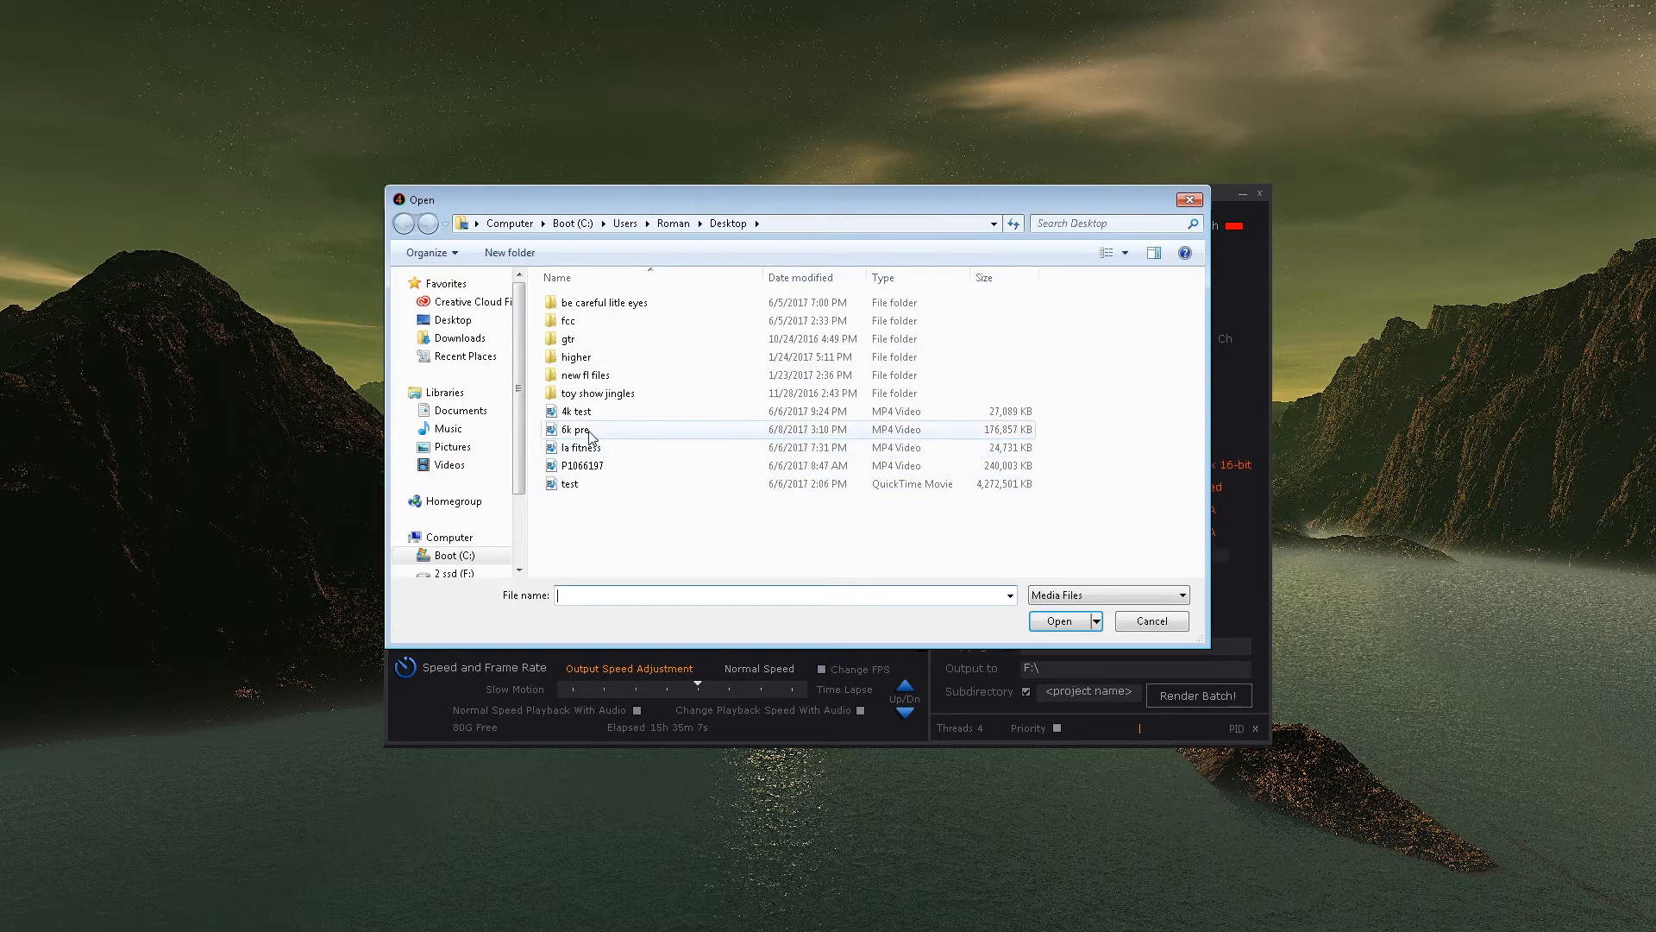
Step: Load 6k pre.MP4 as source media, showing 4992x3744, 29.97 fps, hevc
{"action": "double_click", "coordinate": [575, 430]}
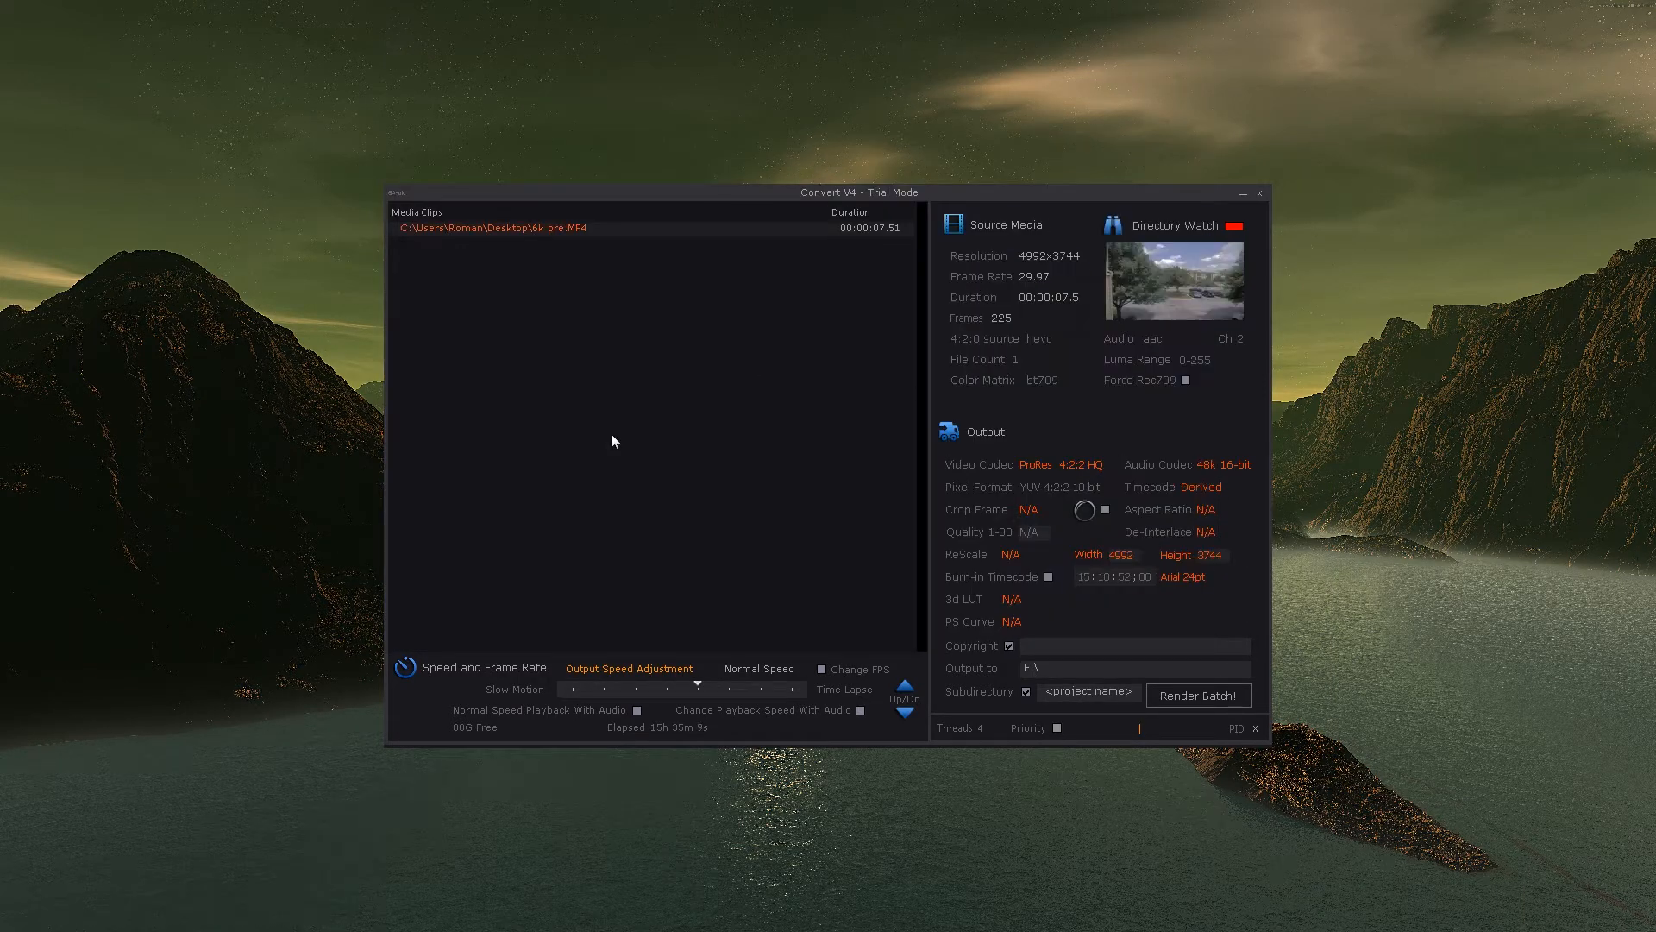
{"action": "mouse_move", "coordinate": [1206, 270]}
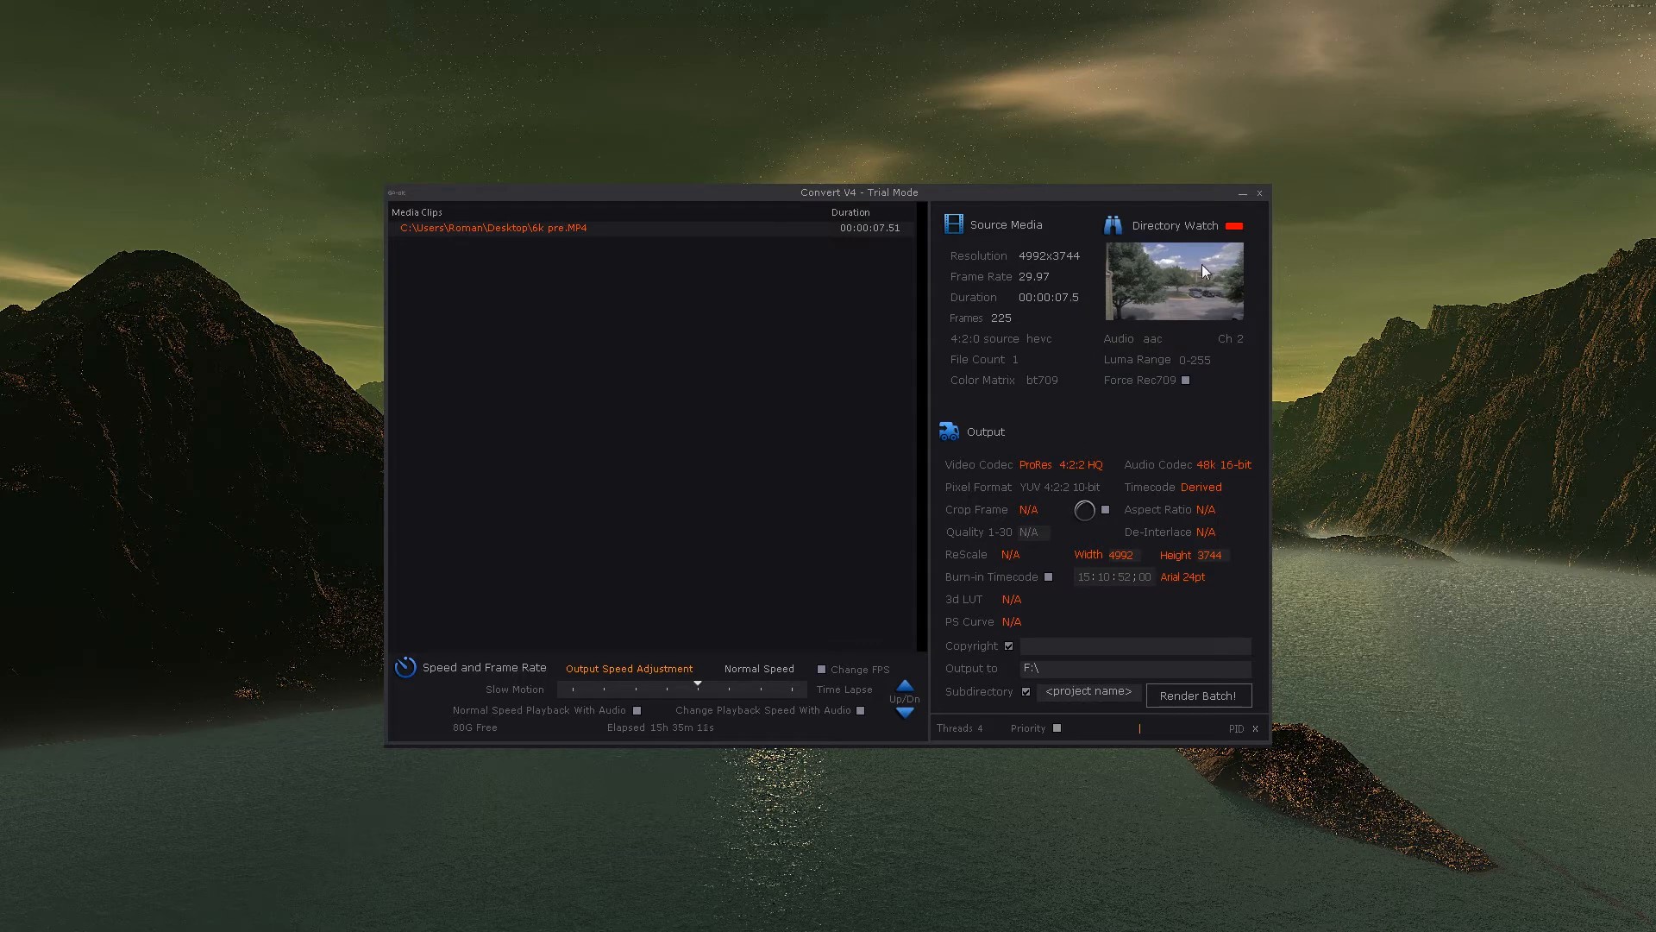
{"action": "mouse_move", "coordinate": [1188, 266]}
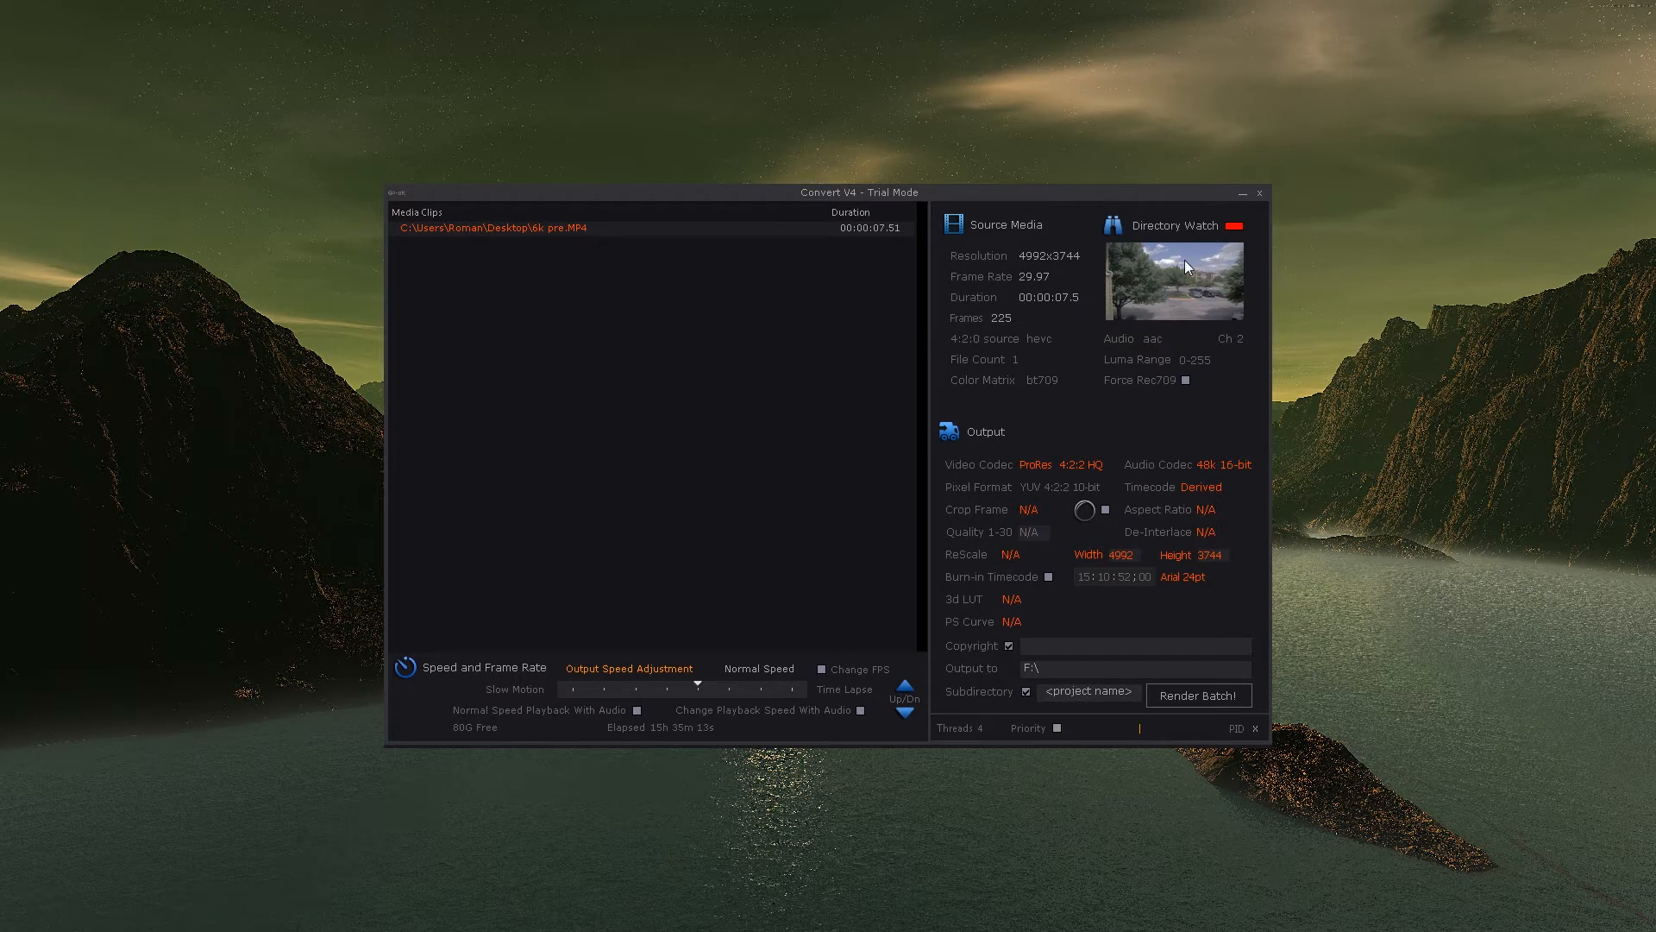
{"action": "mouse_move", "coordinate": [1056, 312]}
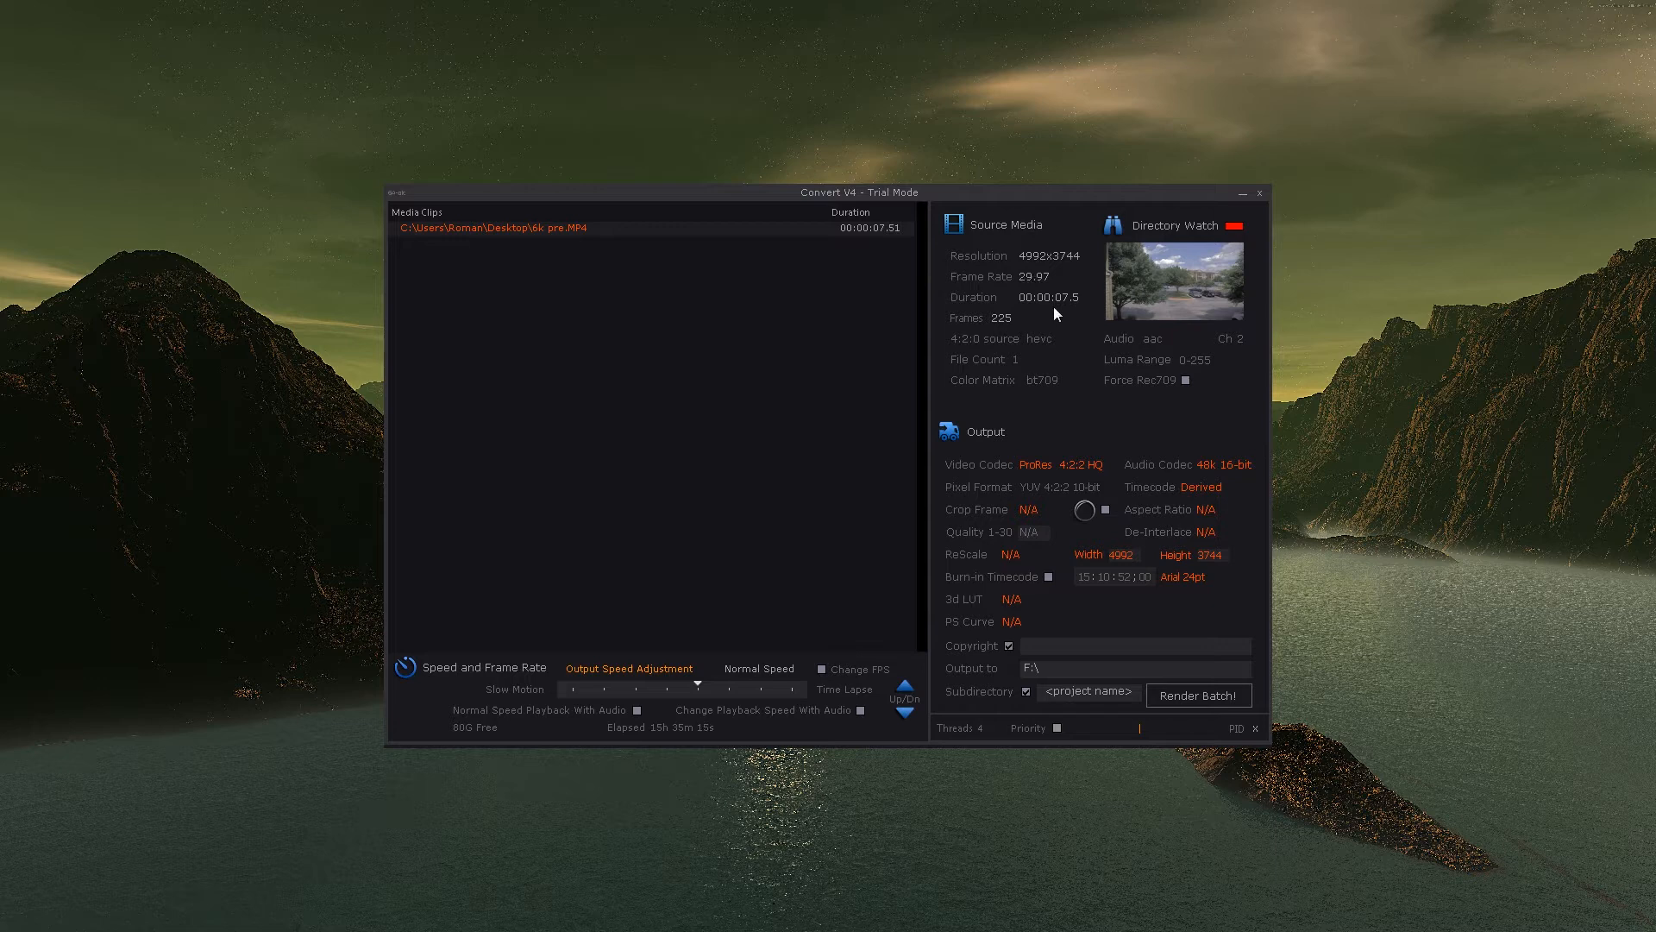
{"action": "mouse_move", "coordinate": [1202, 290]}
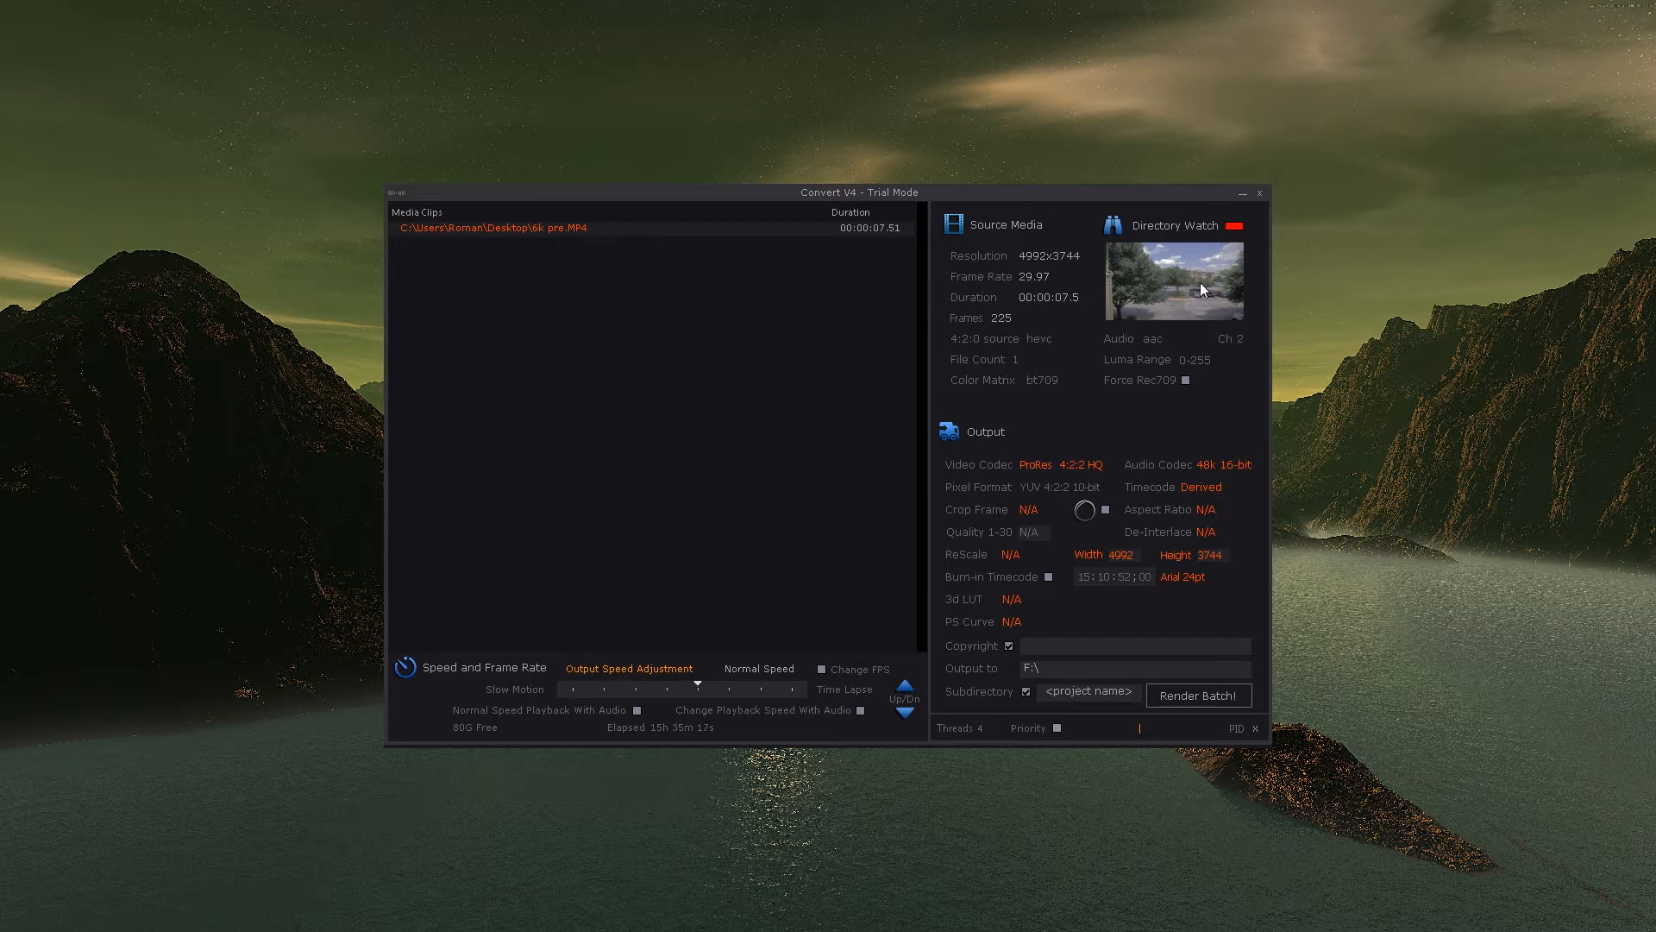
{"action": "mouse_move", "coordinate": [1139, 292]}
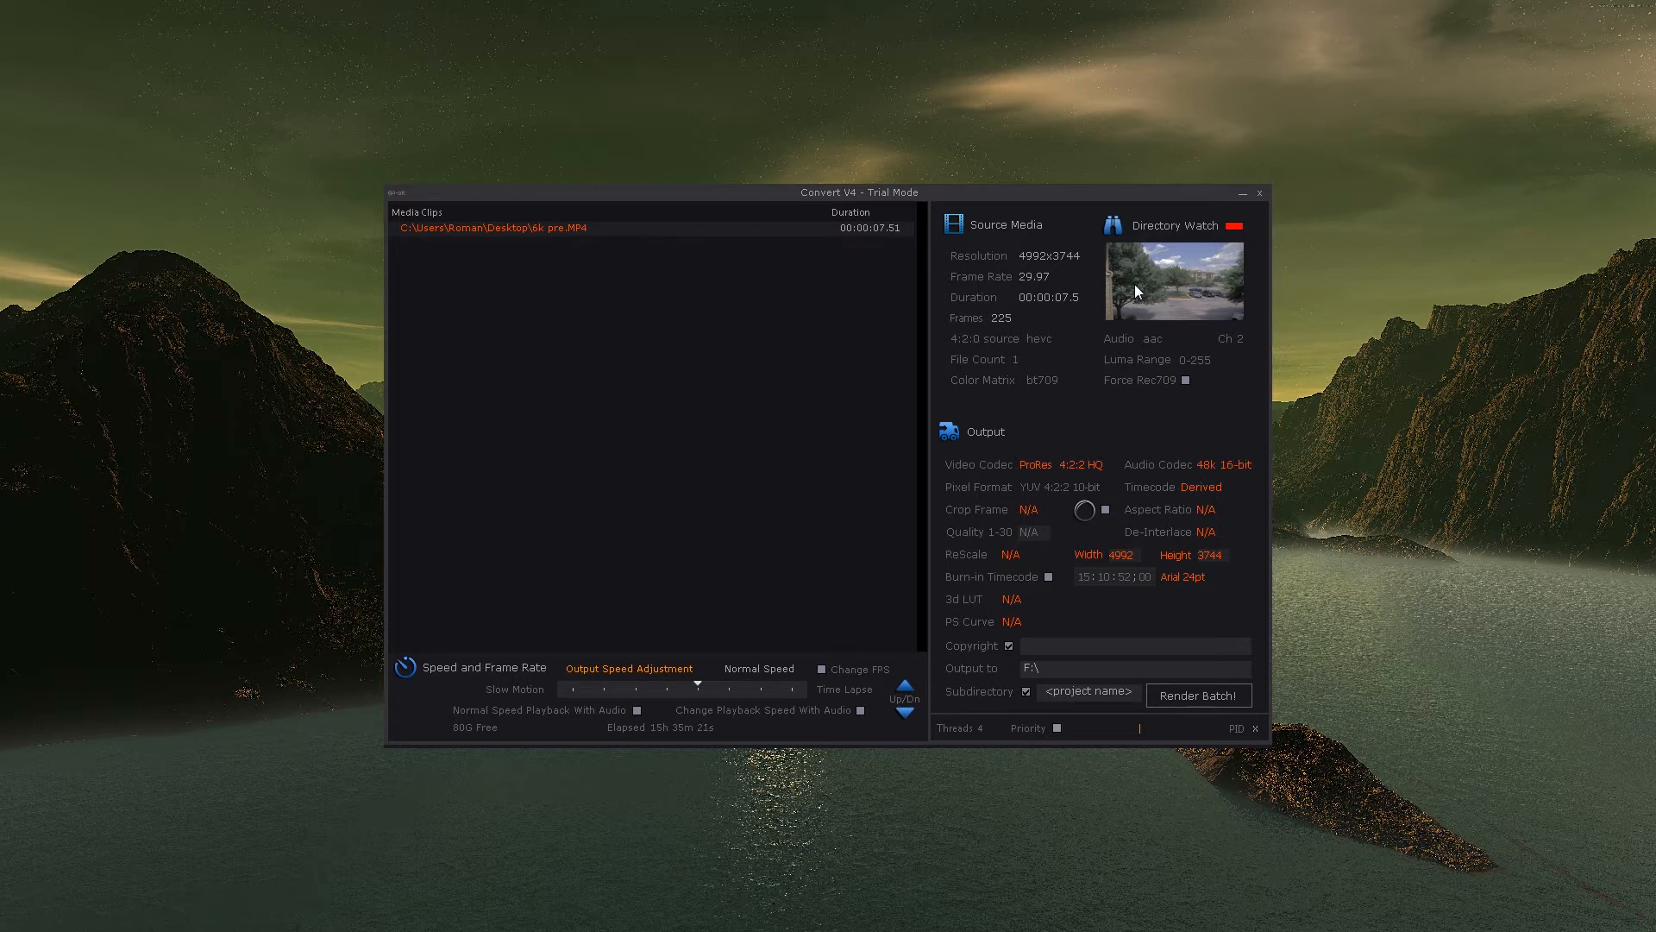
{"action": "mouse_move", "coordinate": [1055, 270]}
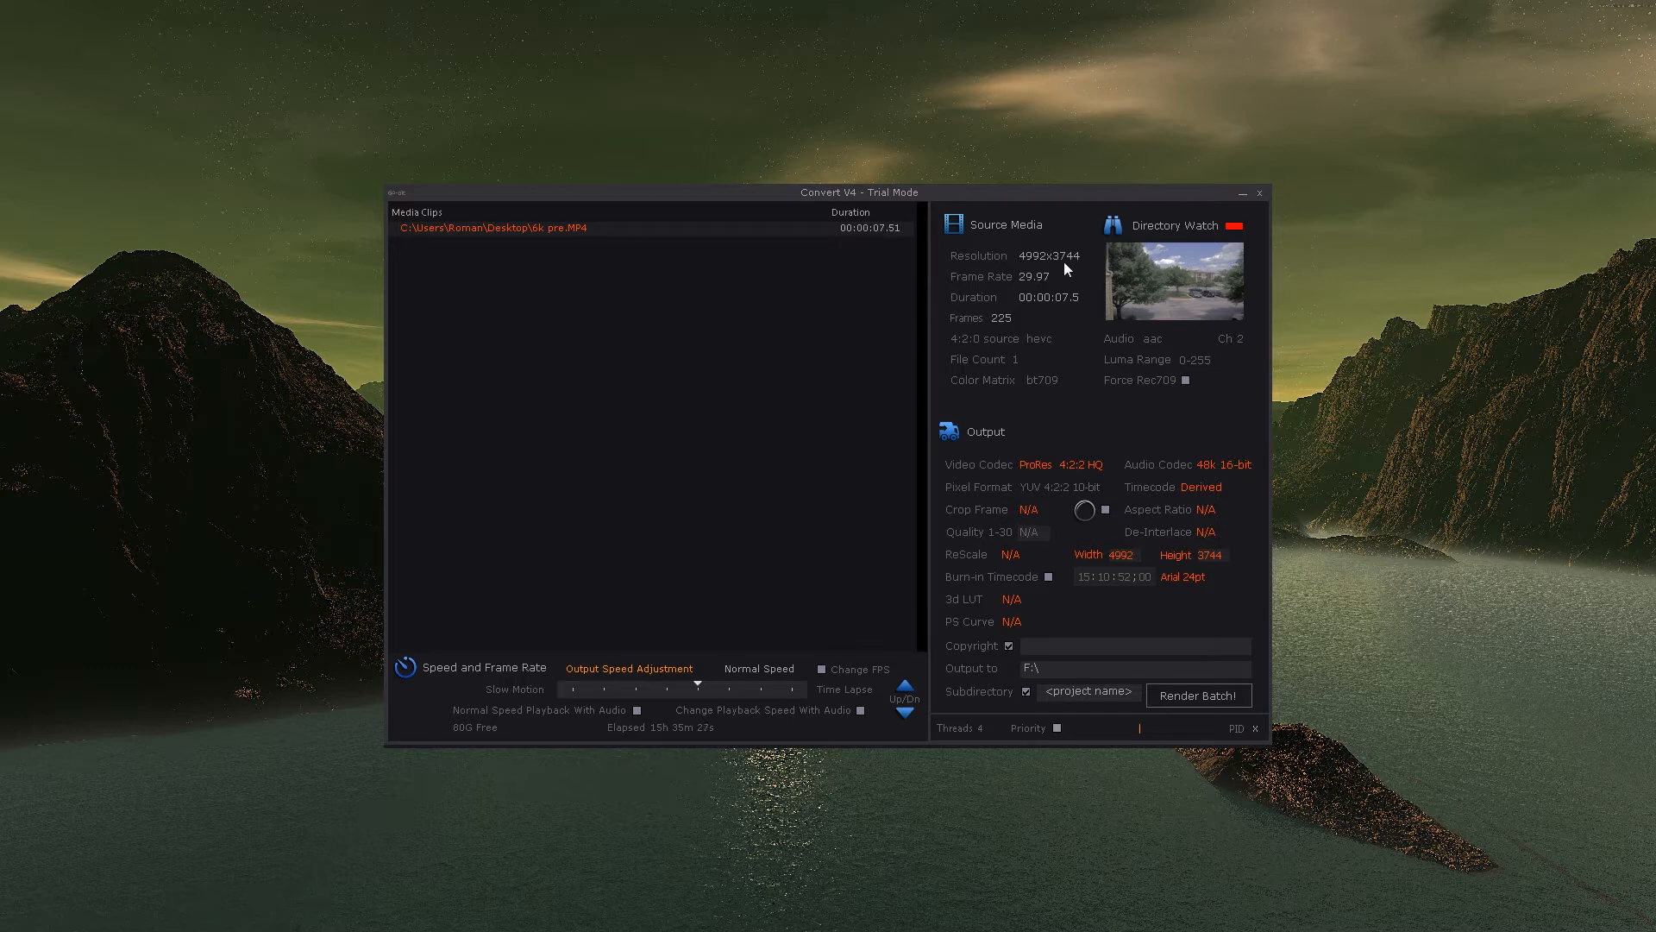
{"action": "mouse_move", "coordinate": [1099, 295]}
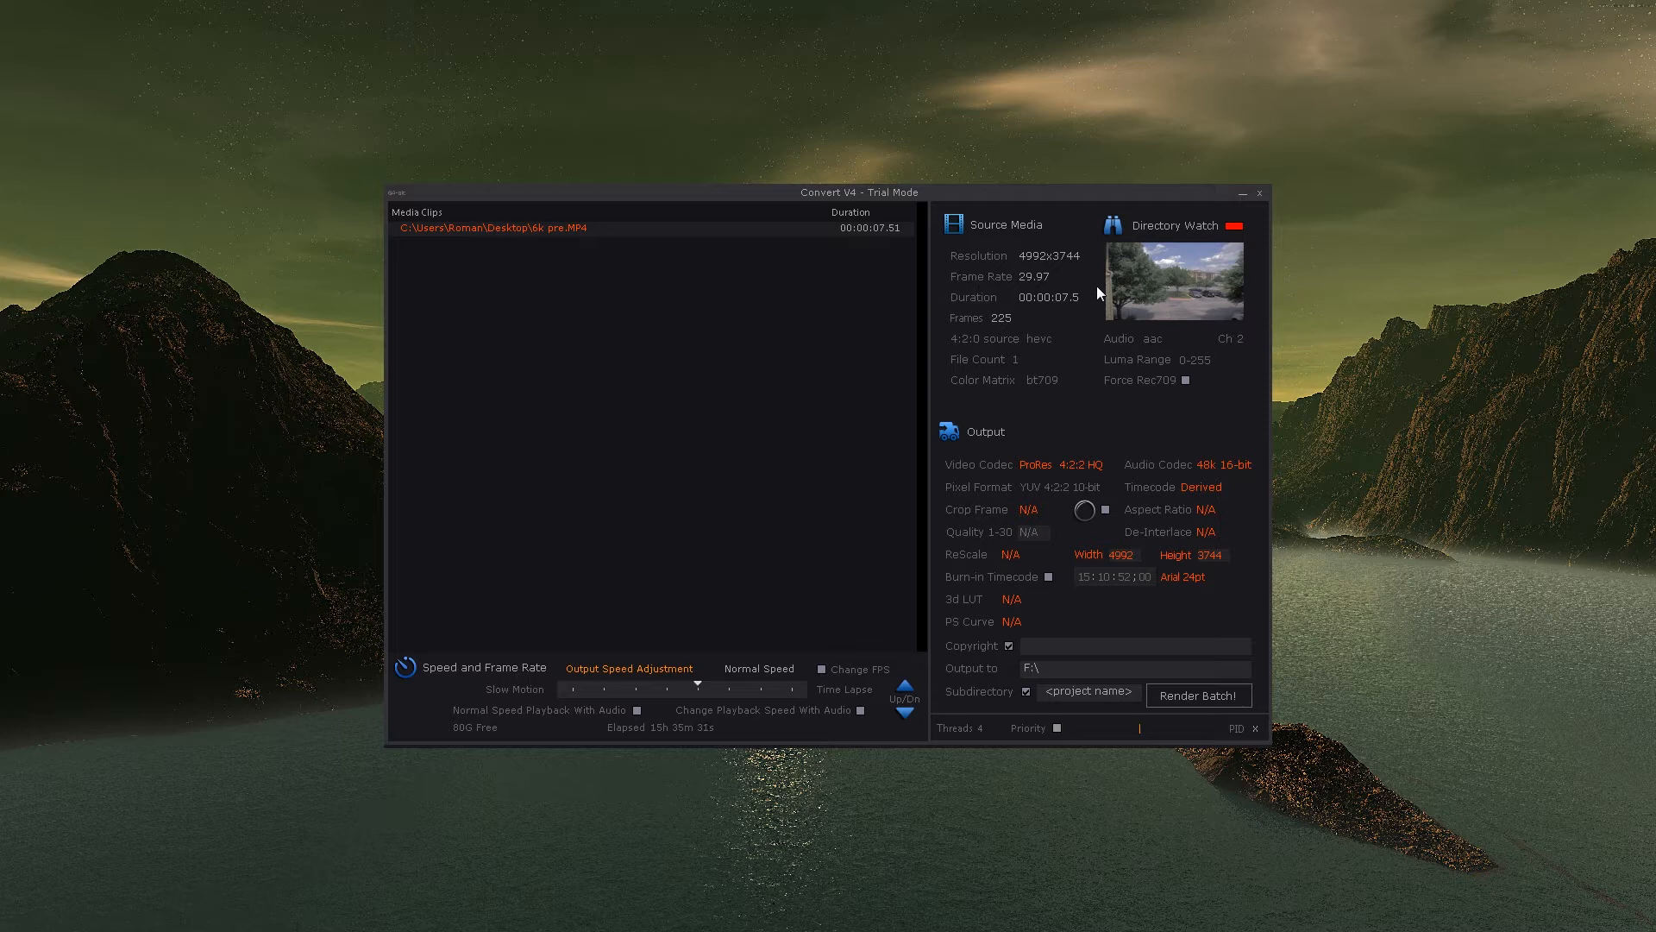
{"action": "mouse_move", "coordinate": [1023, 319]}
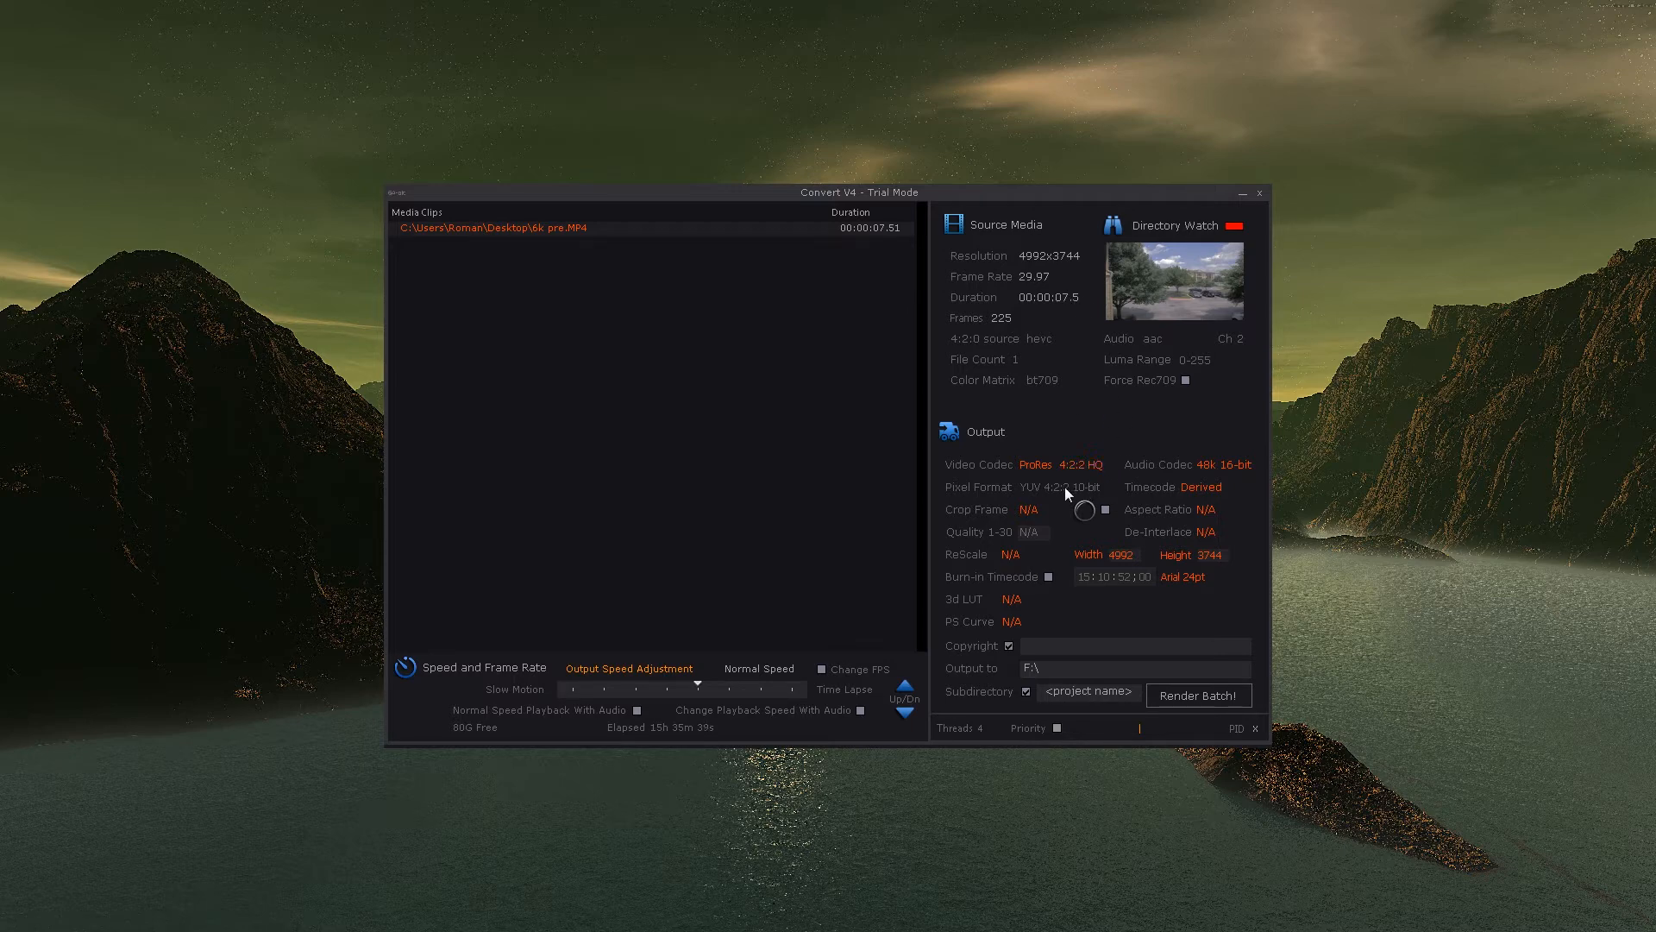
Step: Keep ProRes 4:2:2 HQ as output codec and set the output folder to F:\
{"action": "left_click", "coordinate": [1035, 464]}
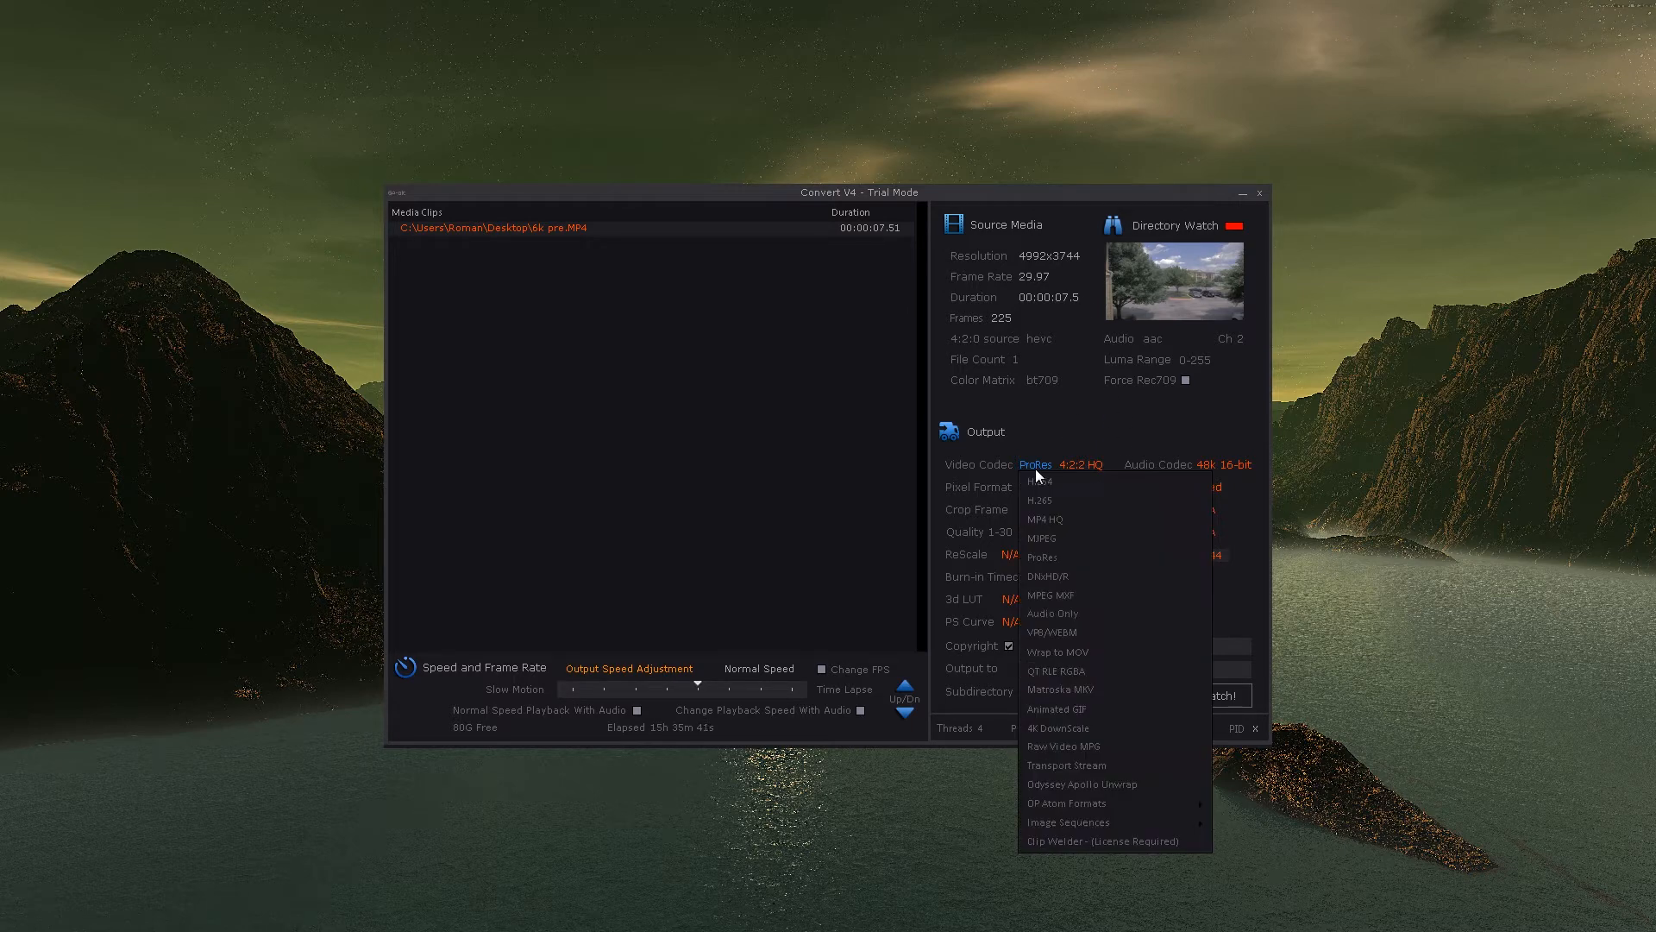
{"action": "left_click", "coordinate": [1043, 557]}
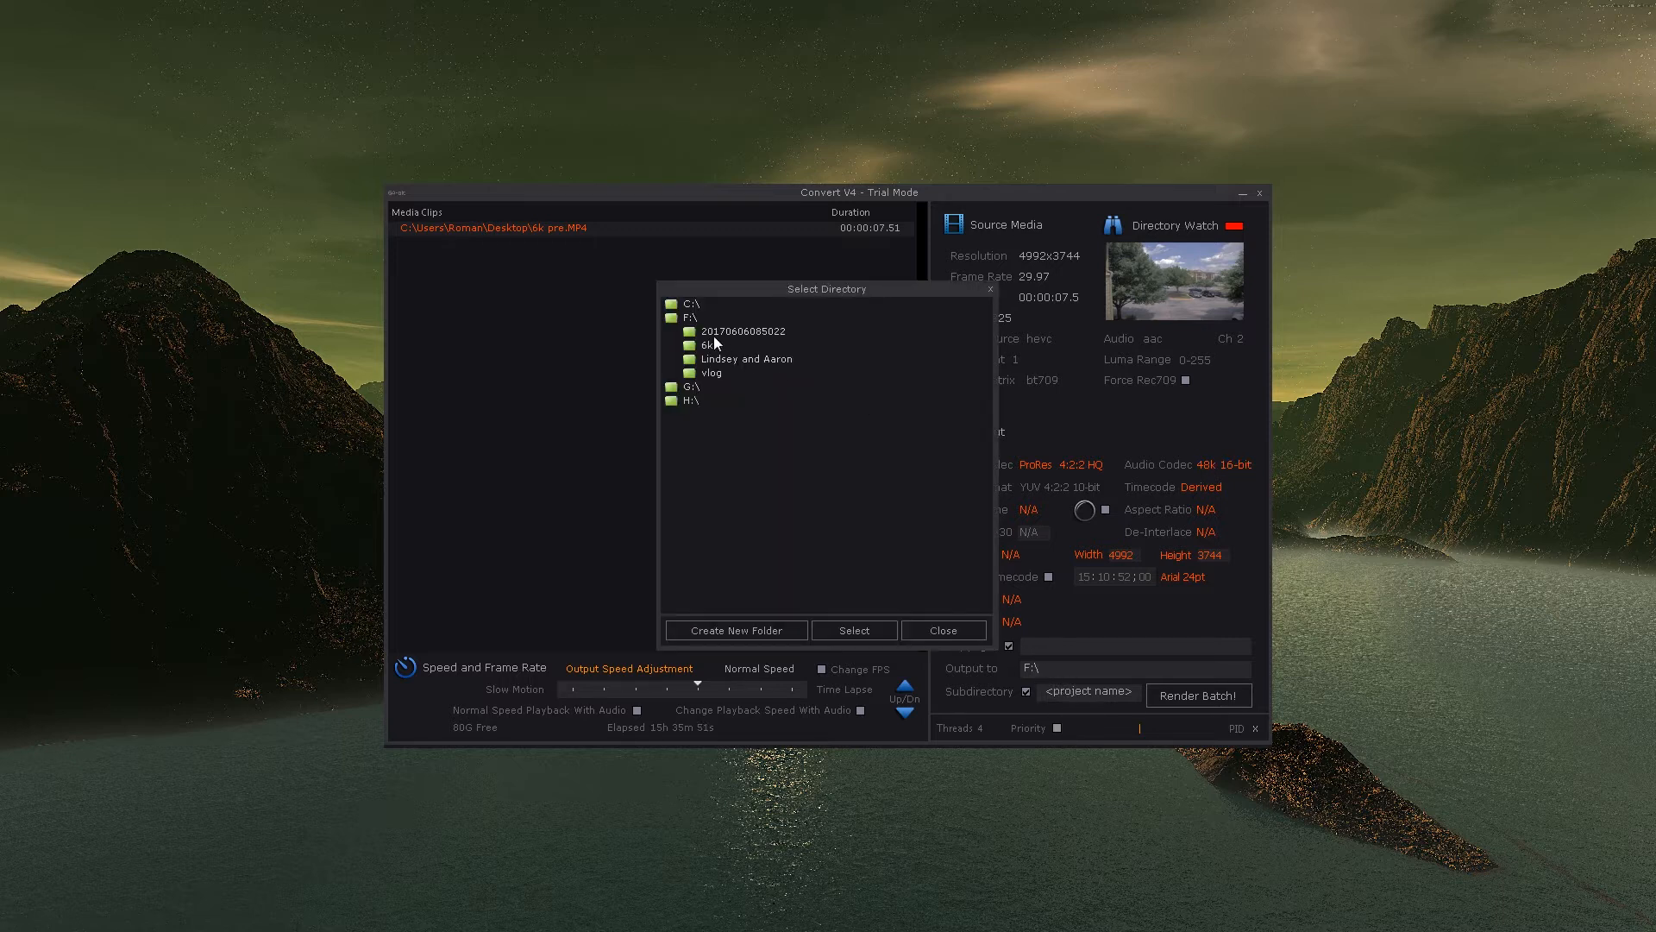
{"action": "left_click", "coordinate": [689, 318]}
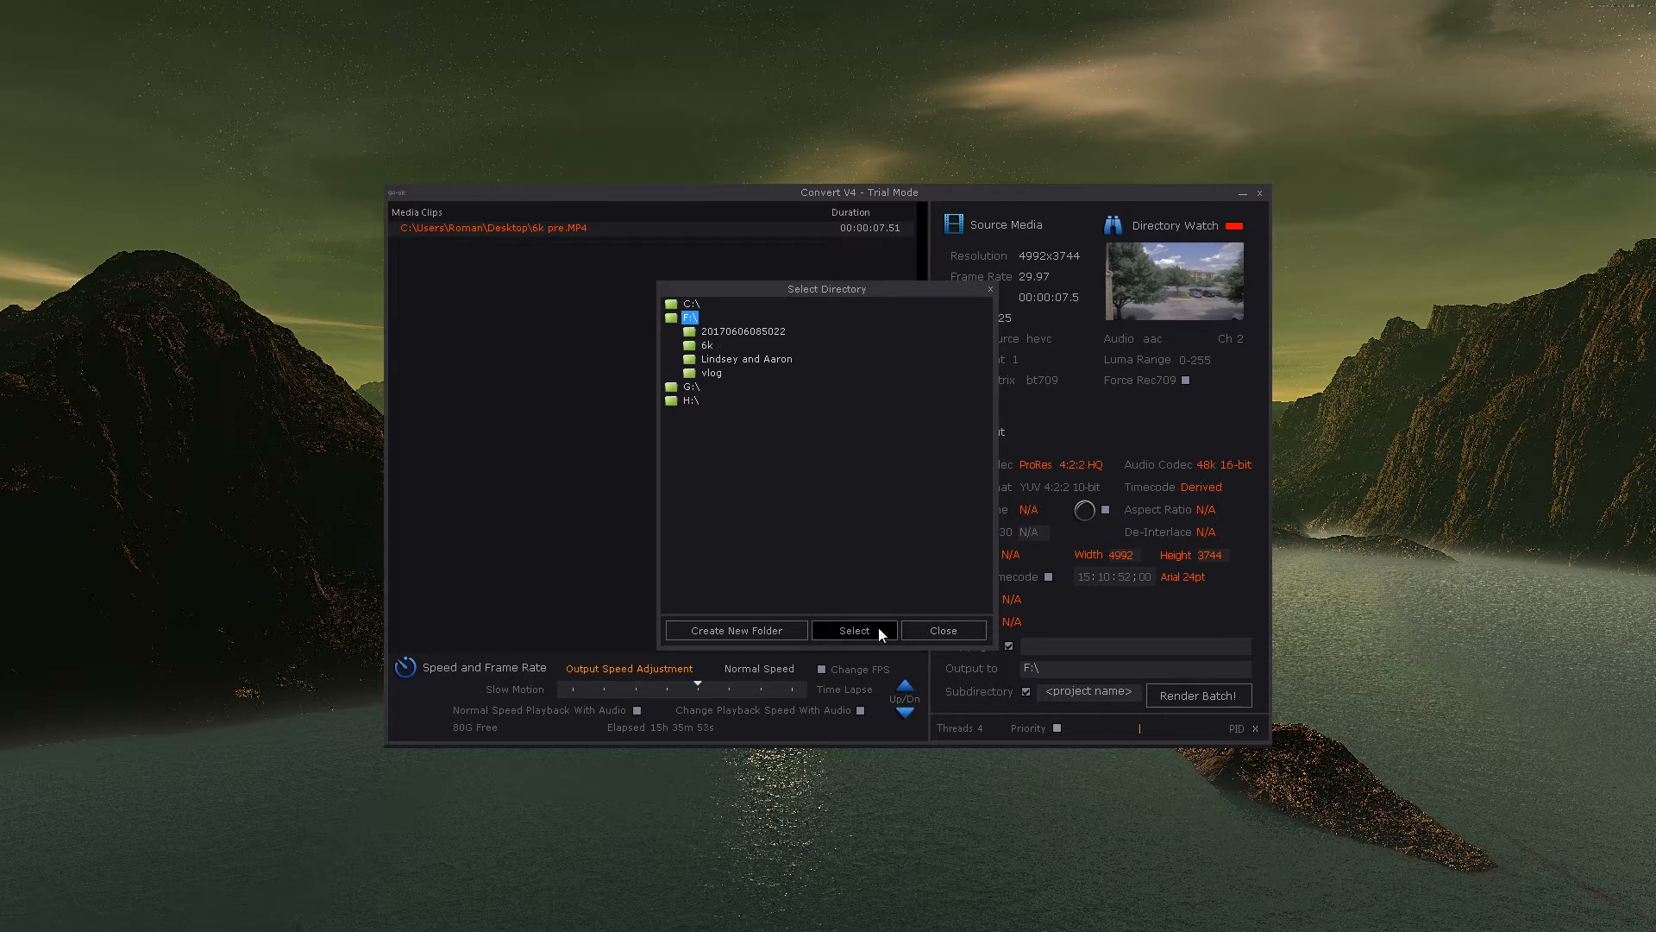
{"action": "left_click", "coordinate": [854, 630]}
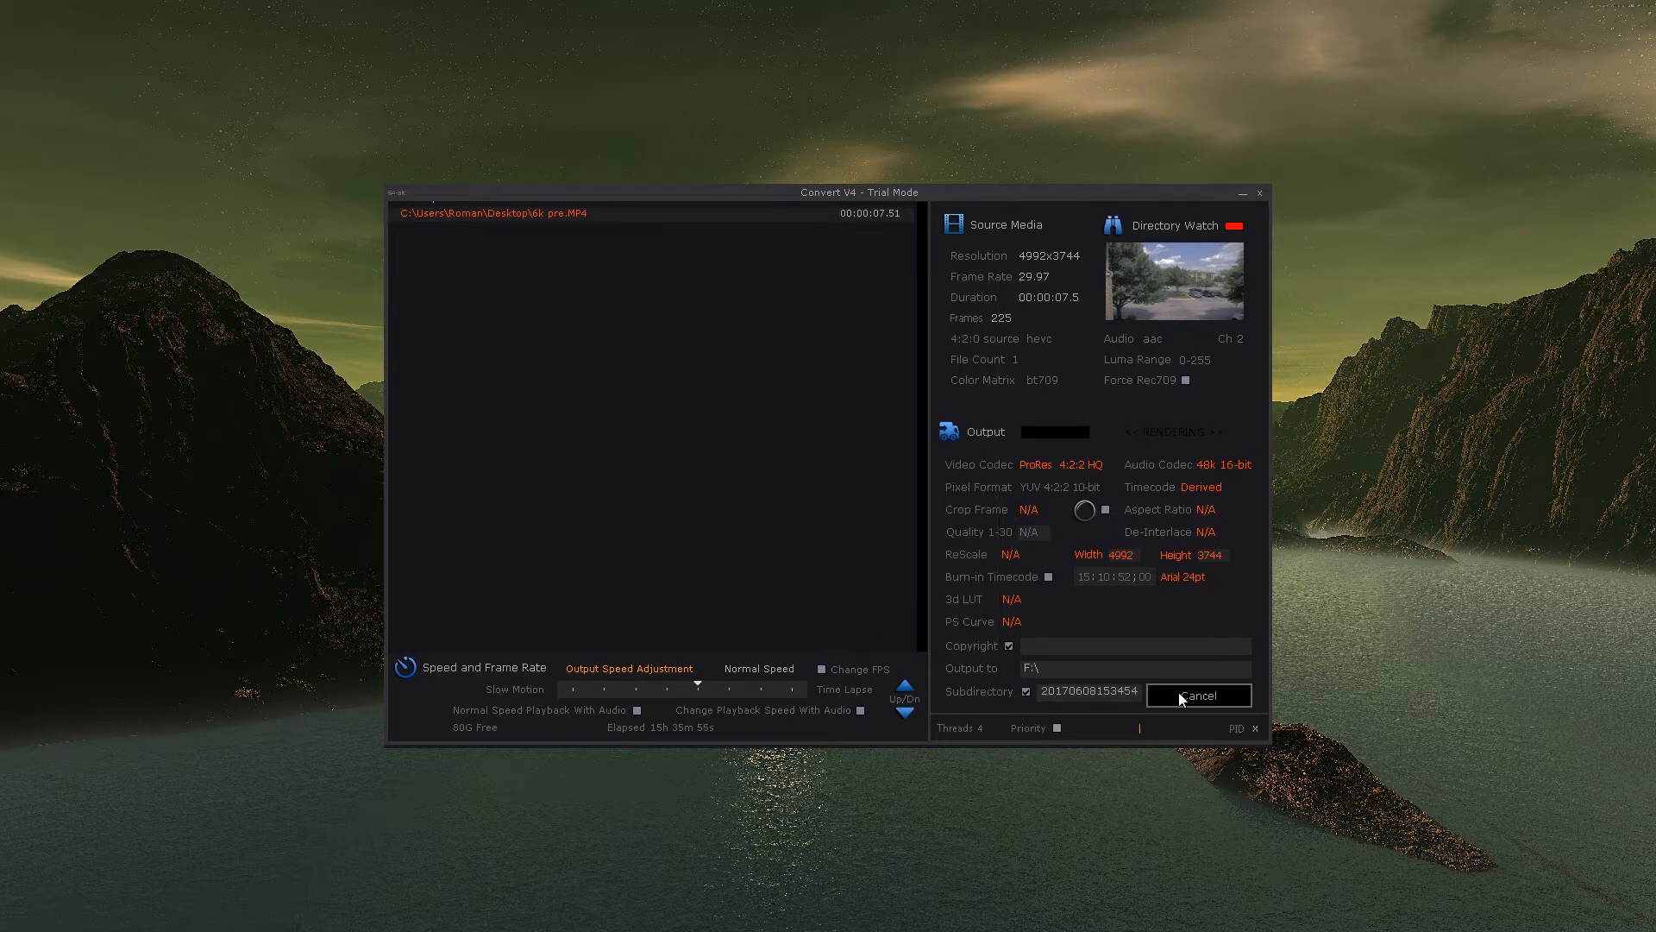
Step: Render the batch until Convert V4 reports Done, producing 6k pre (New)
{"action": "left_click", "coordinate": [1199, 695]}
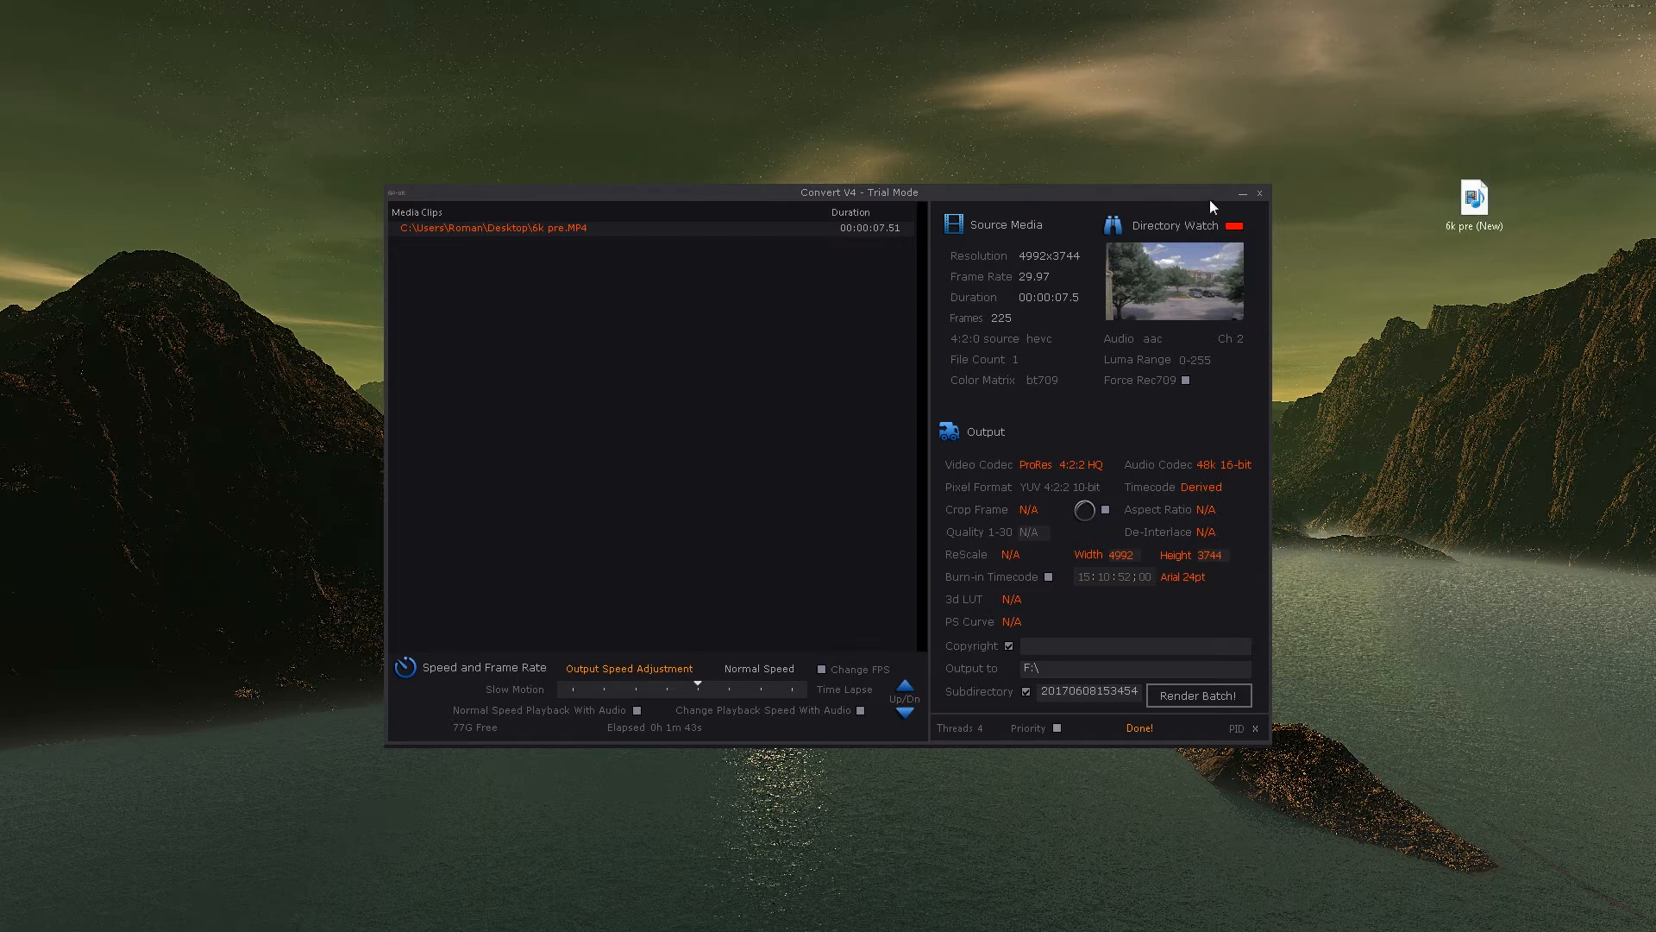
Step: Close the converter, move 6k pre (New) beside the original and compare both files' properties (172 MB MP4 vs 2.44 GB .mov)
{"action": "left_click", "coordinate": [1259, 192]}
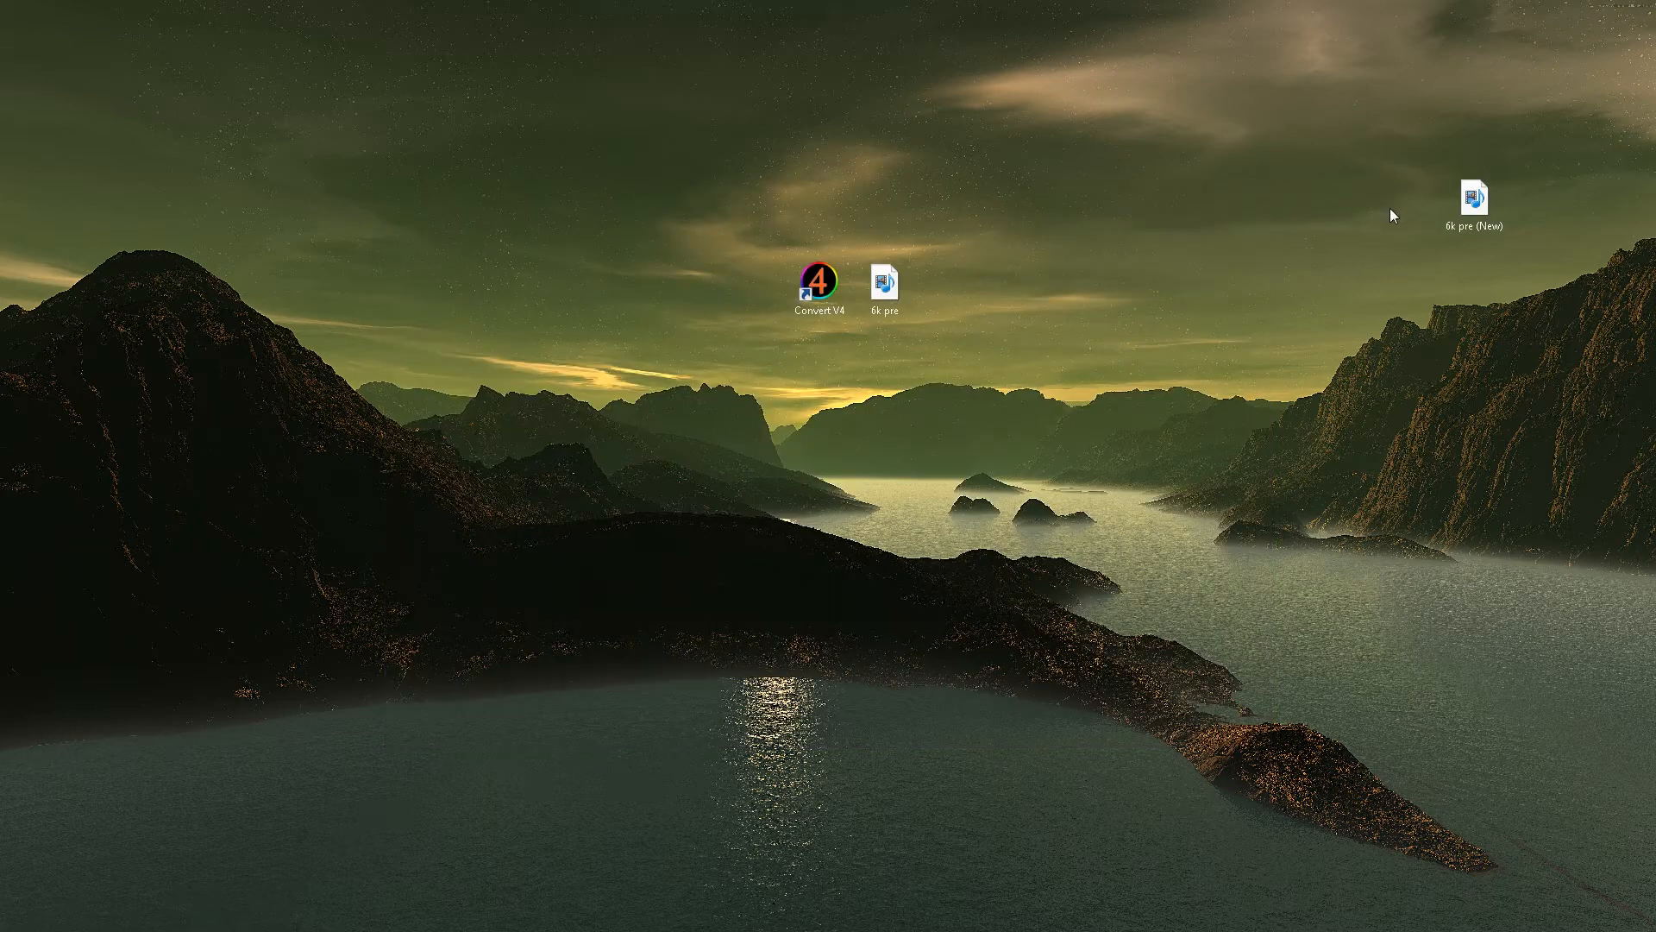
{"action": "left_click_drag", "start_coordinate": [1471, 199], "coordinate": [954, 279]}
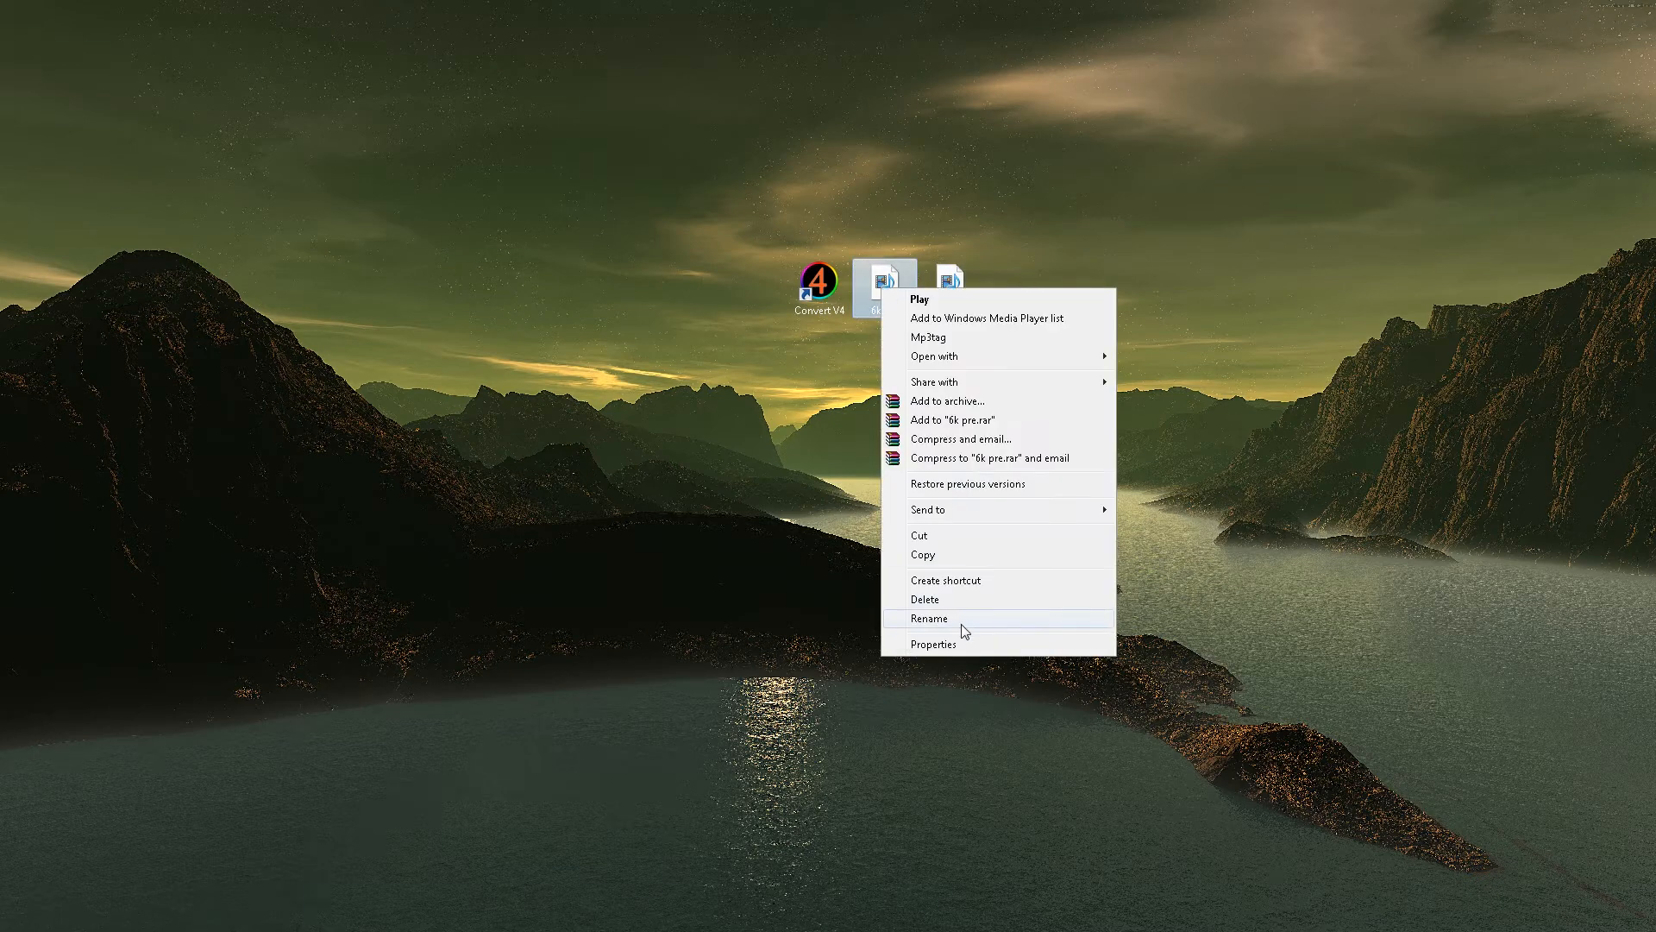
{"action": "left_click", "coordinate": [933, 644]}
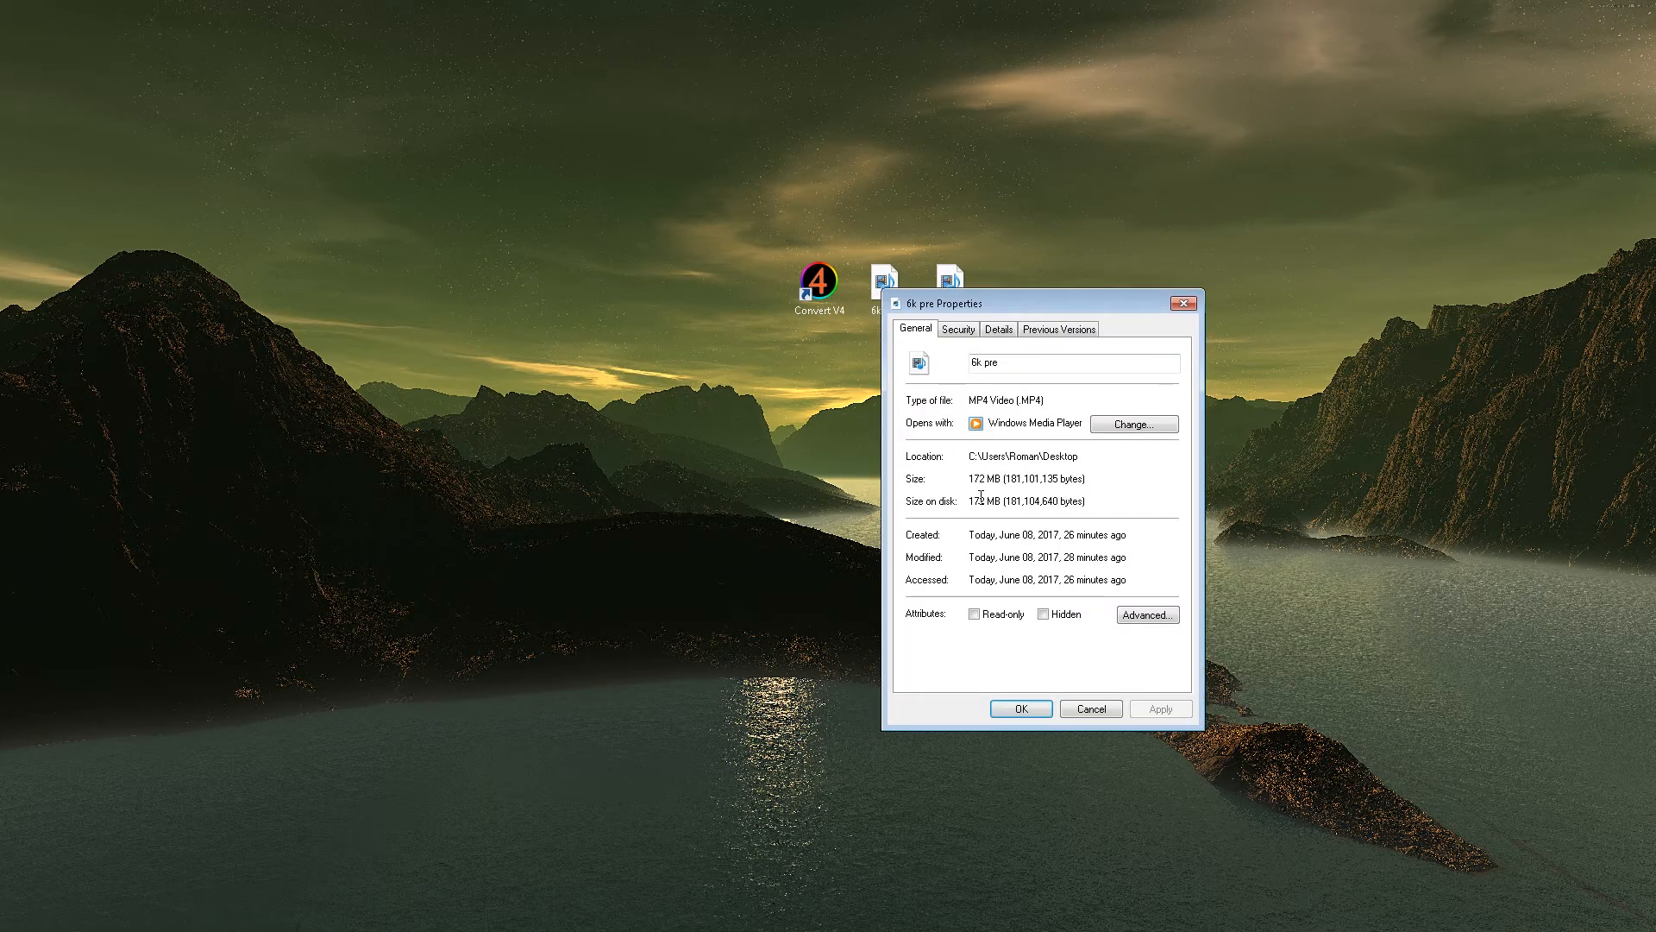
{"action": "mouse_move", "coordinate": [994, 478]}
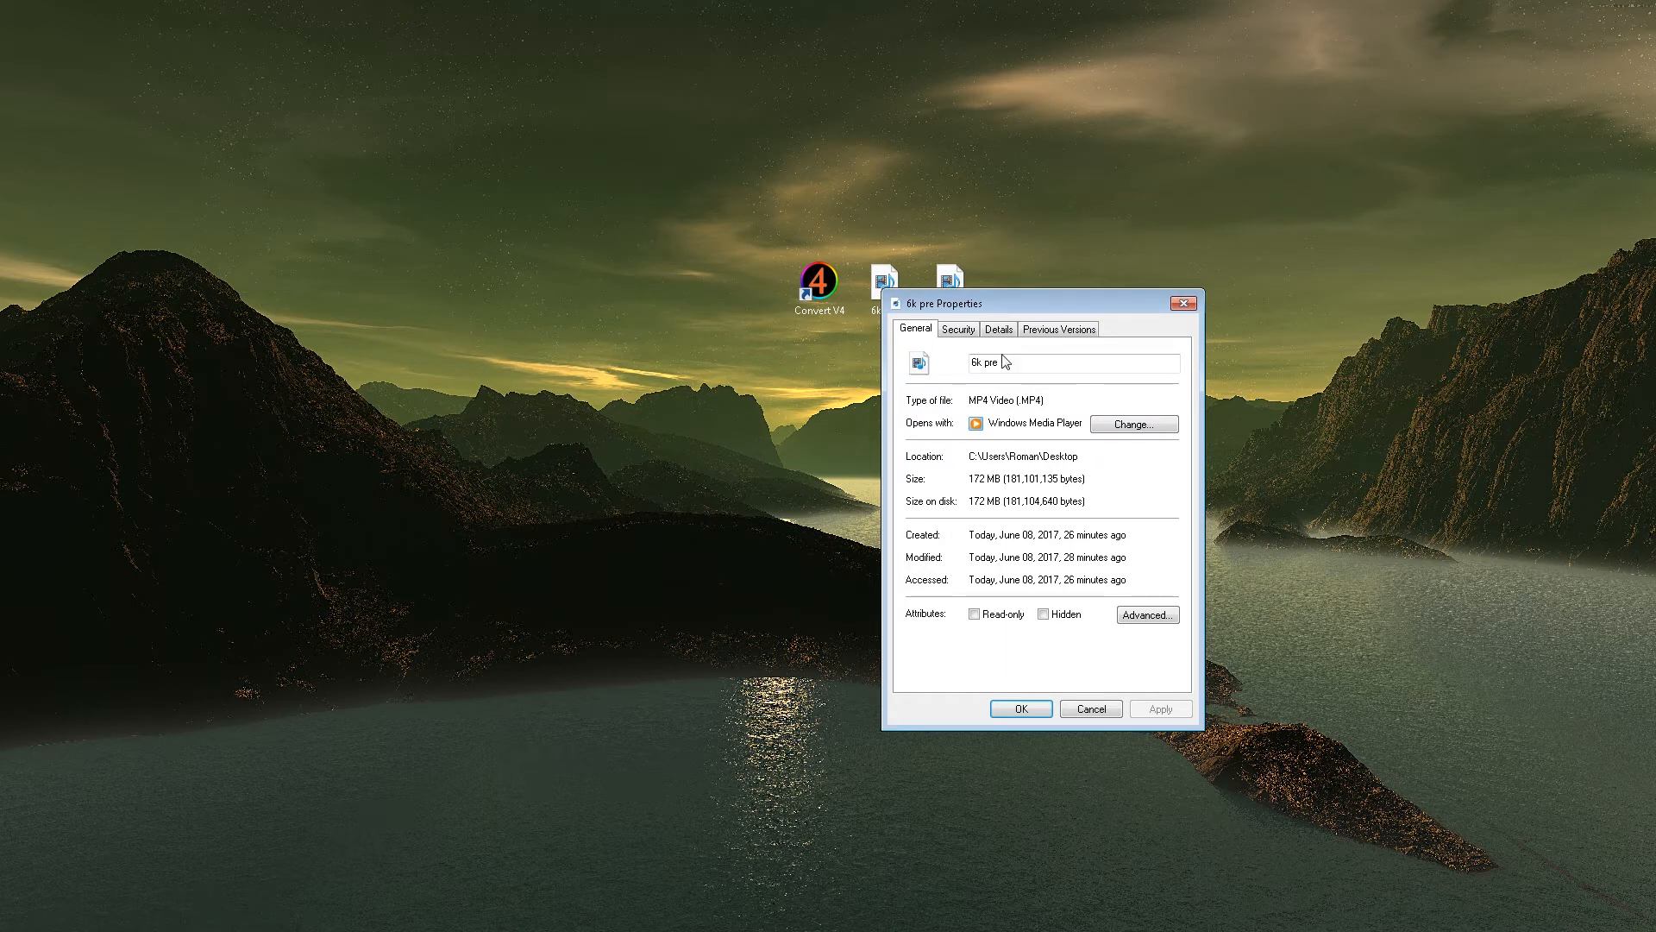
{"action": "mouse_move", "coordinate": [1192, 321]}
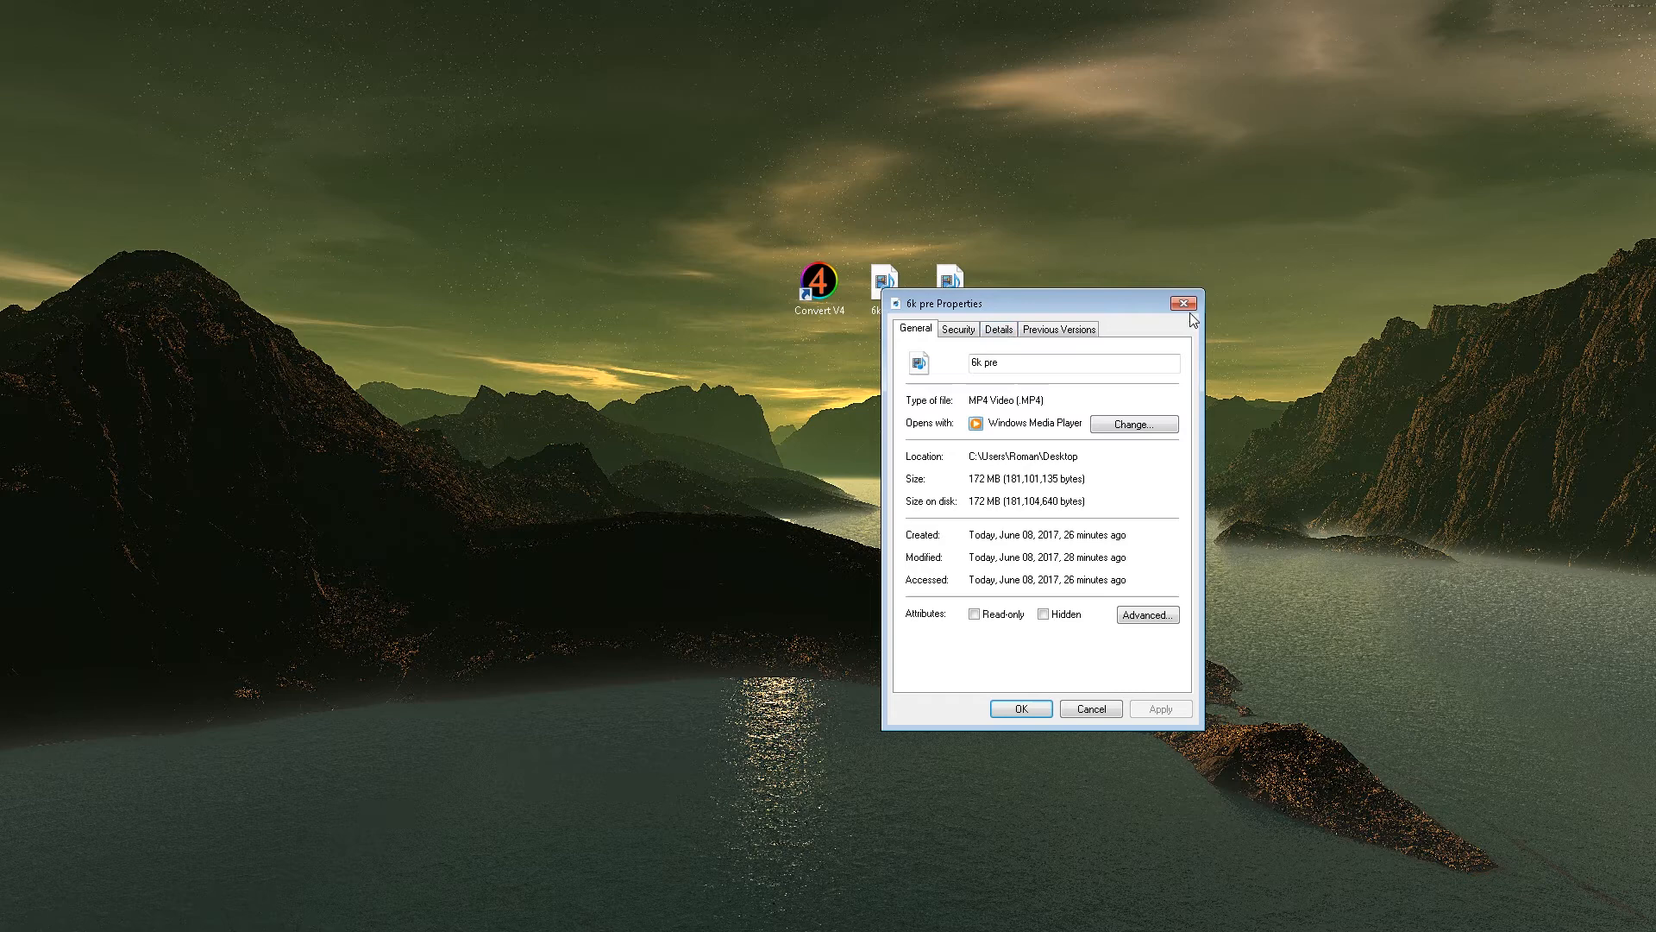
{"action": "left_click", "coordinate": [1183, 303]}
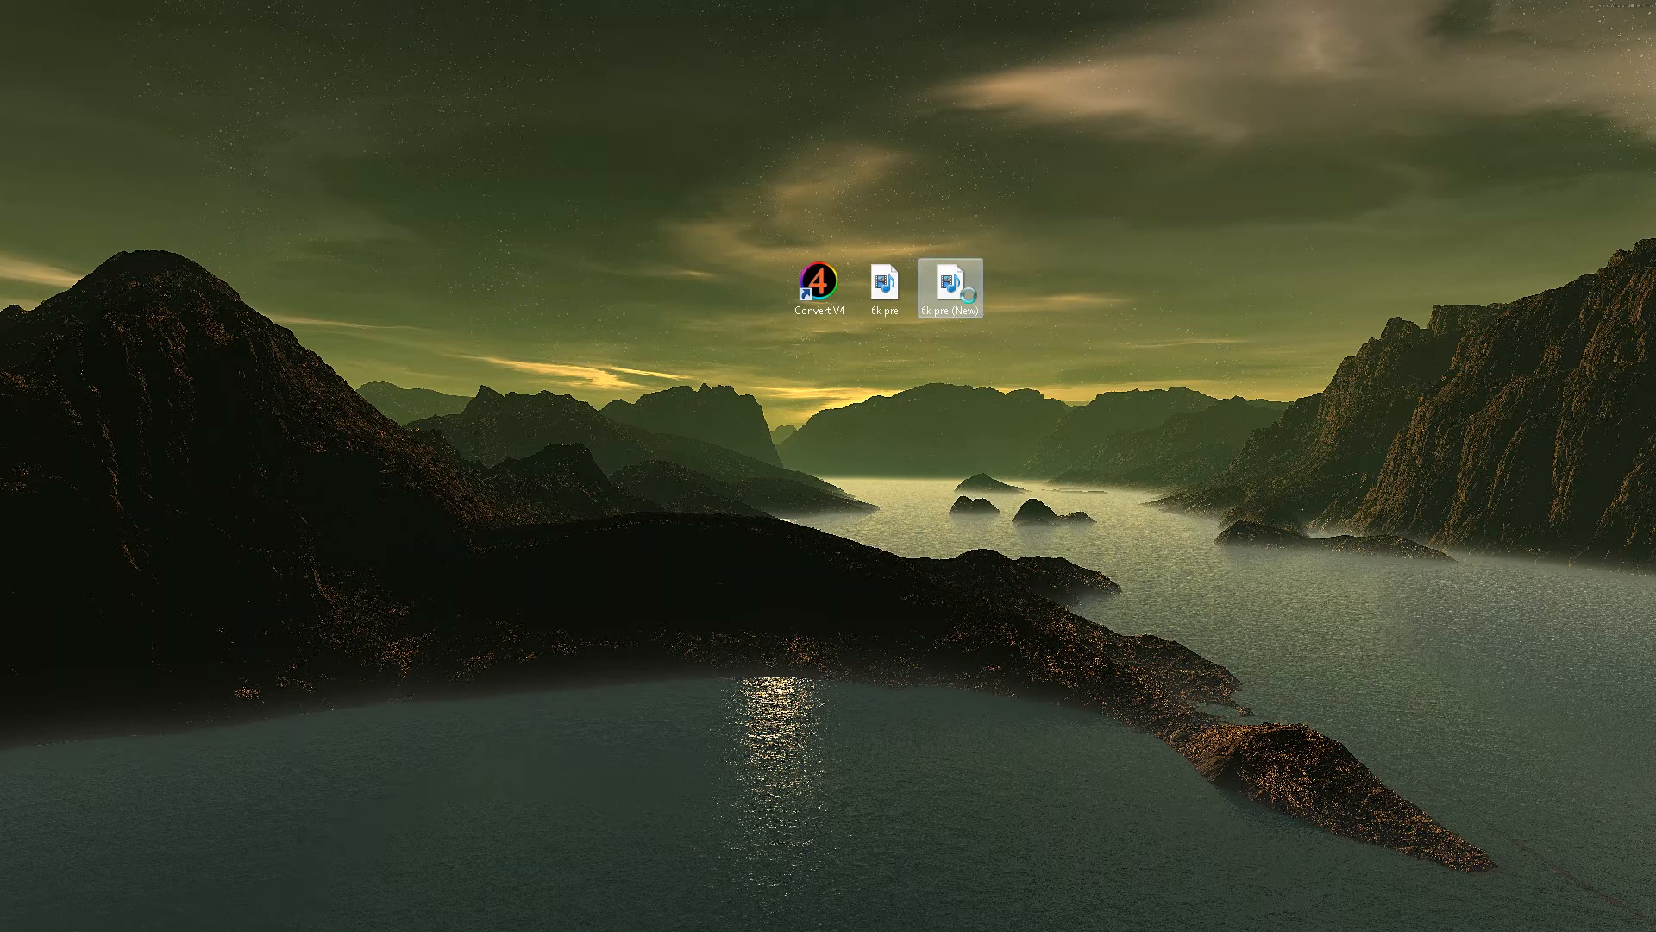
{"action": "left_click", "coordinate": [953, 281]}
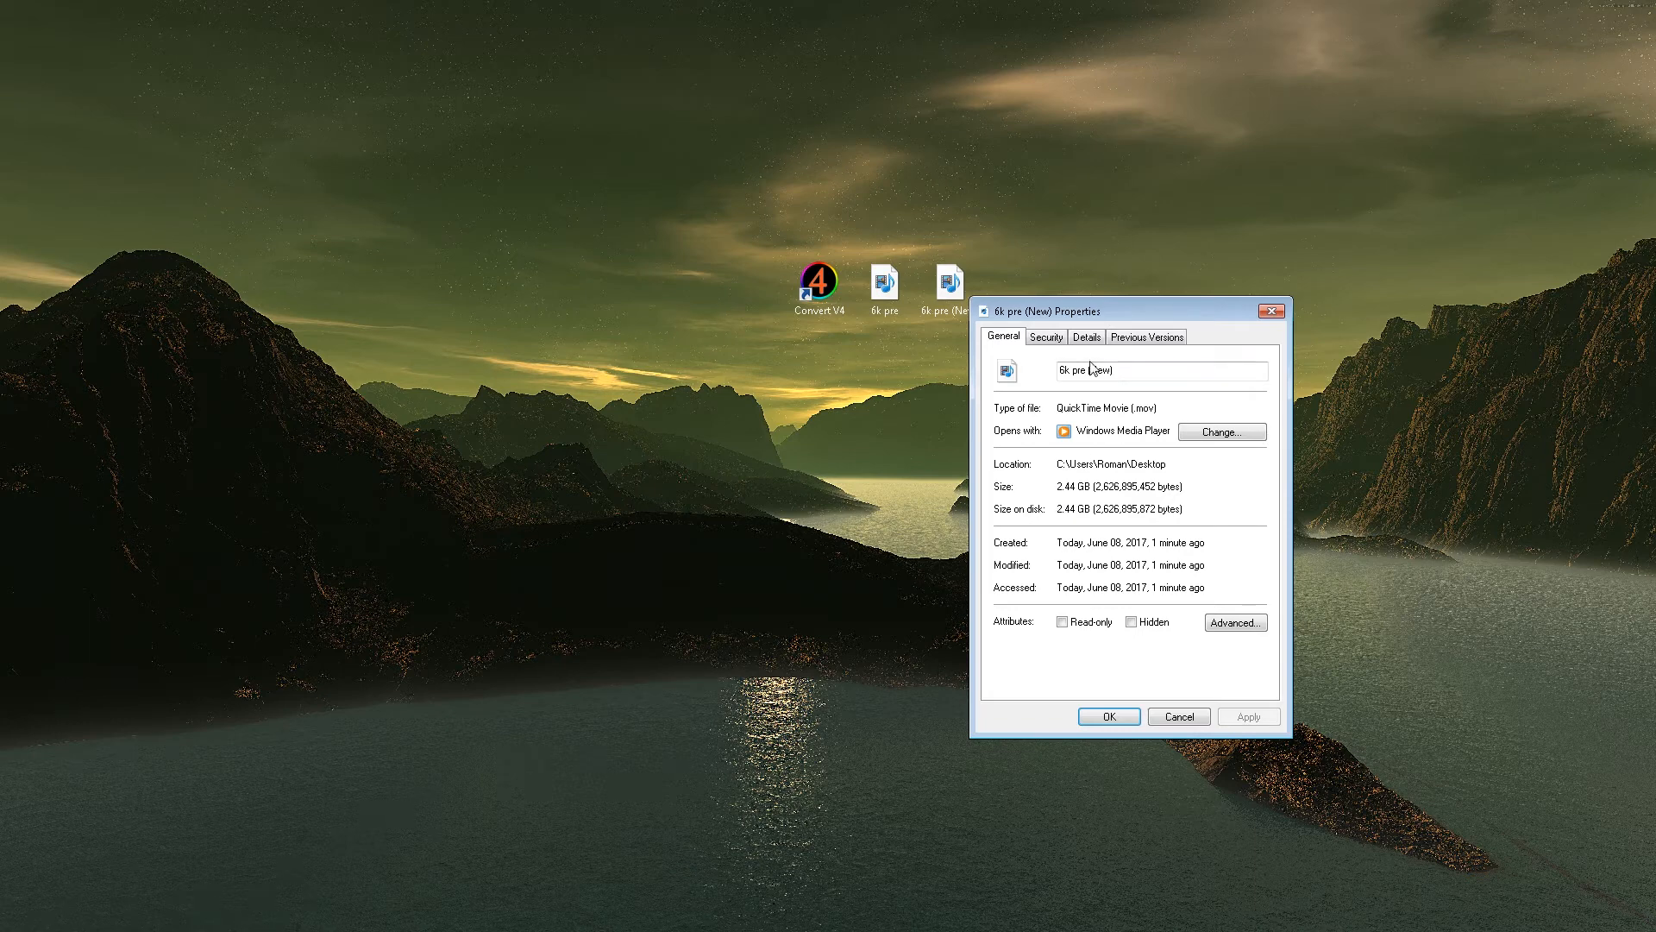
{"action": "mouse_move", "coordinate": [1243, 367]}
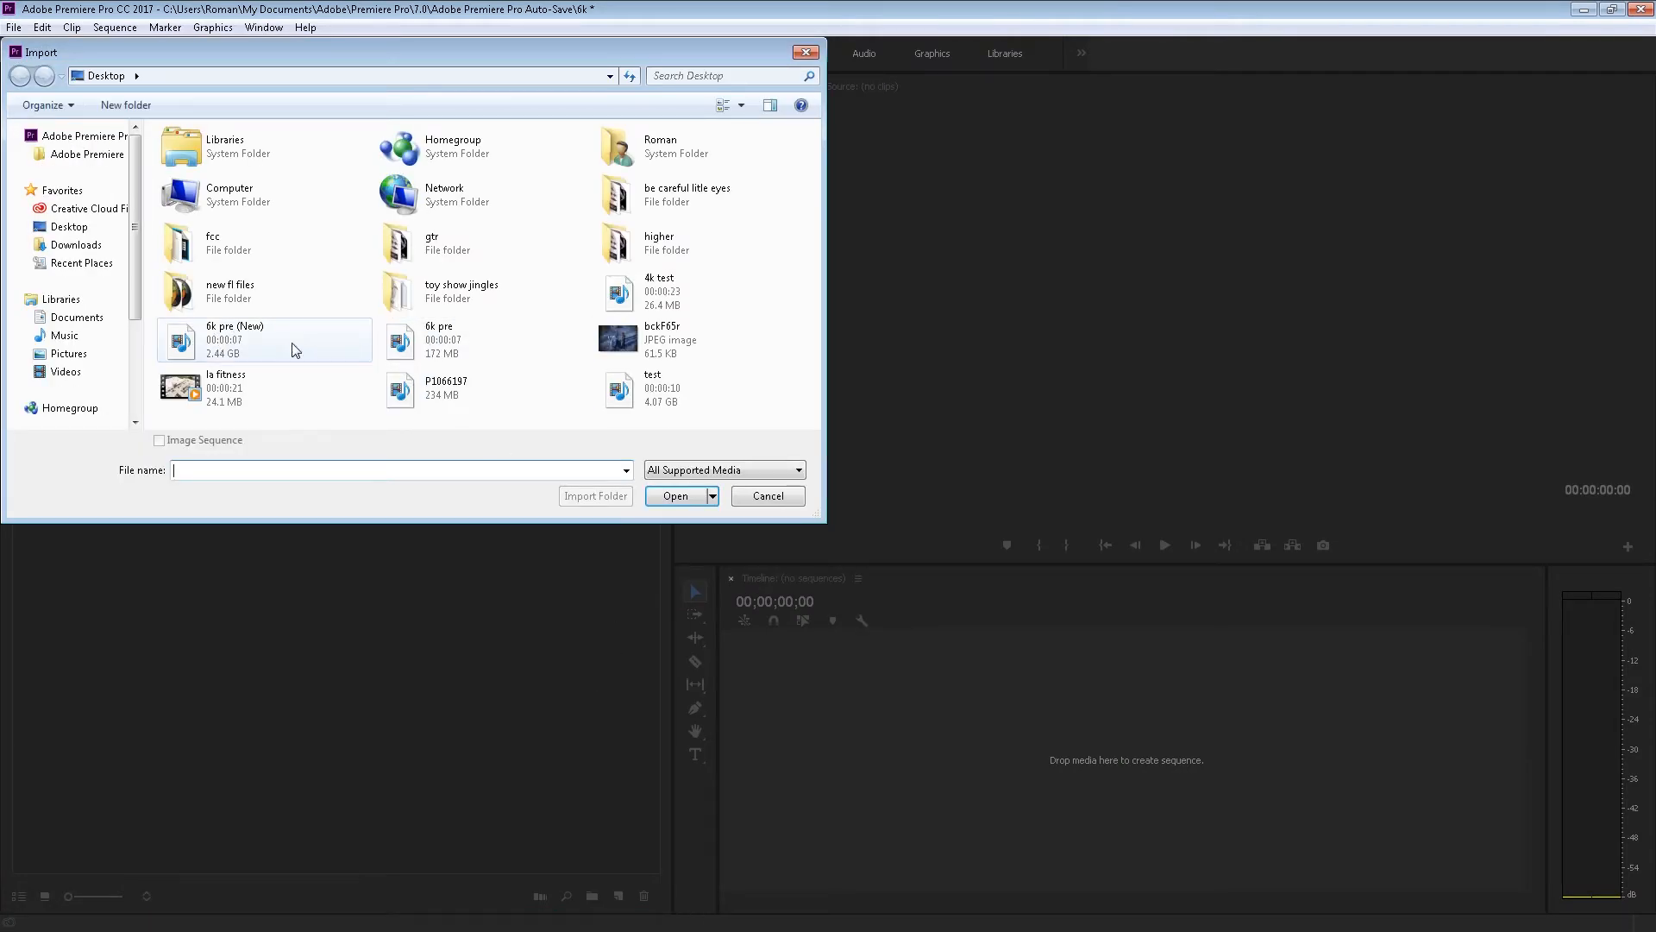
Step: Import 6k pre (New).mov into its own sequence and play it through to about 6 seconds
{"action": "left_click", "coordinate": [675, 496]}
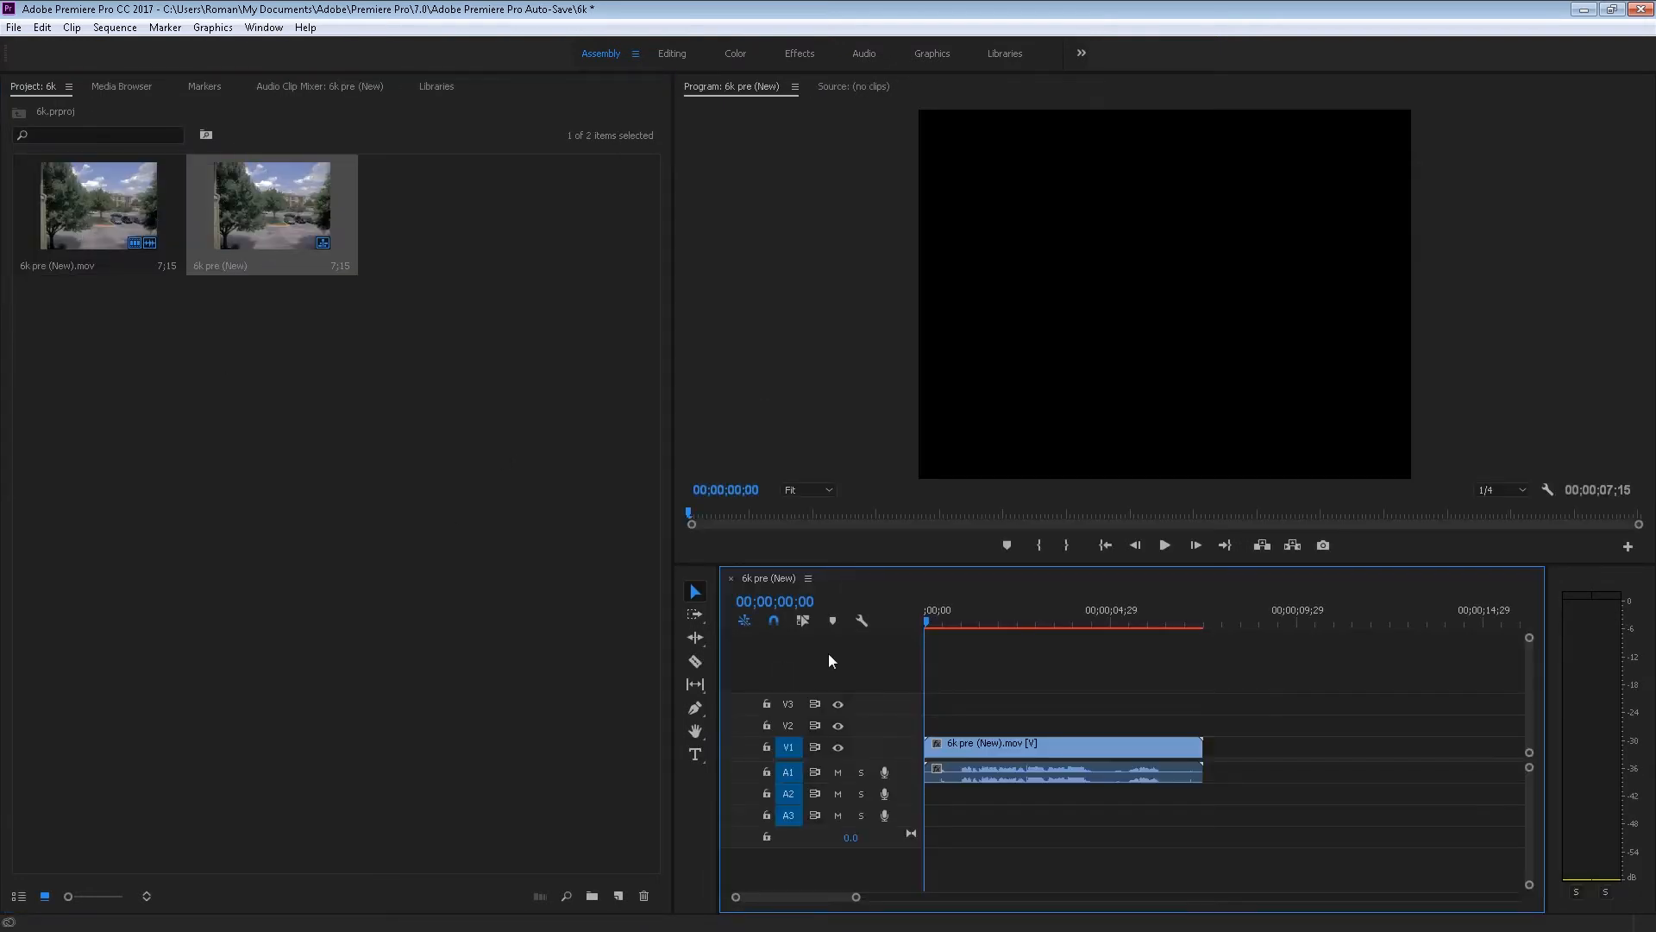
{"action": "mouse_move", "coordinate": [1165, 545]}
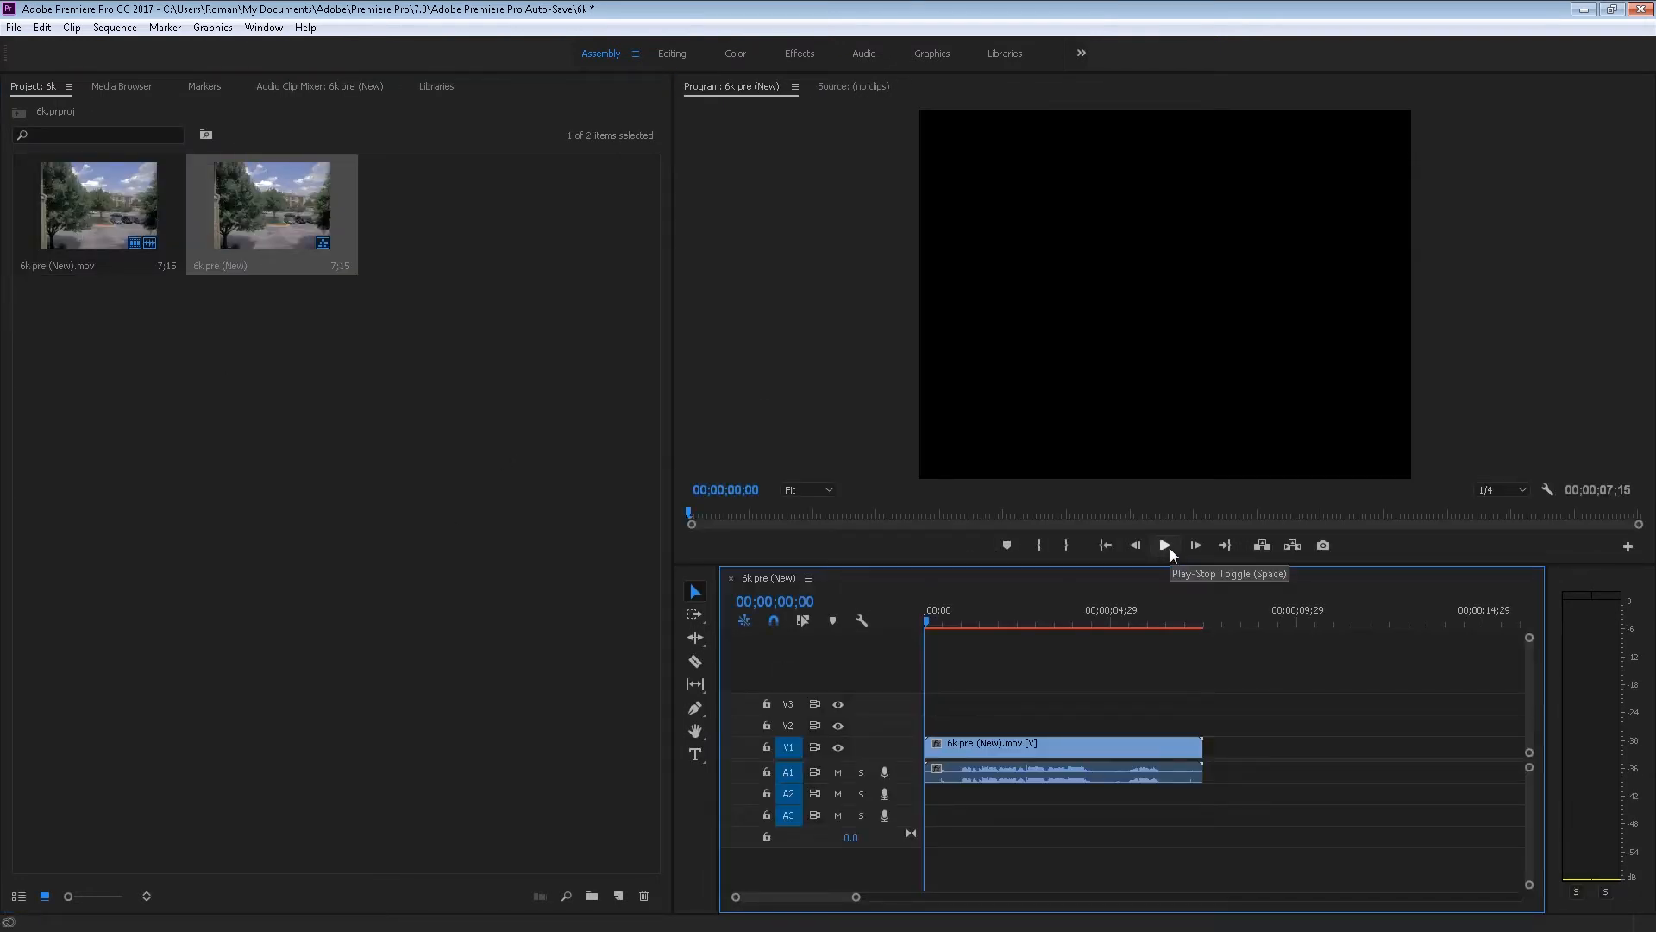
{"action": "left_click", "coordinate": [1165, 545]}
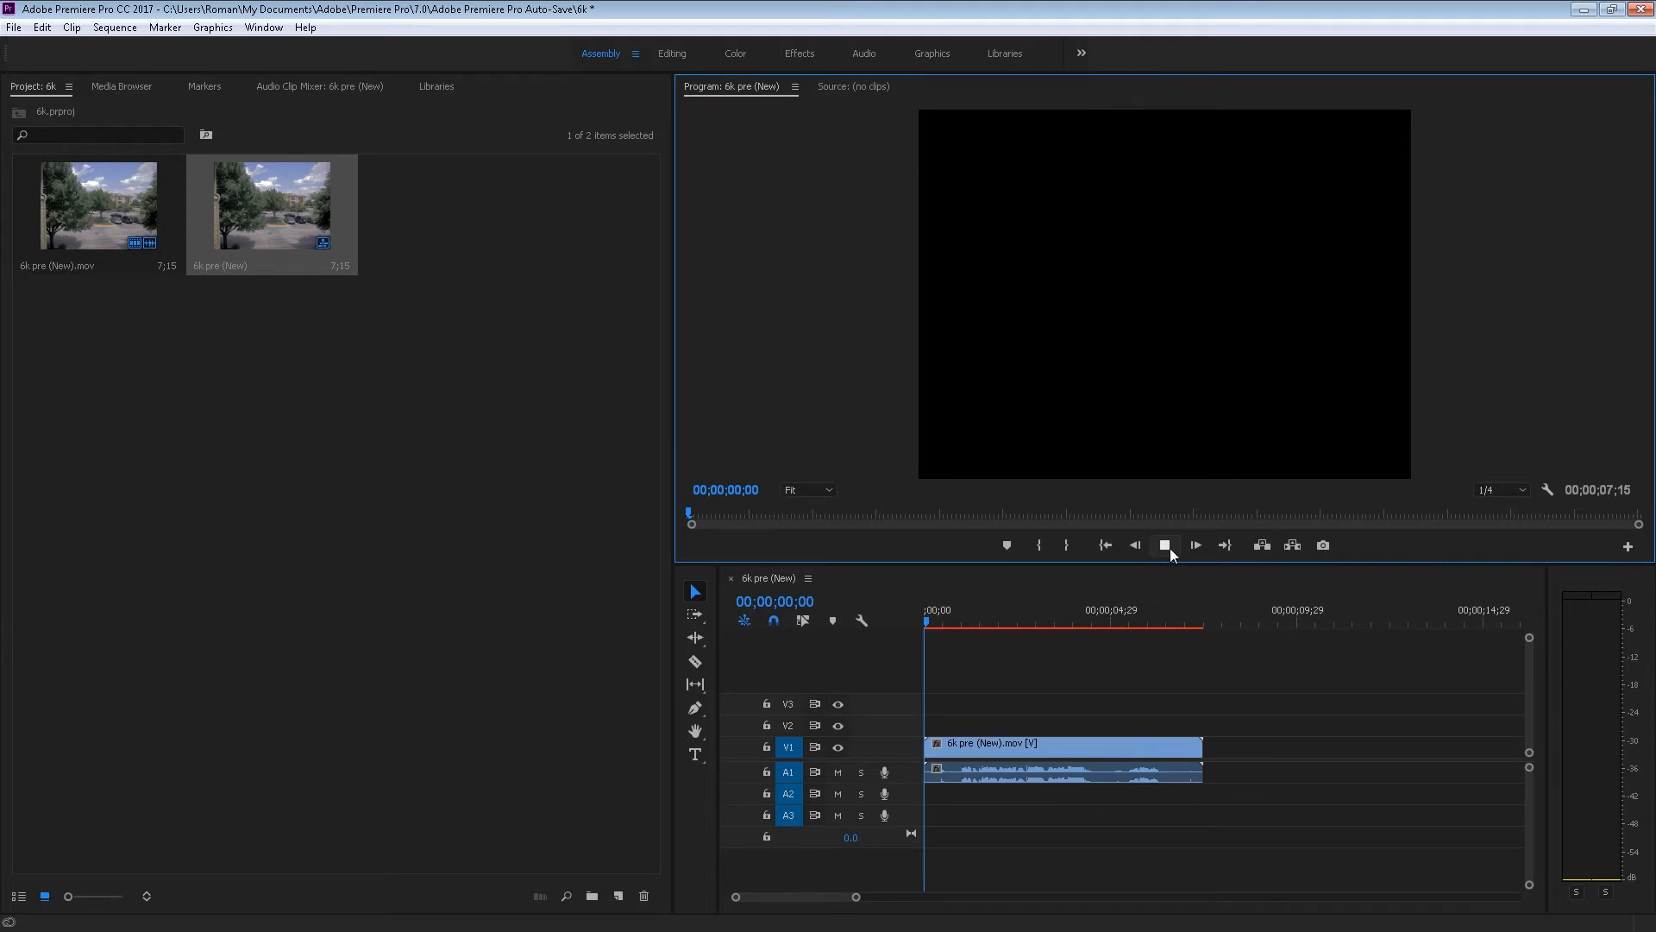
{"action": "left_click", "coordinate": [1166, 545]}
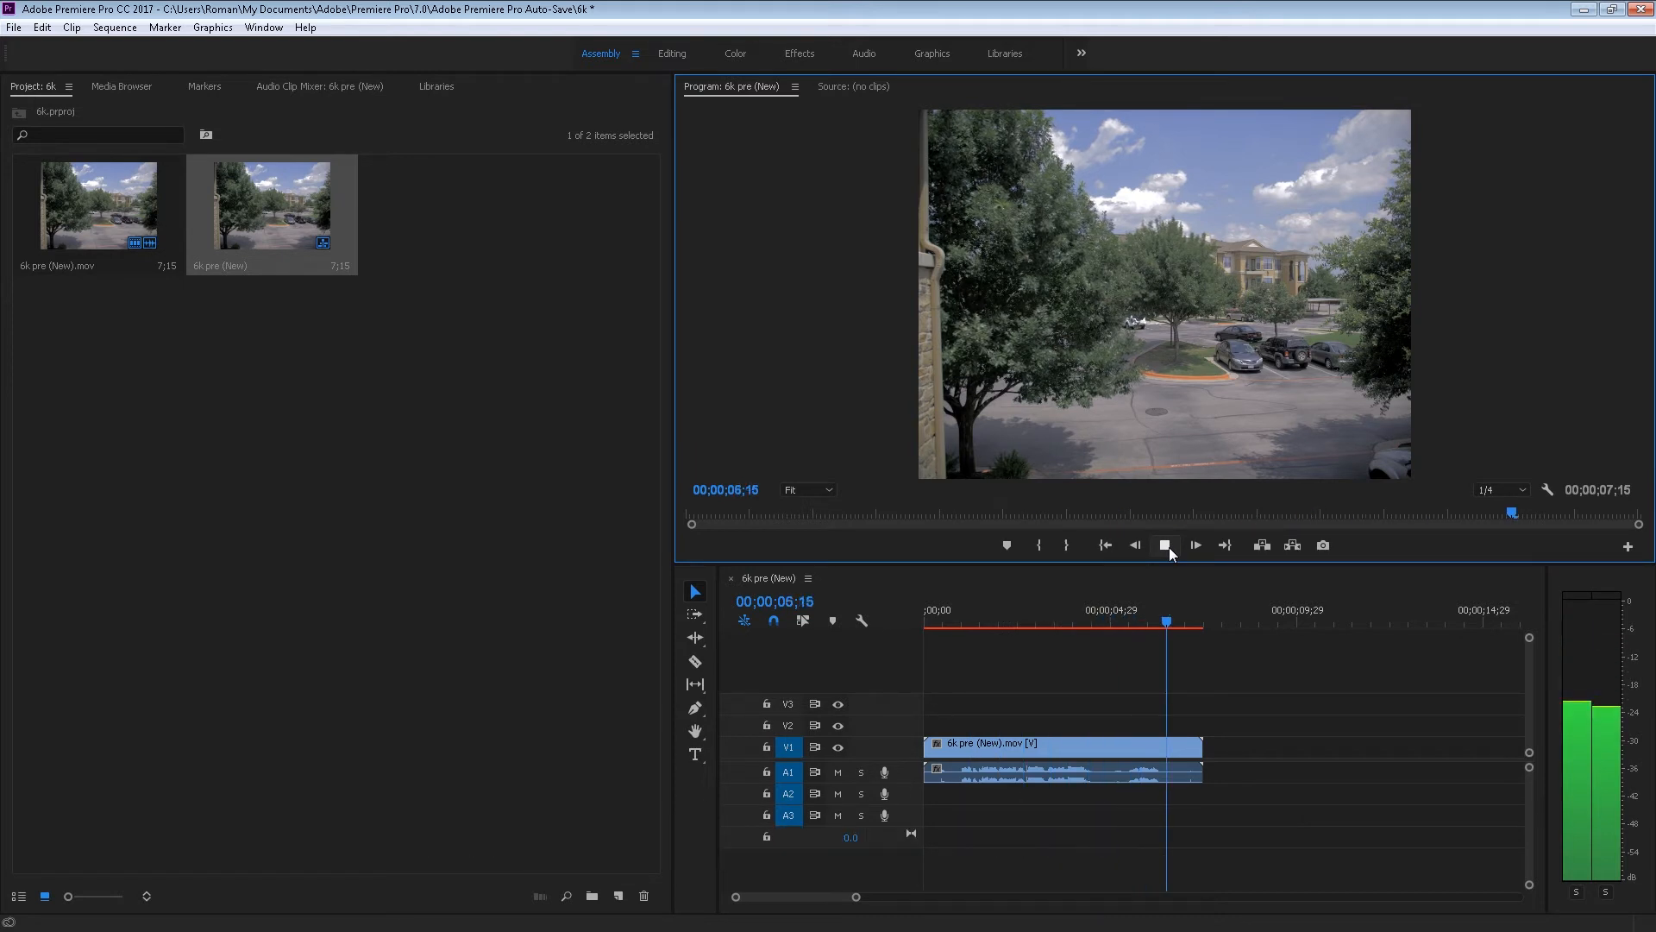
{"action": "left_click", "coordinate": [1165, 545]}
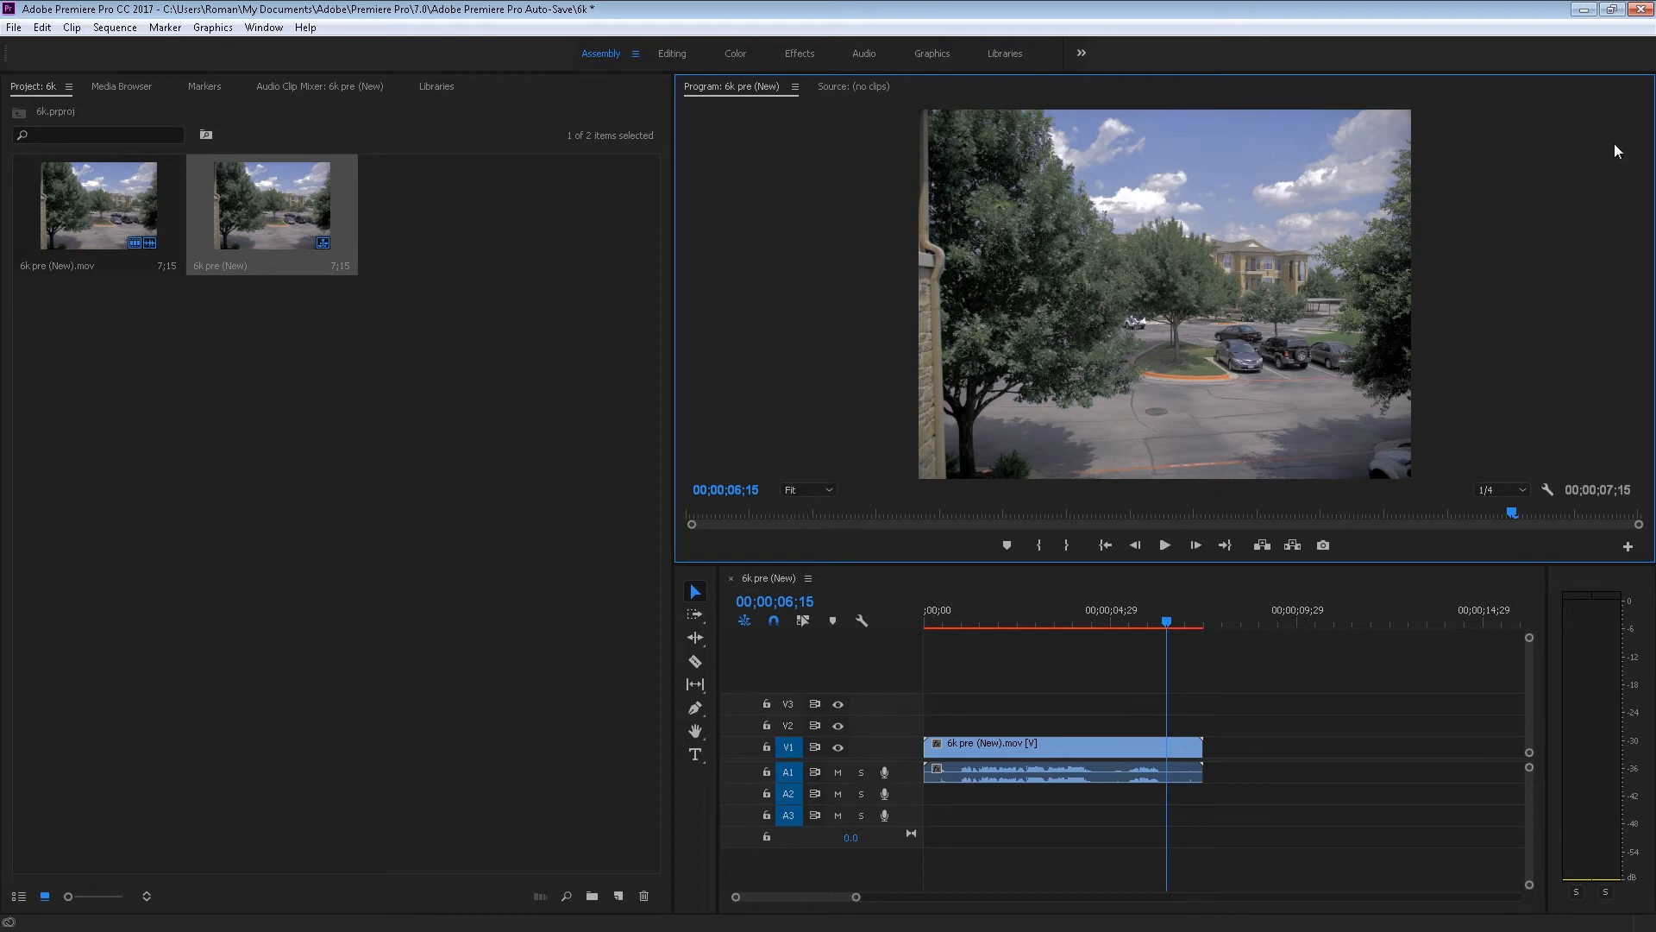
{"action": "mouse_move", "coordinate": [1582, 10]}
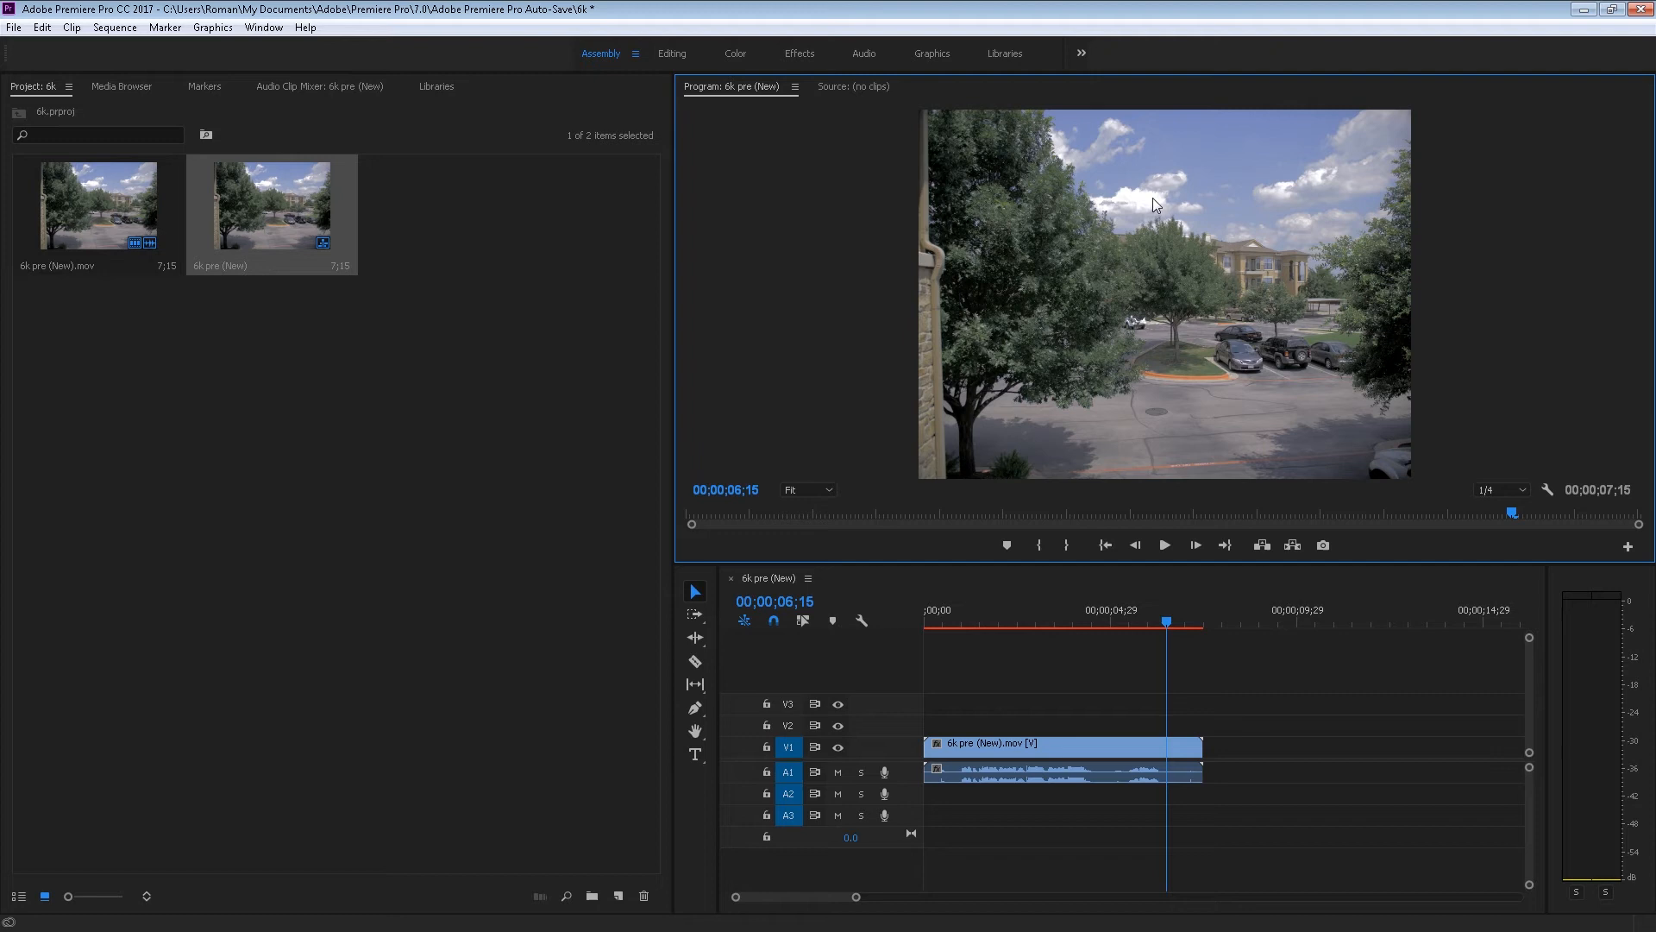
{"action": "mouse_move", "coordinate": [1266, 200]}
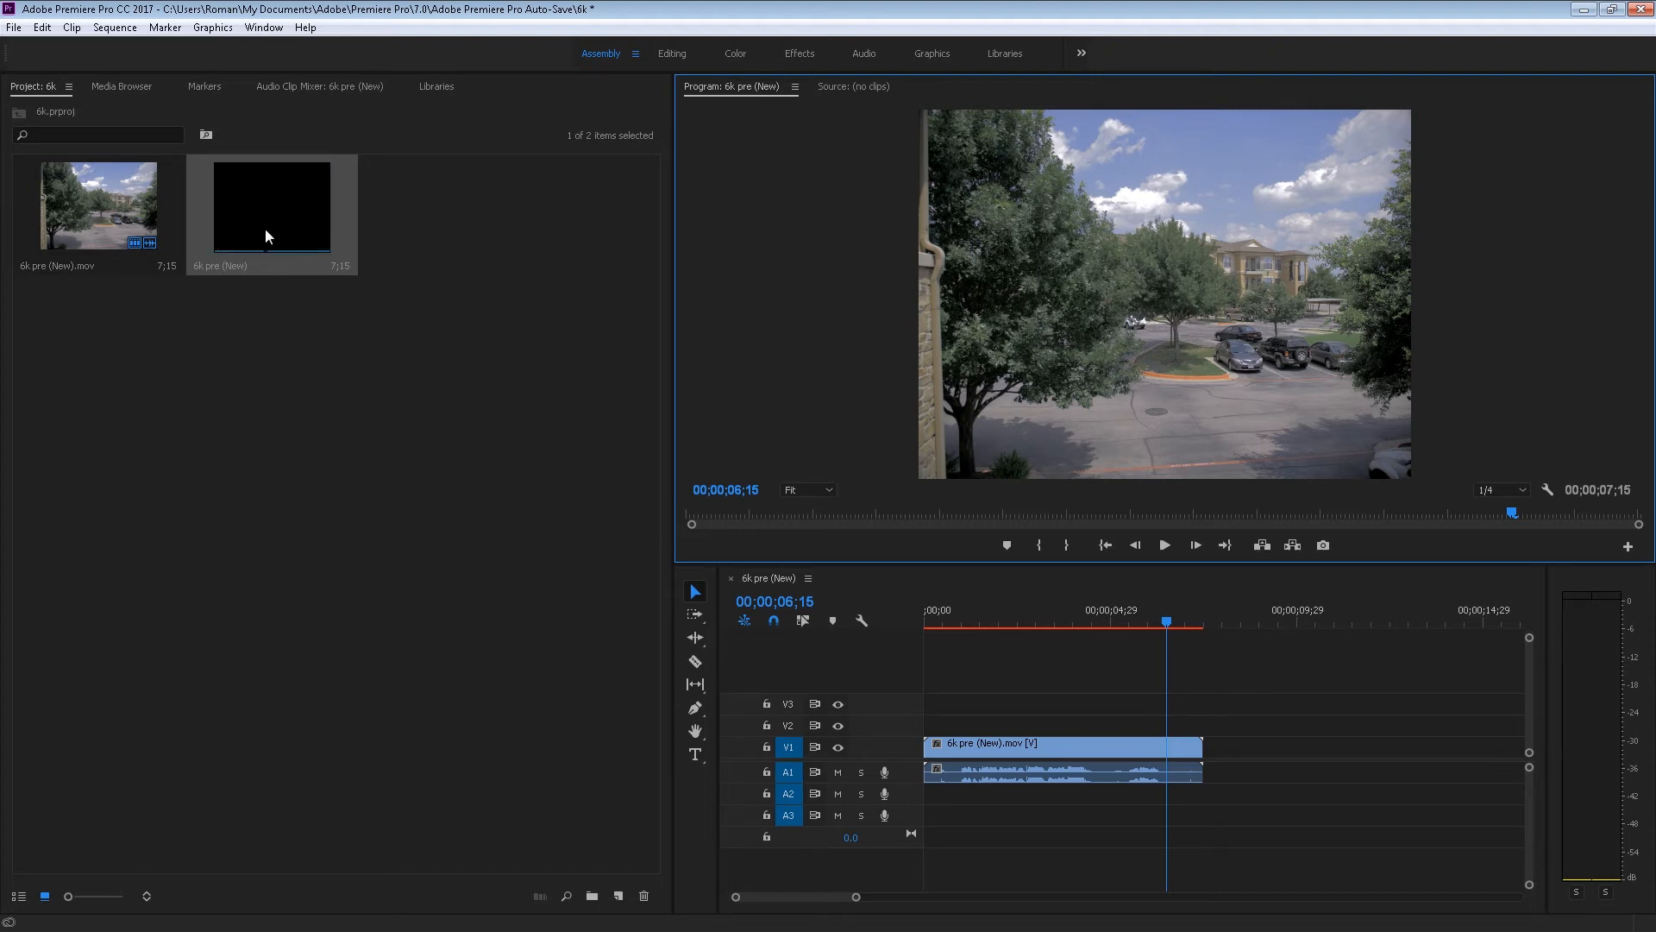
Step: Create a new empty Sequence 01 from the RED R3D 4K 16:9 24 fps preset
{"action": "right_click", "coordinate": [268, 237]}
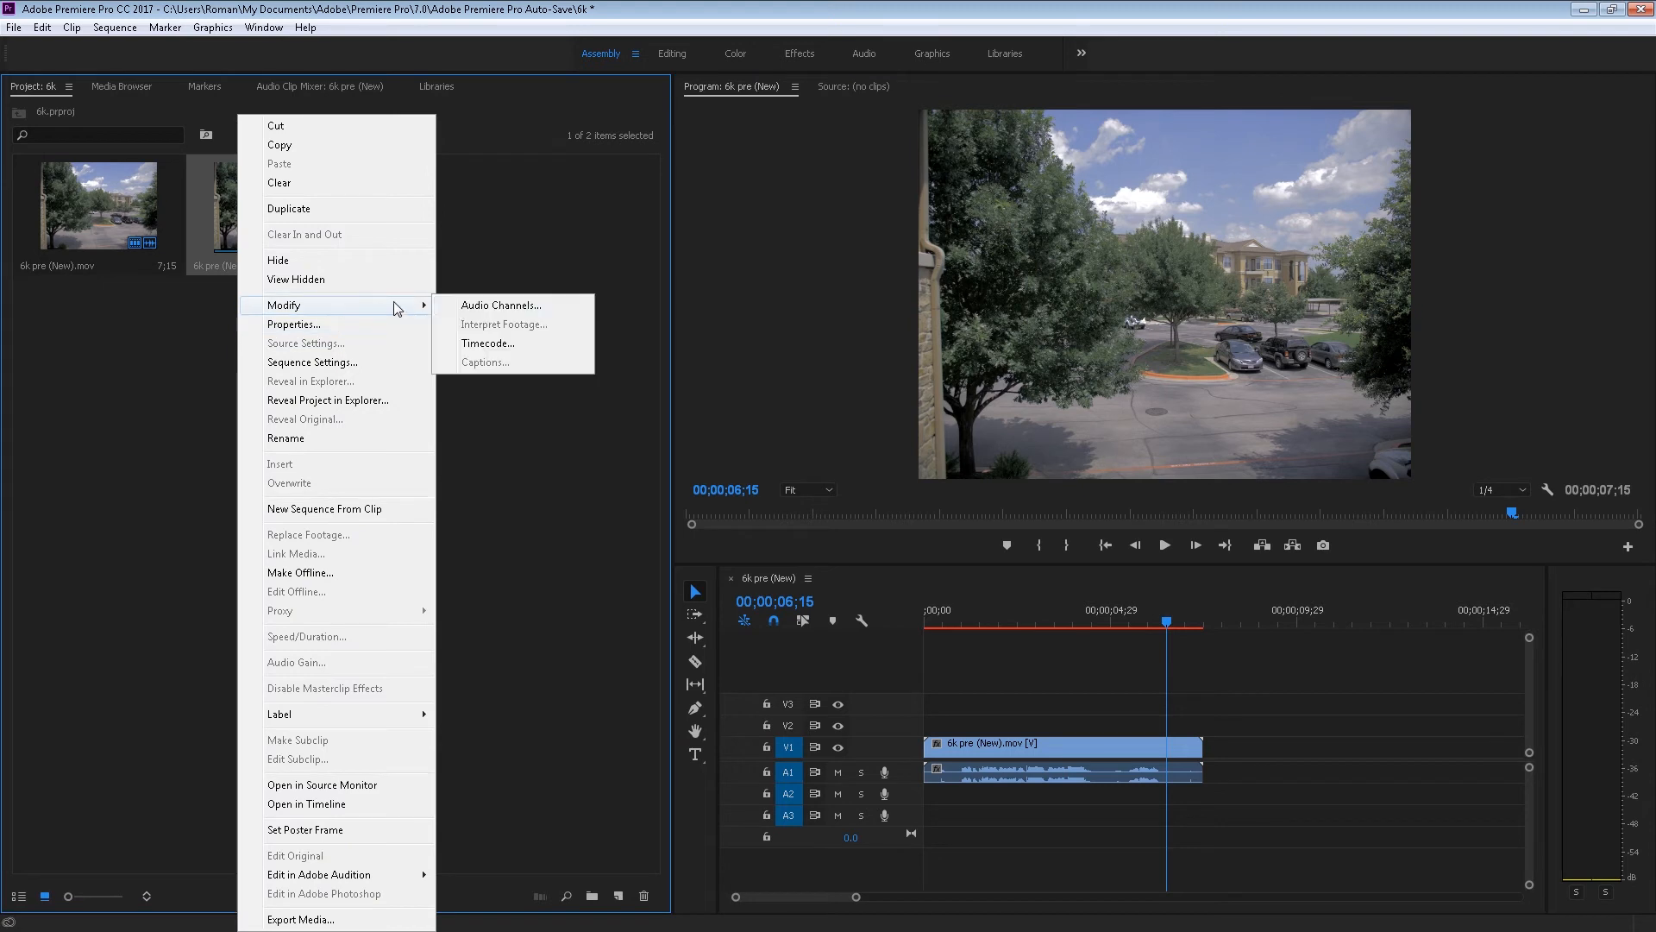
{"action": "left_click", "coordinate": [406, 548]}
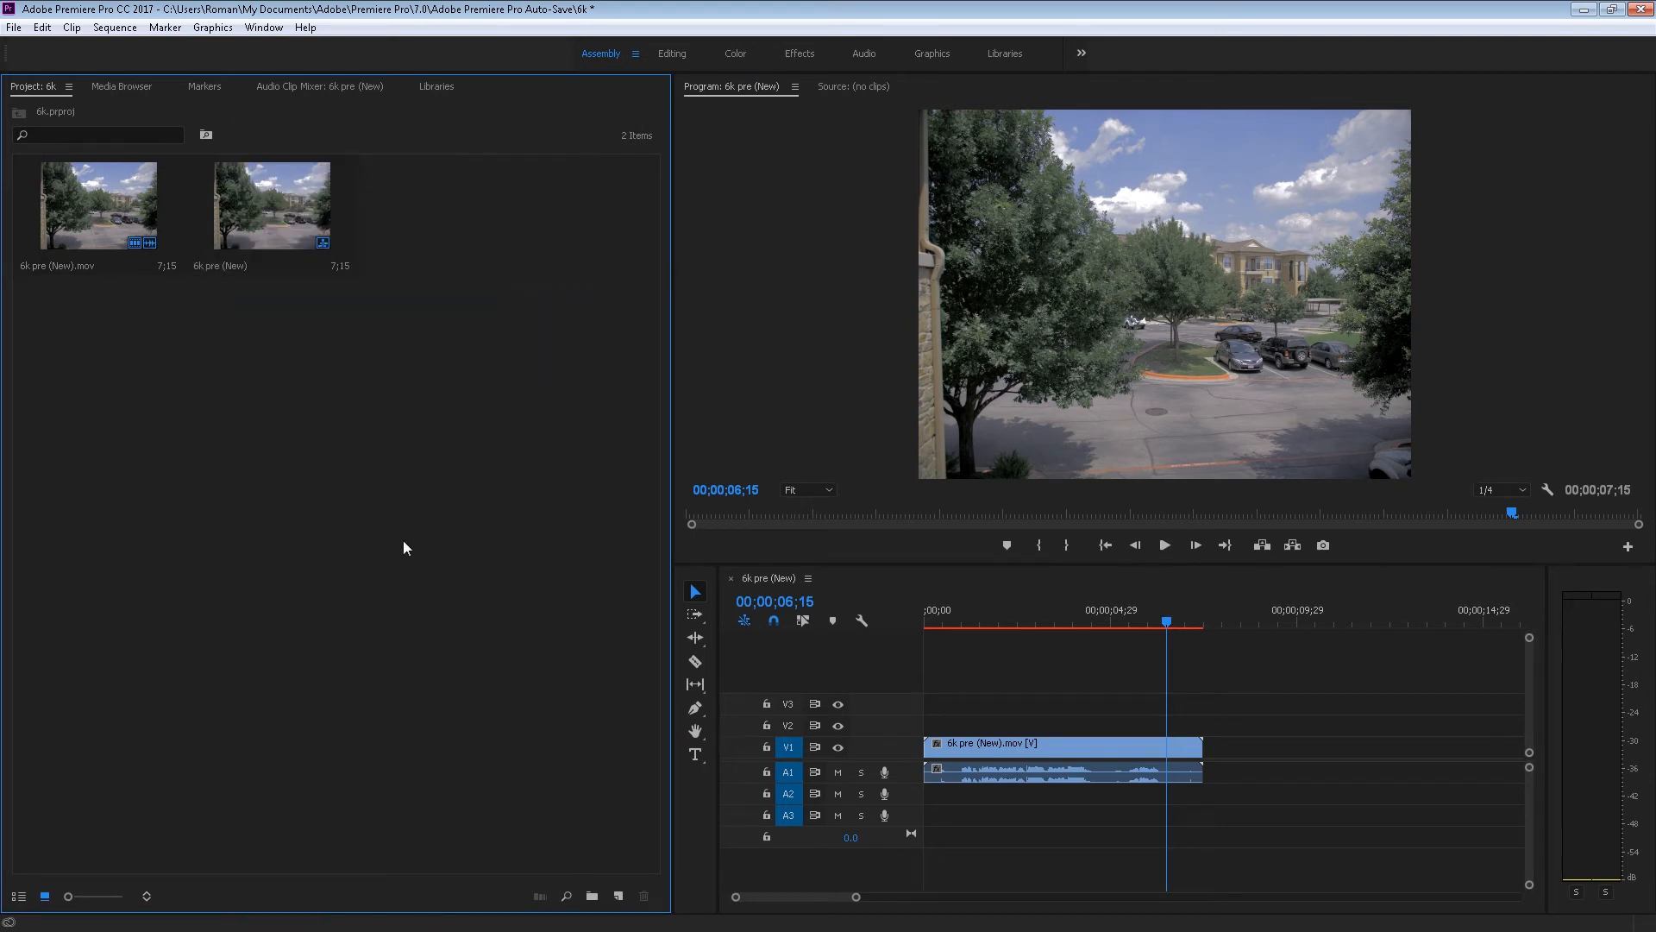
{"action": "right_click", "coordinate": [405, 547]}
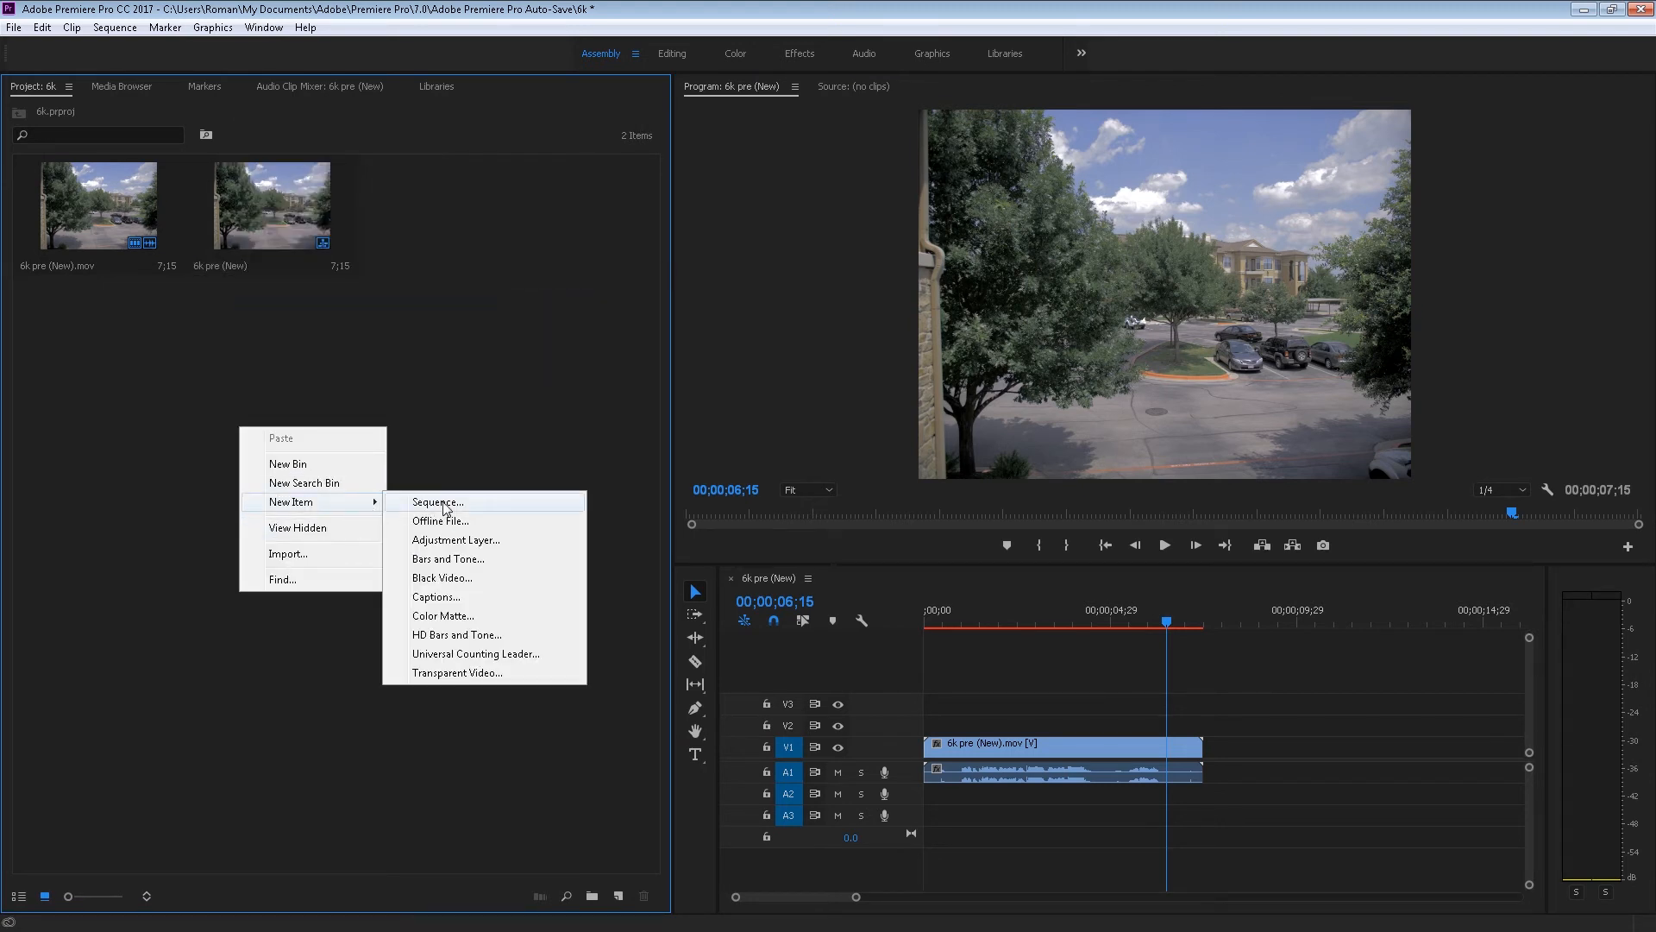
{"action": "left_click", "coordinate": [437, 502]}
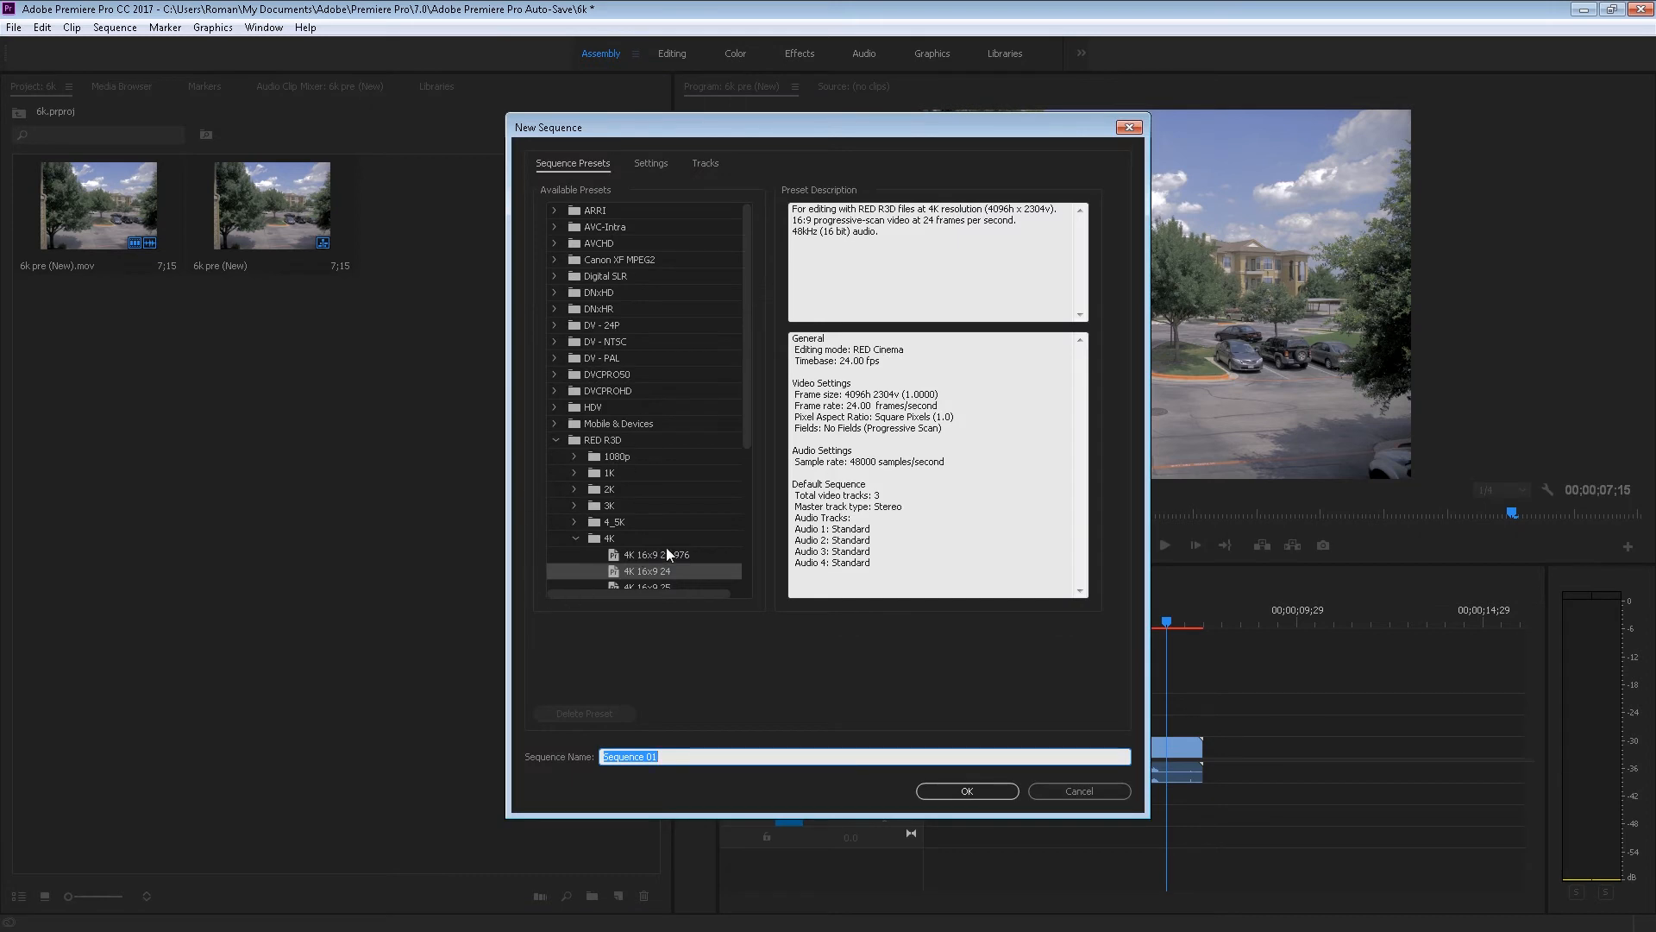
{"action": "left_click", "coordinate": [967, 791]}
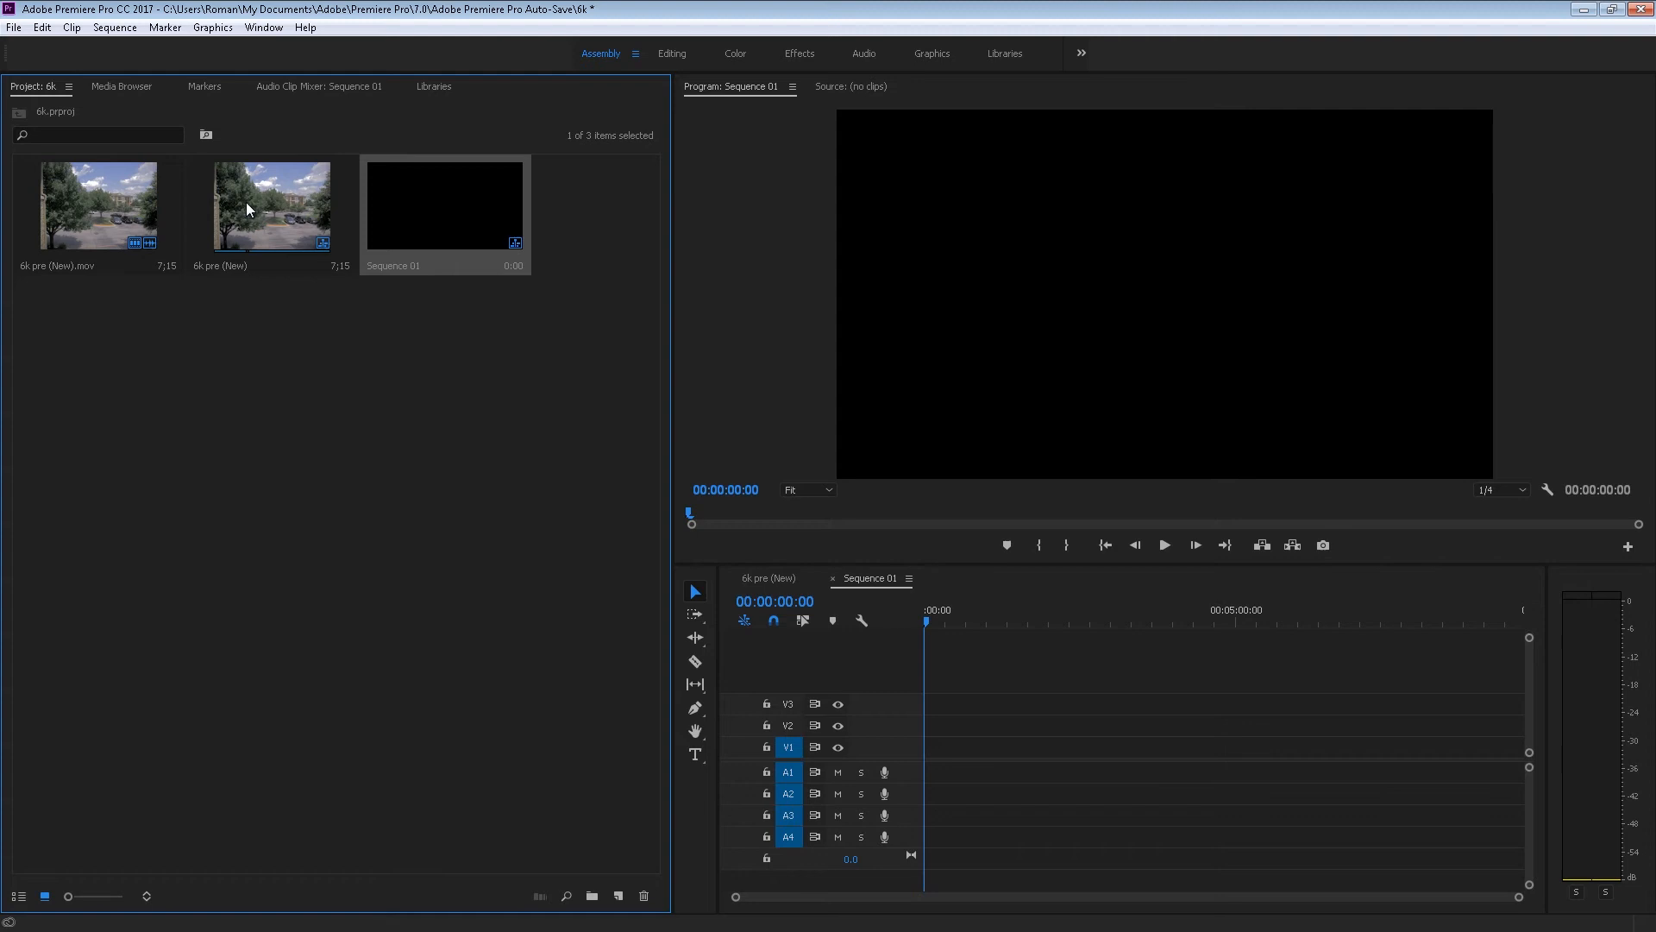
Step: Interpret the 6k pre (New).mov footage as Anamorphic 2:1 (2.0) and drop it into Sequence 01
{"action": "right_click", "coordinate": [248, 207]}
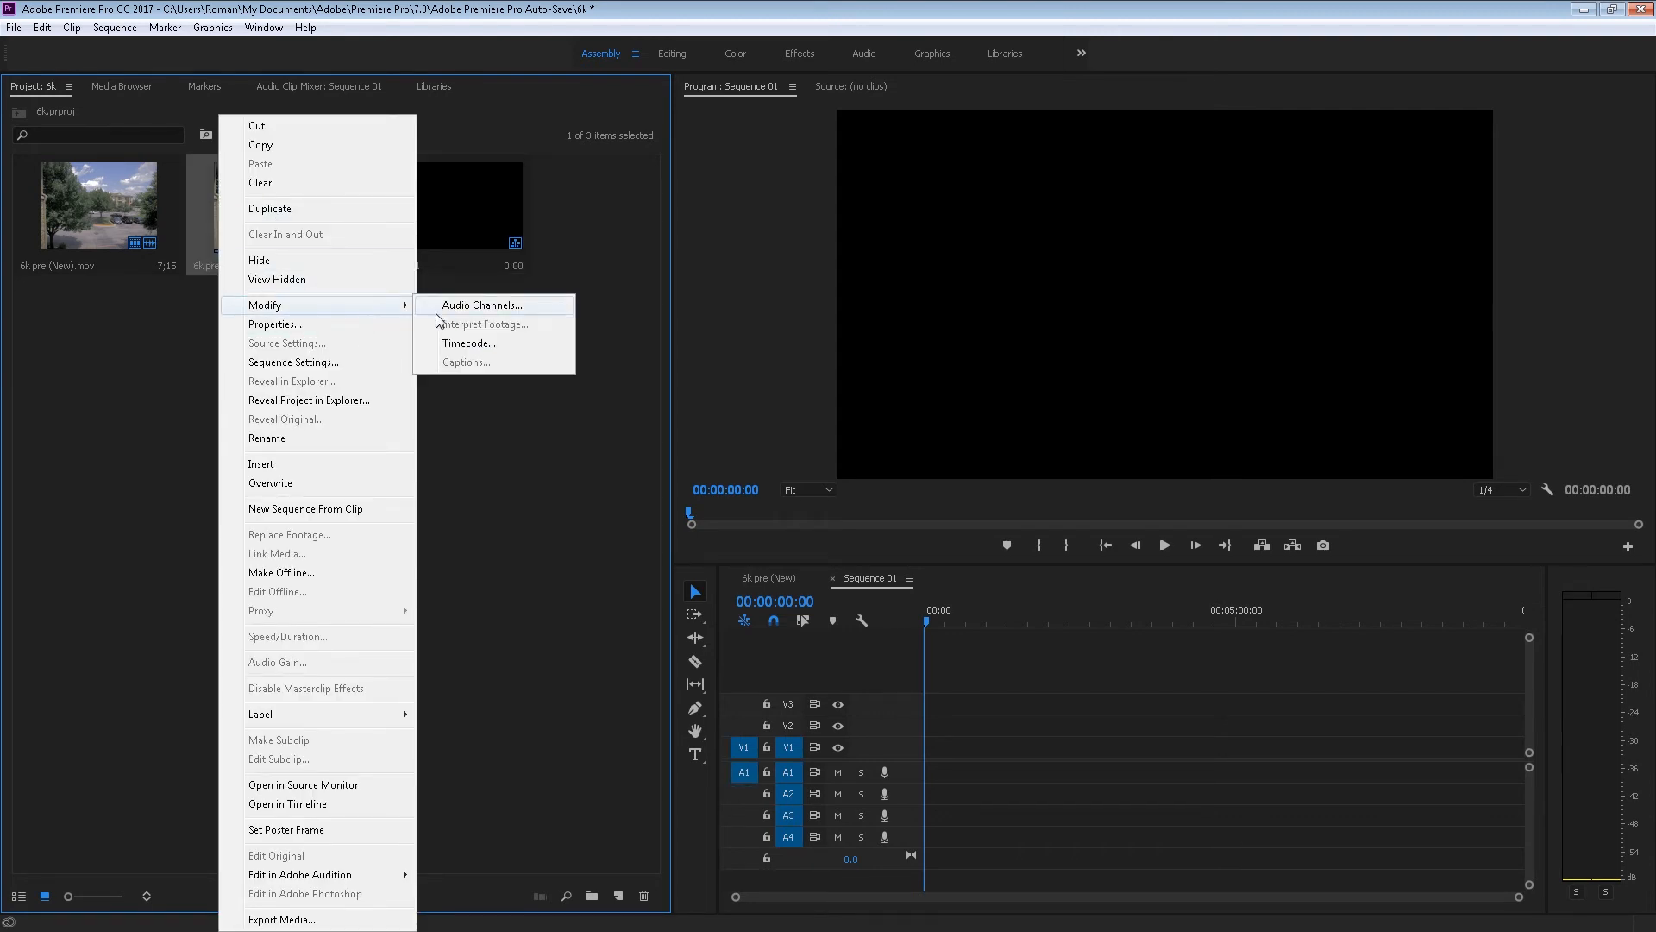
{"action": "left_click", "coordinate": [95, 216]}
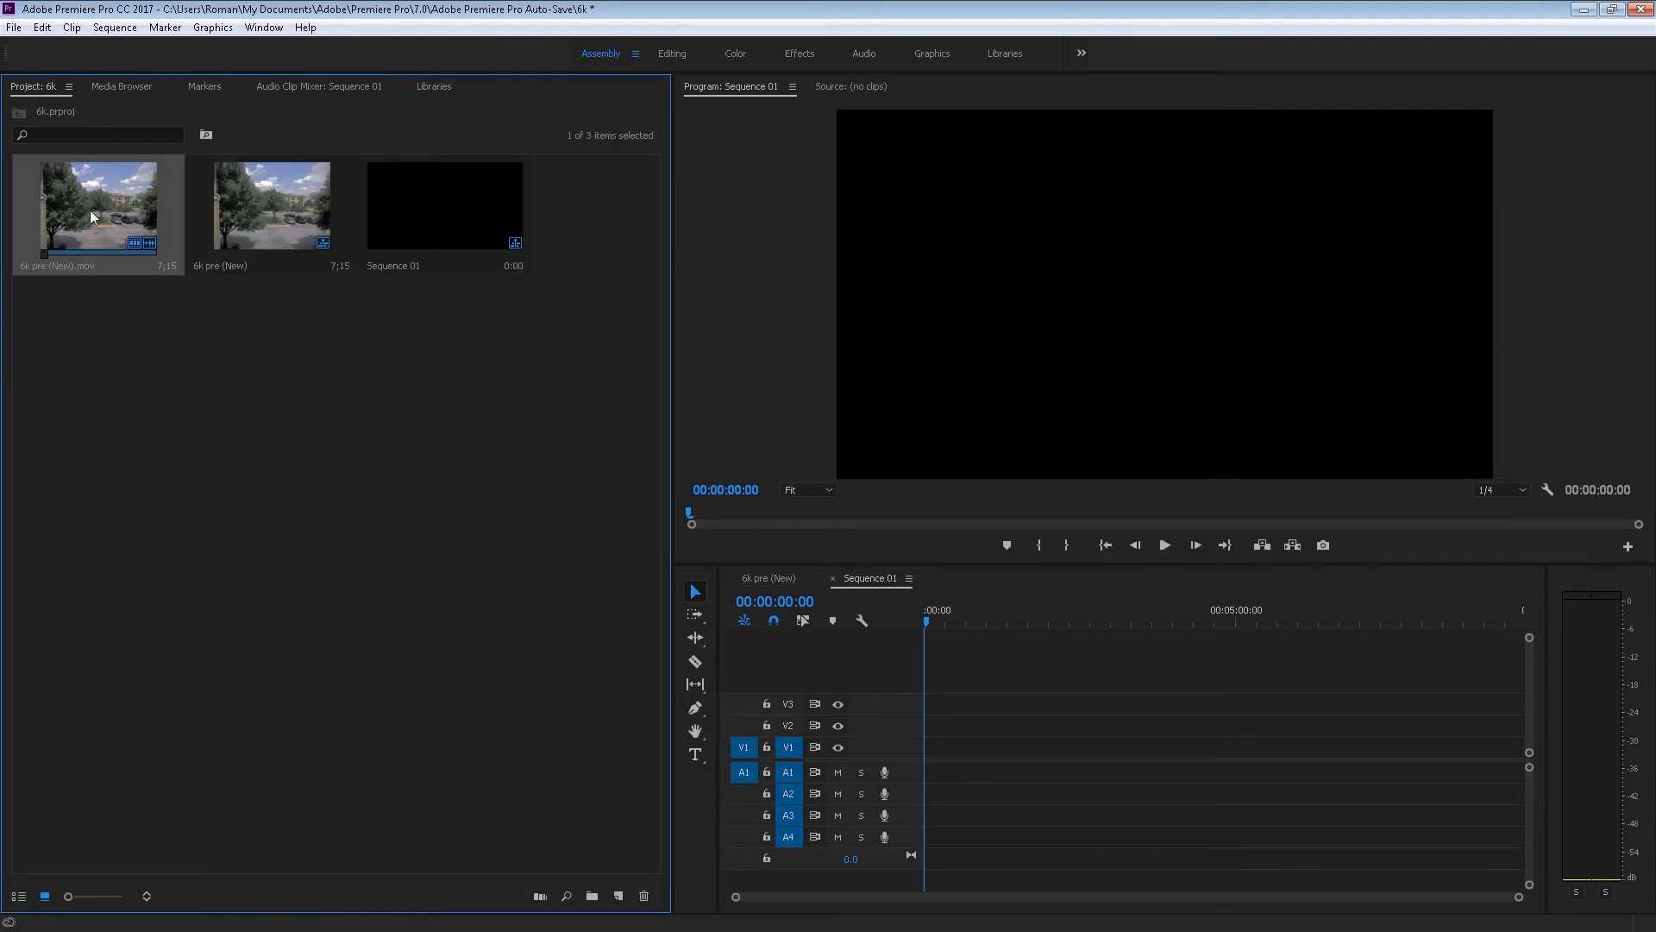
{"action": "right_click", "coordinate": [93, 215]}
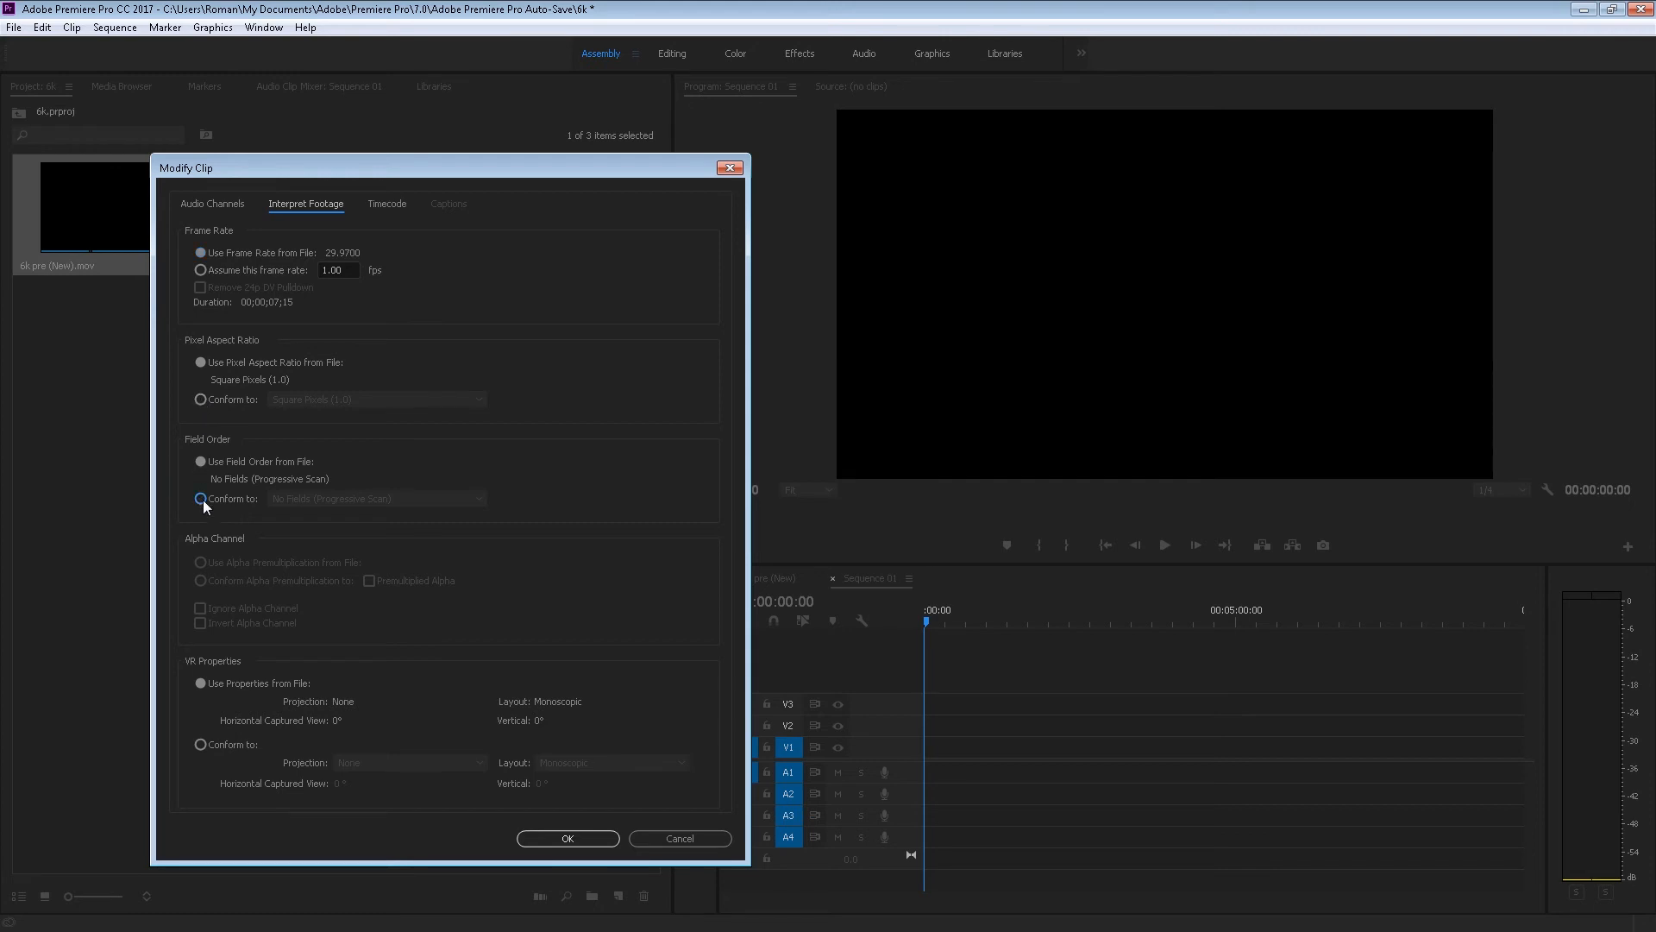
{"action": "left_click", "coordinate": [199, 461]}
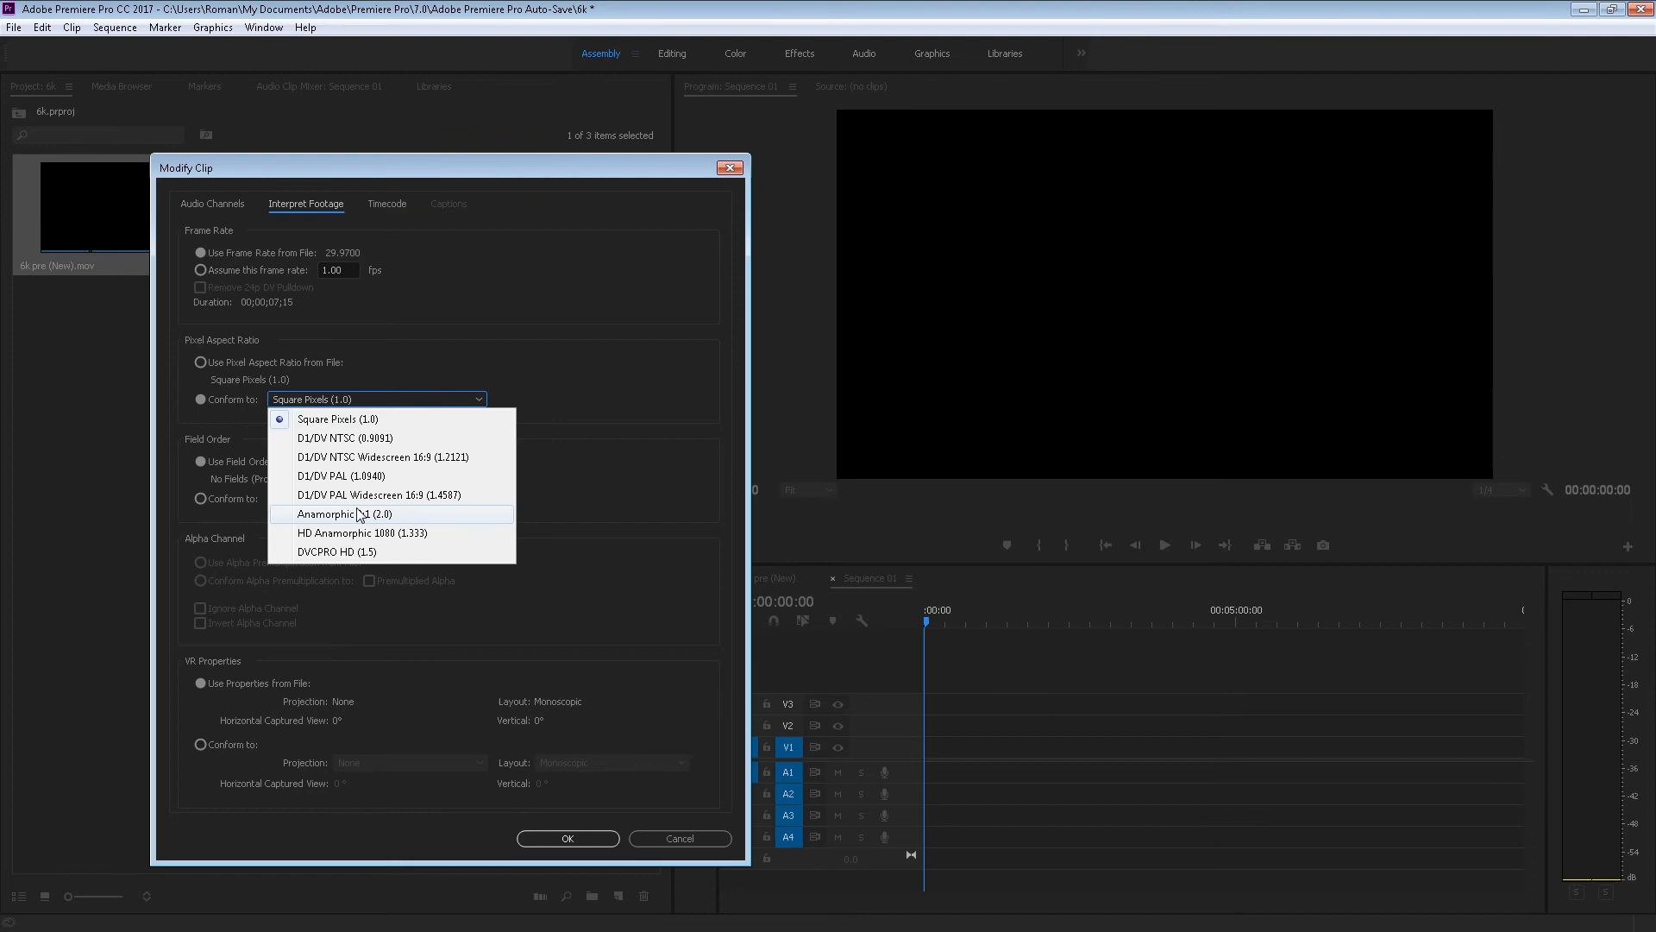
{"action": "left_click", "coordinate": [335, 513]}
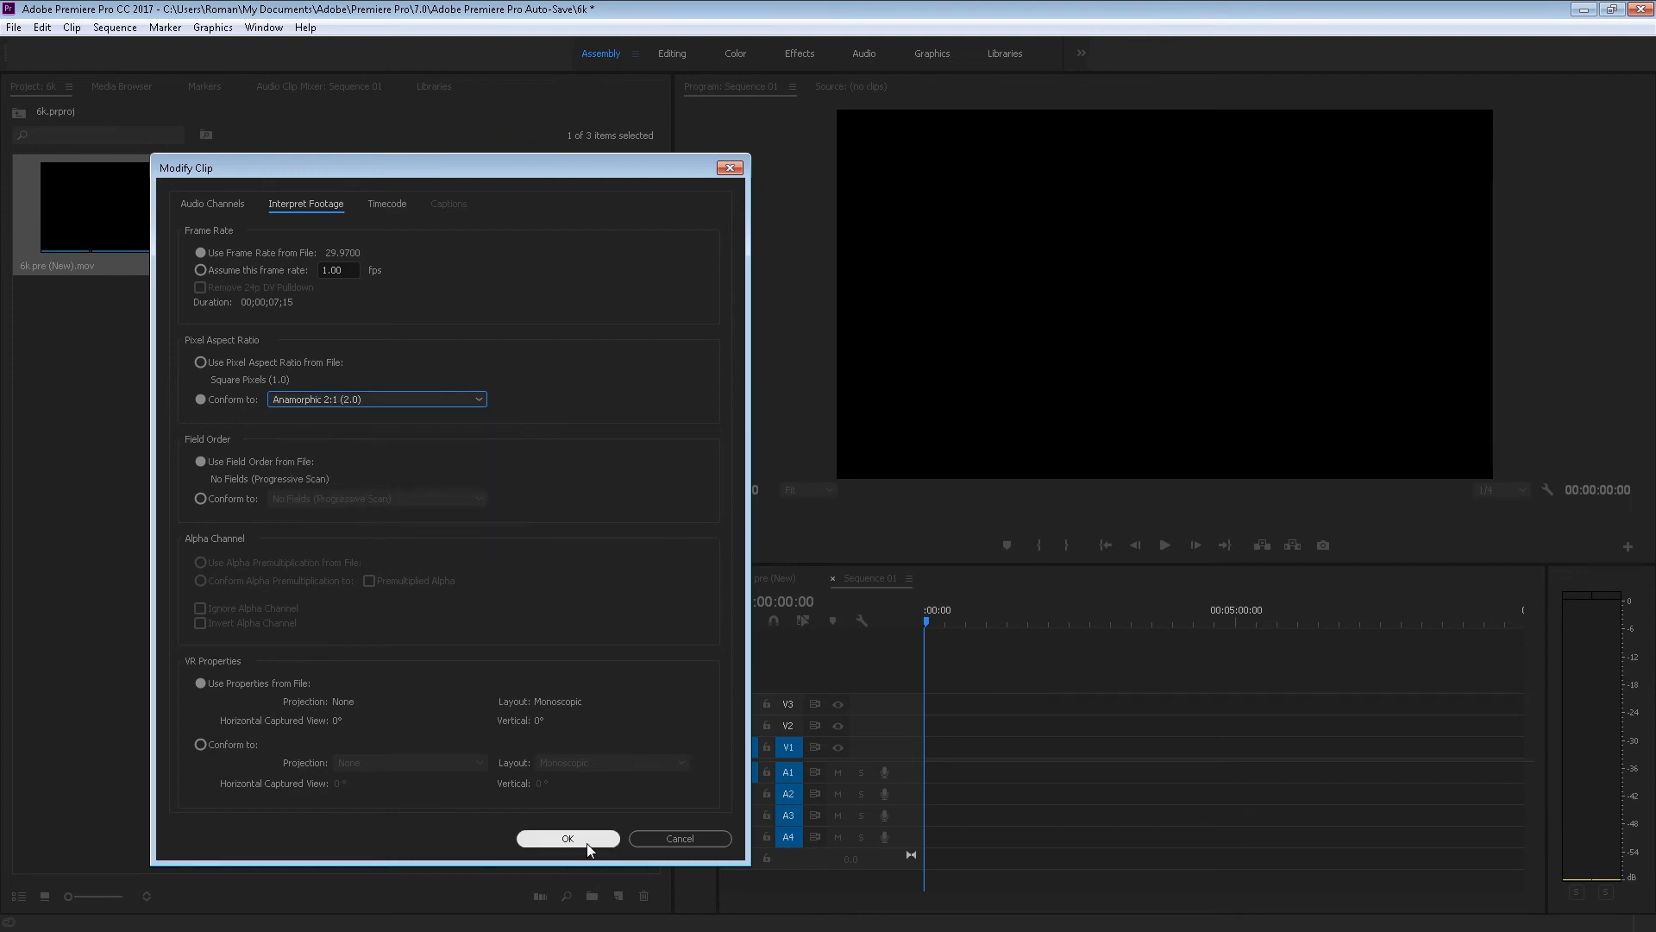
{"action": "left_click", "coordinate": [567, 838]}
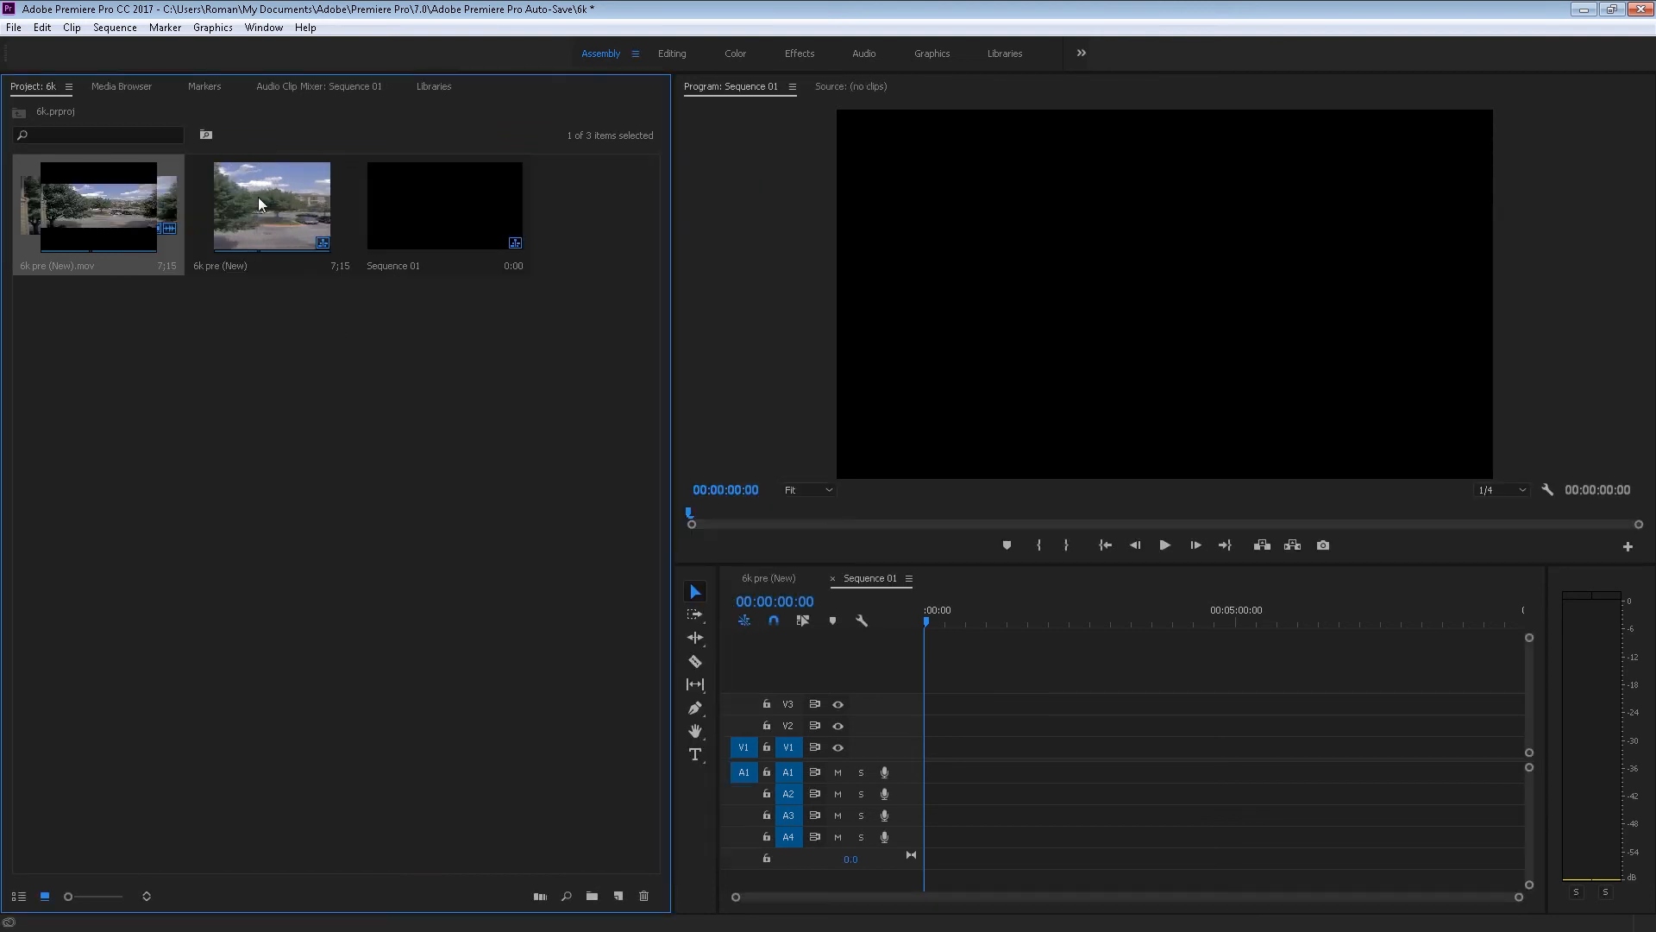
{"action": "left_click_drag", "start_coordinate": [272, 205], "coordinate": [929, 749]}
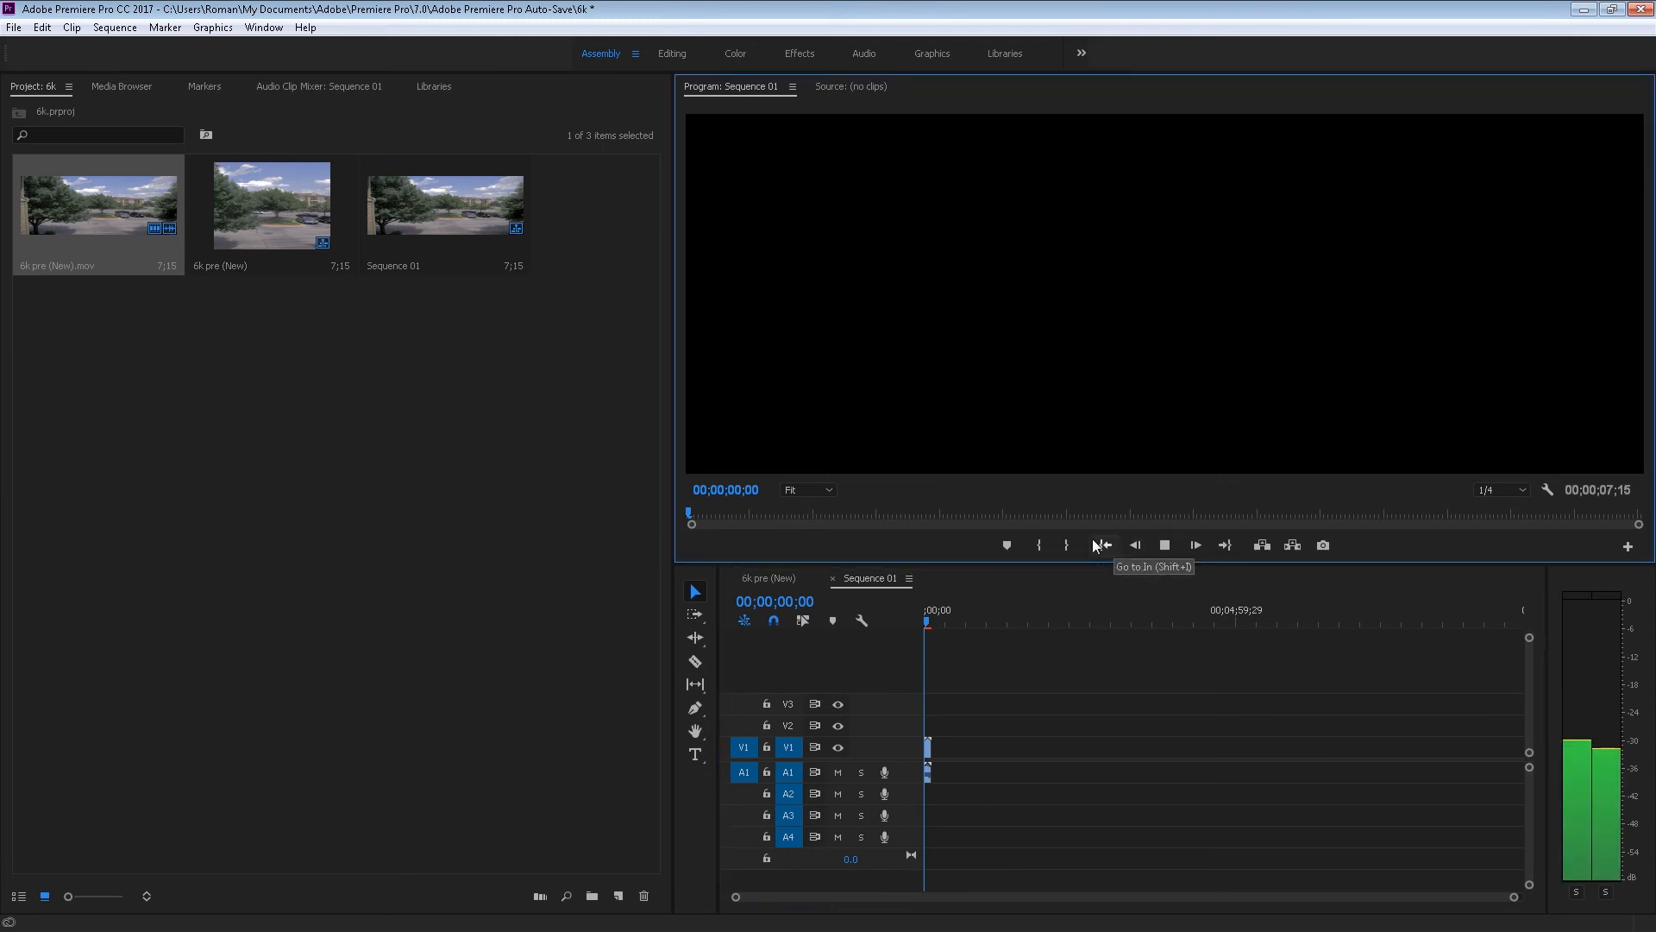
Step: Play Sequence 01 to view the desqueezed widescreen clip up to about 3 seconds
{"action": "left_click", "coordinate": [1165, 546]}
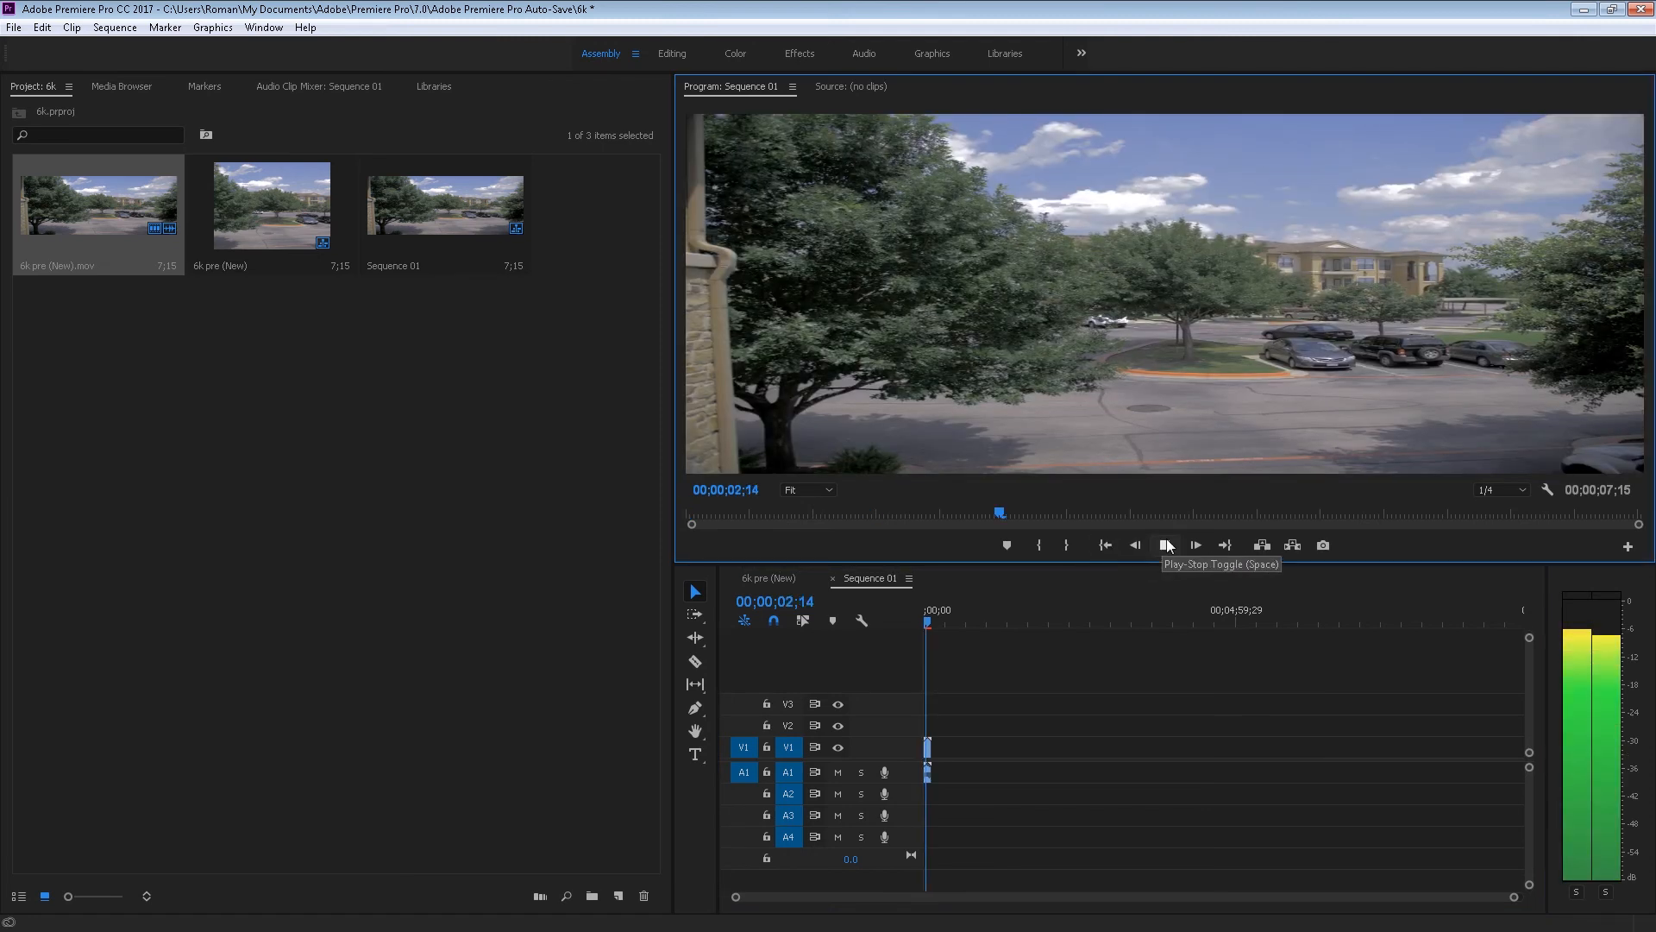
{"action": "left_click", "coordinate": [1165, 544]}
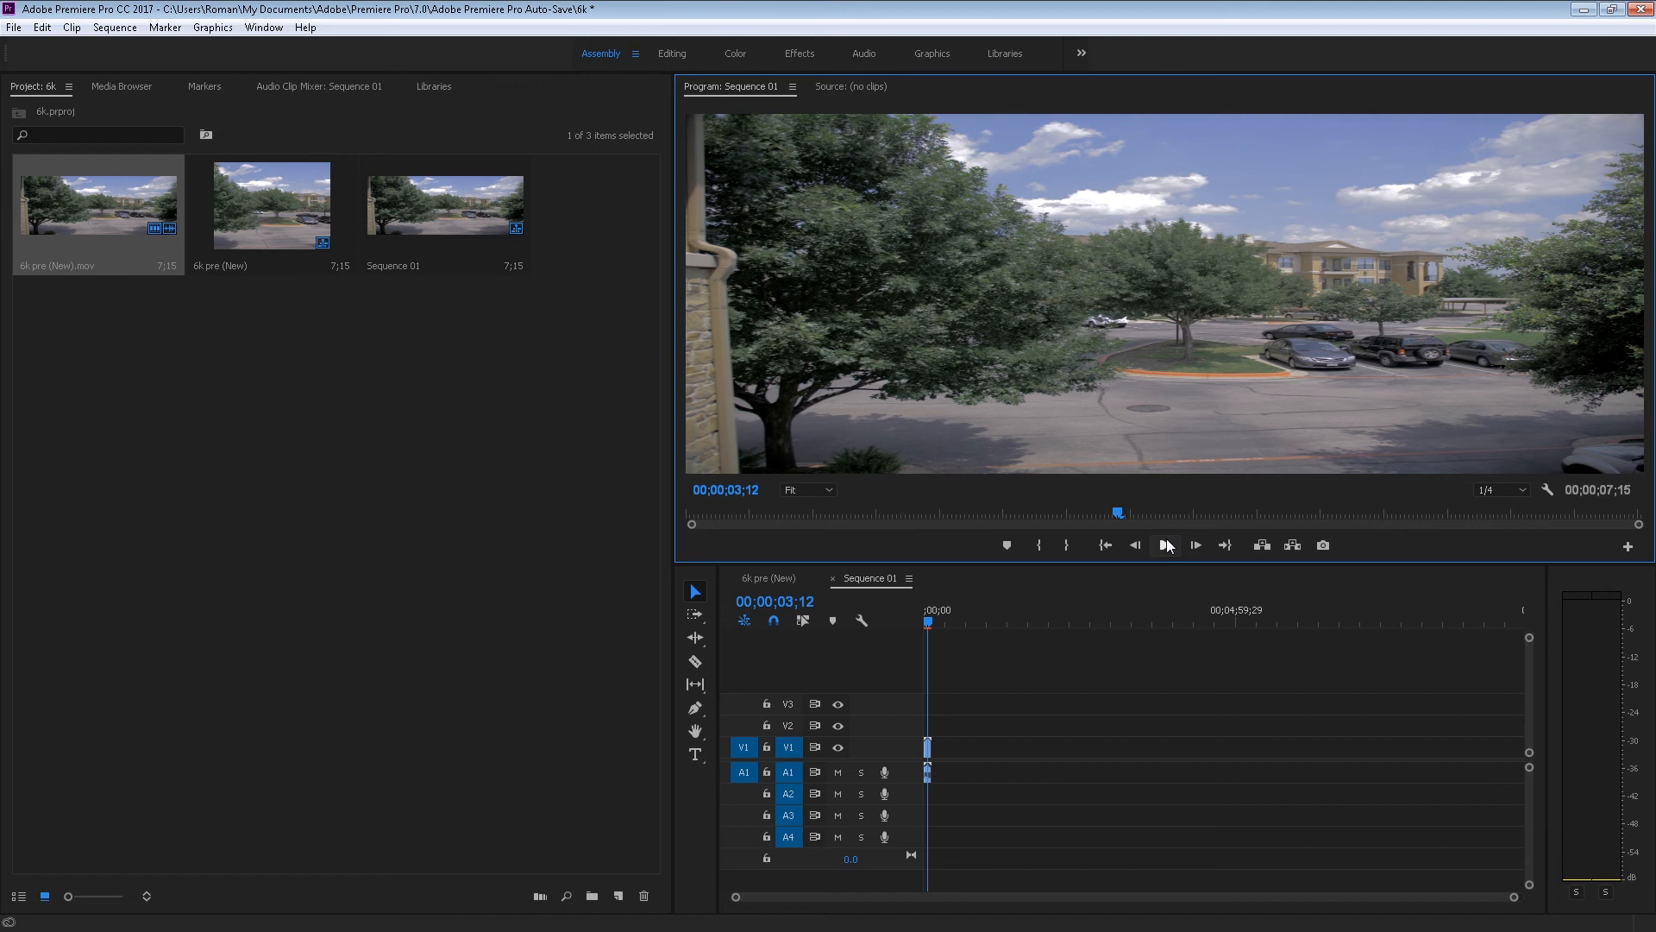
{"action": "mouse_move", "coordinate": [984, 559]}
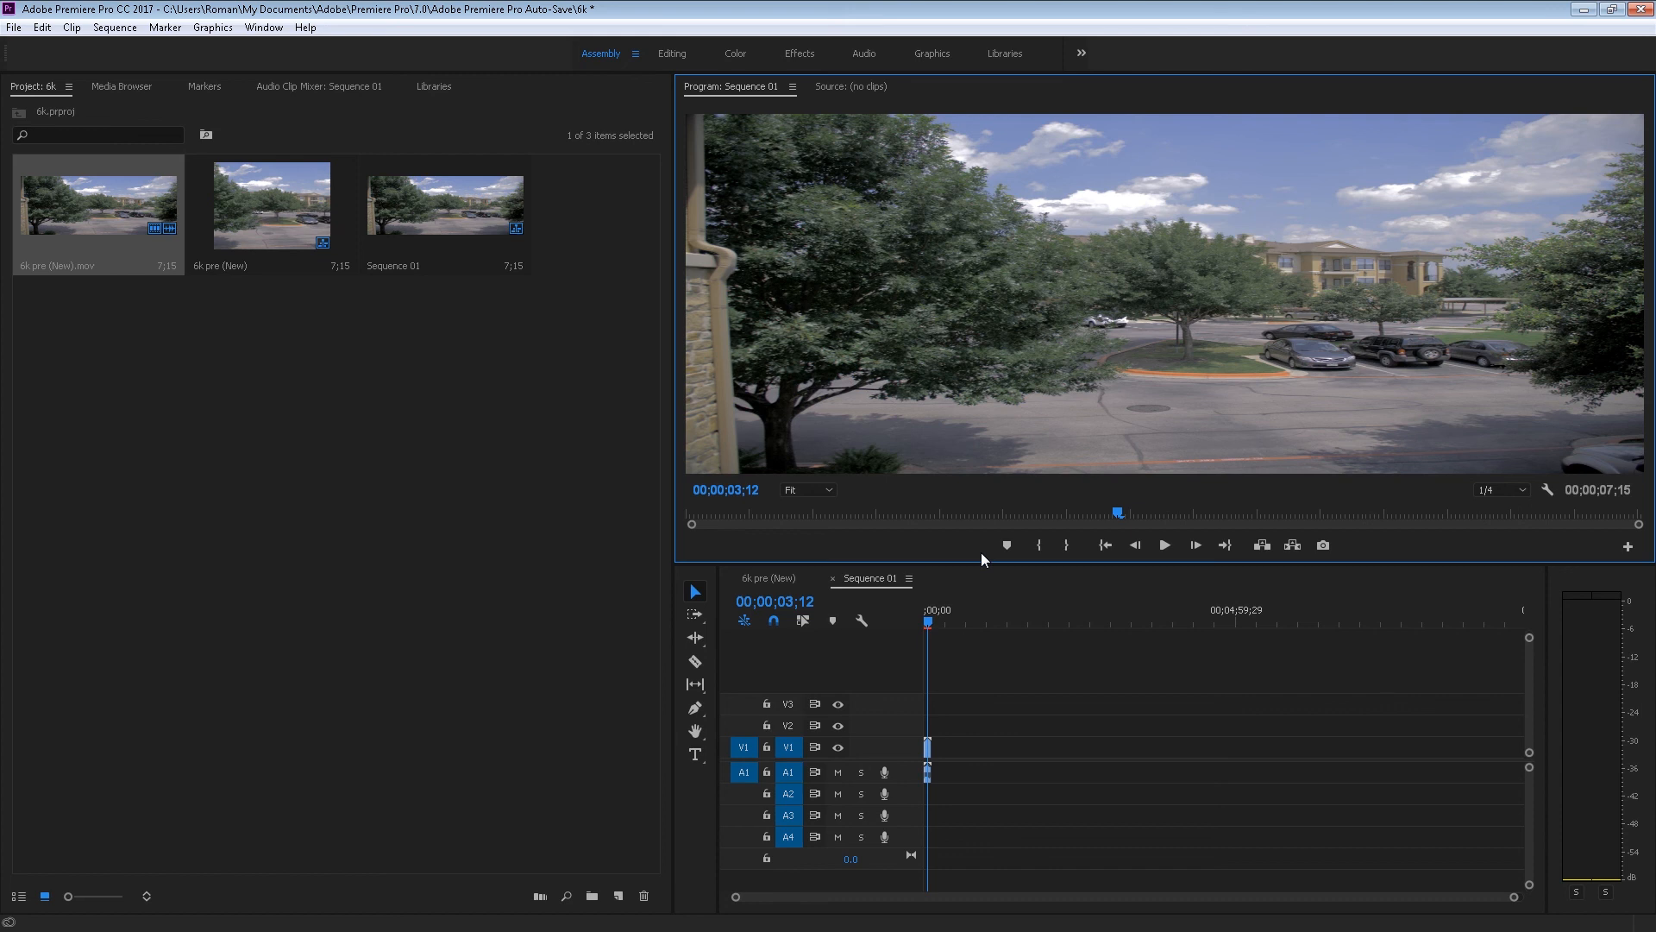
{"action": "mouse_move", "coordinate": [953, 262]}
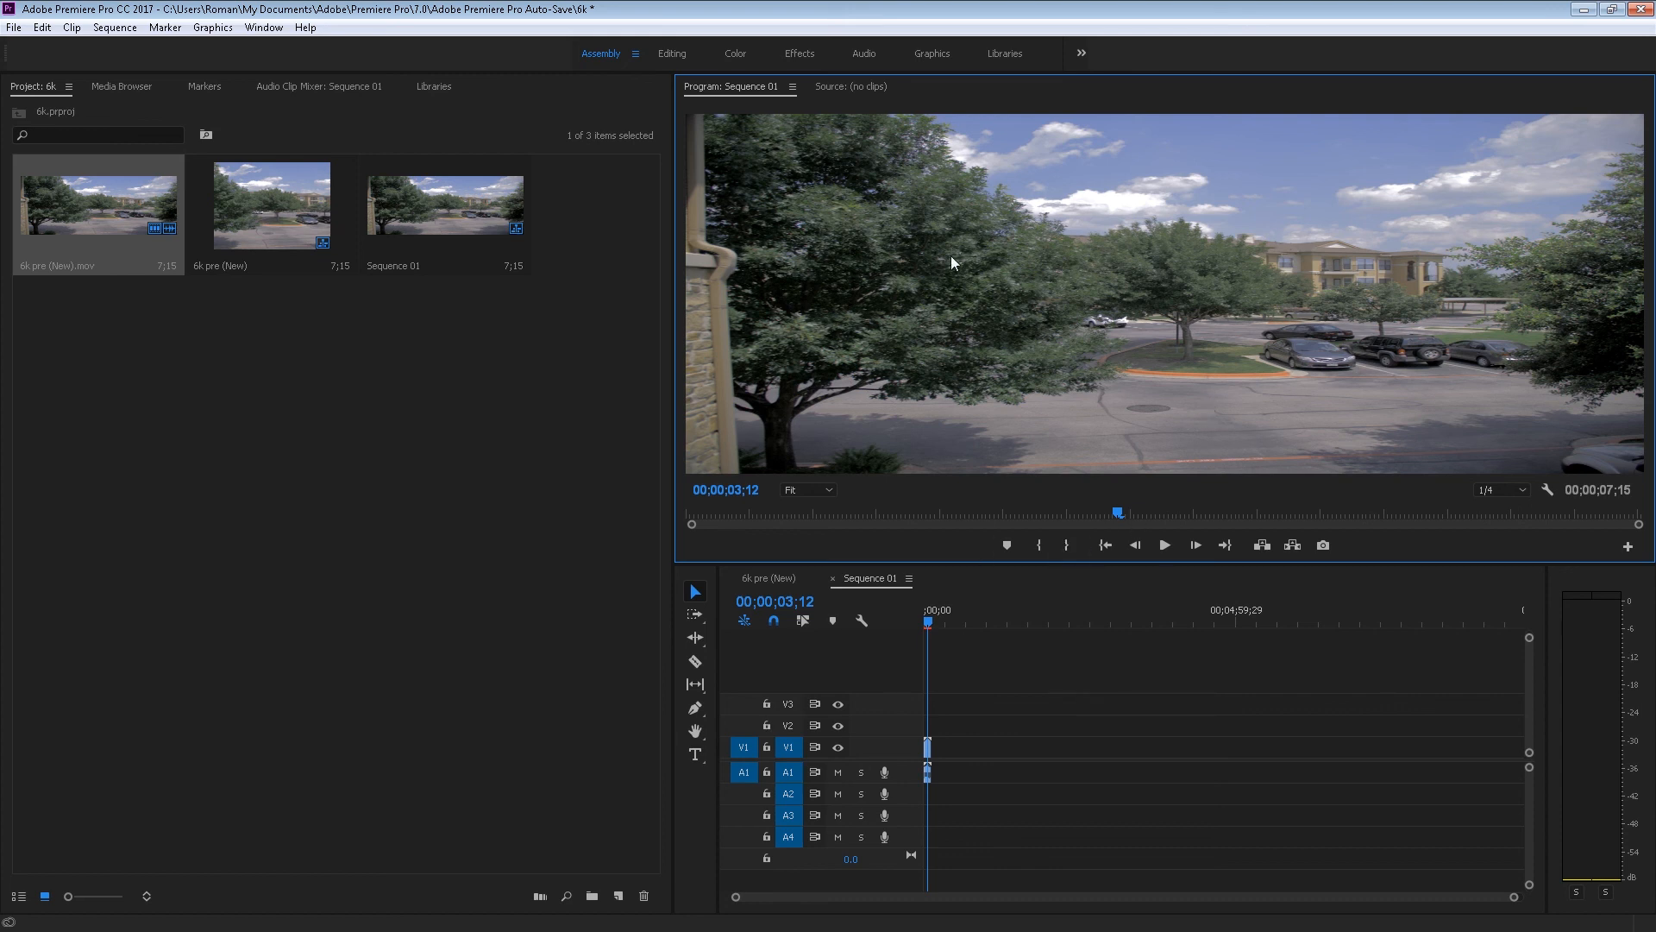
{"action": "mouse_move", "coordinate": [933, 590]}
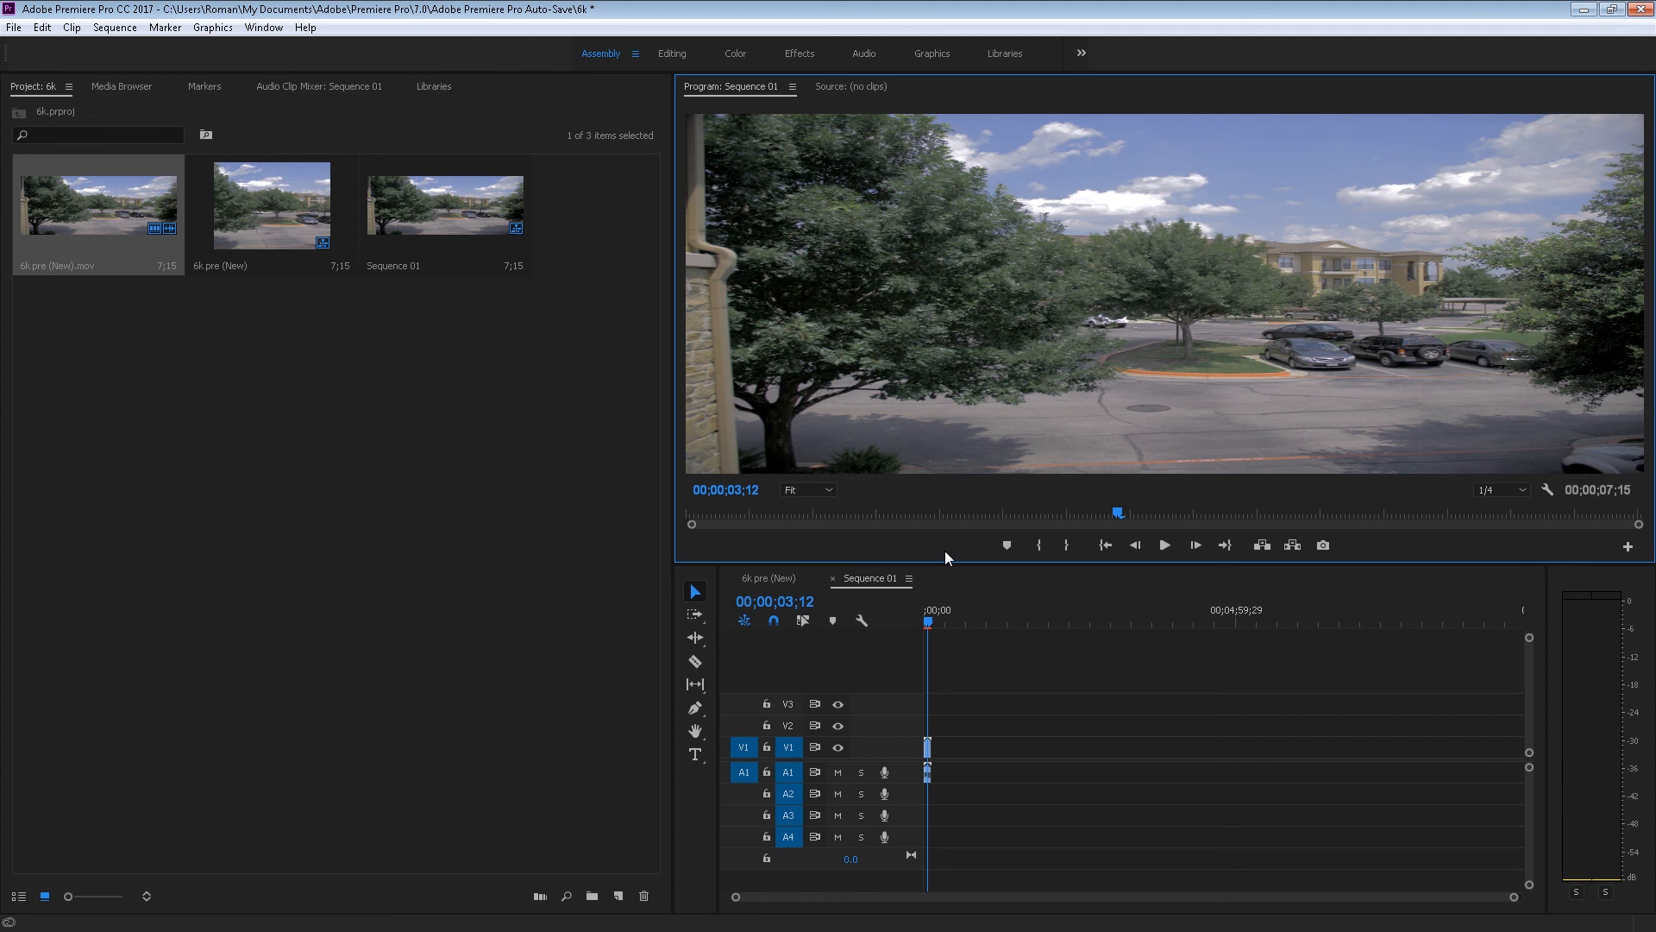
{"action": "mouse_move", "coordinate": [1128, 318]}
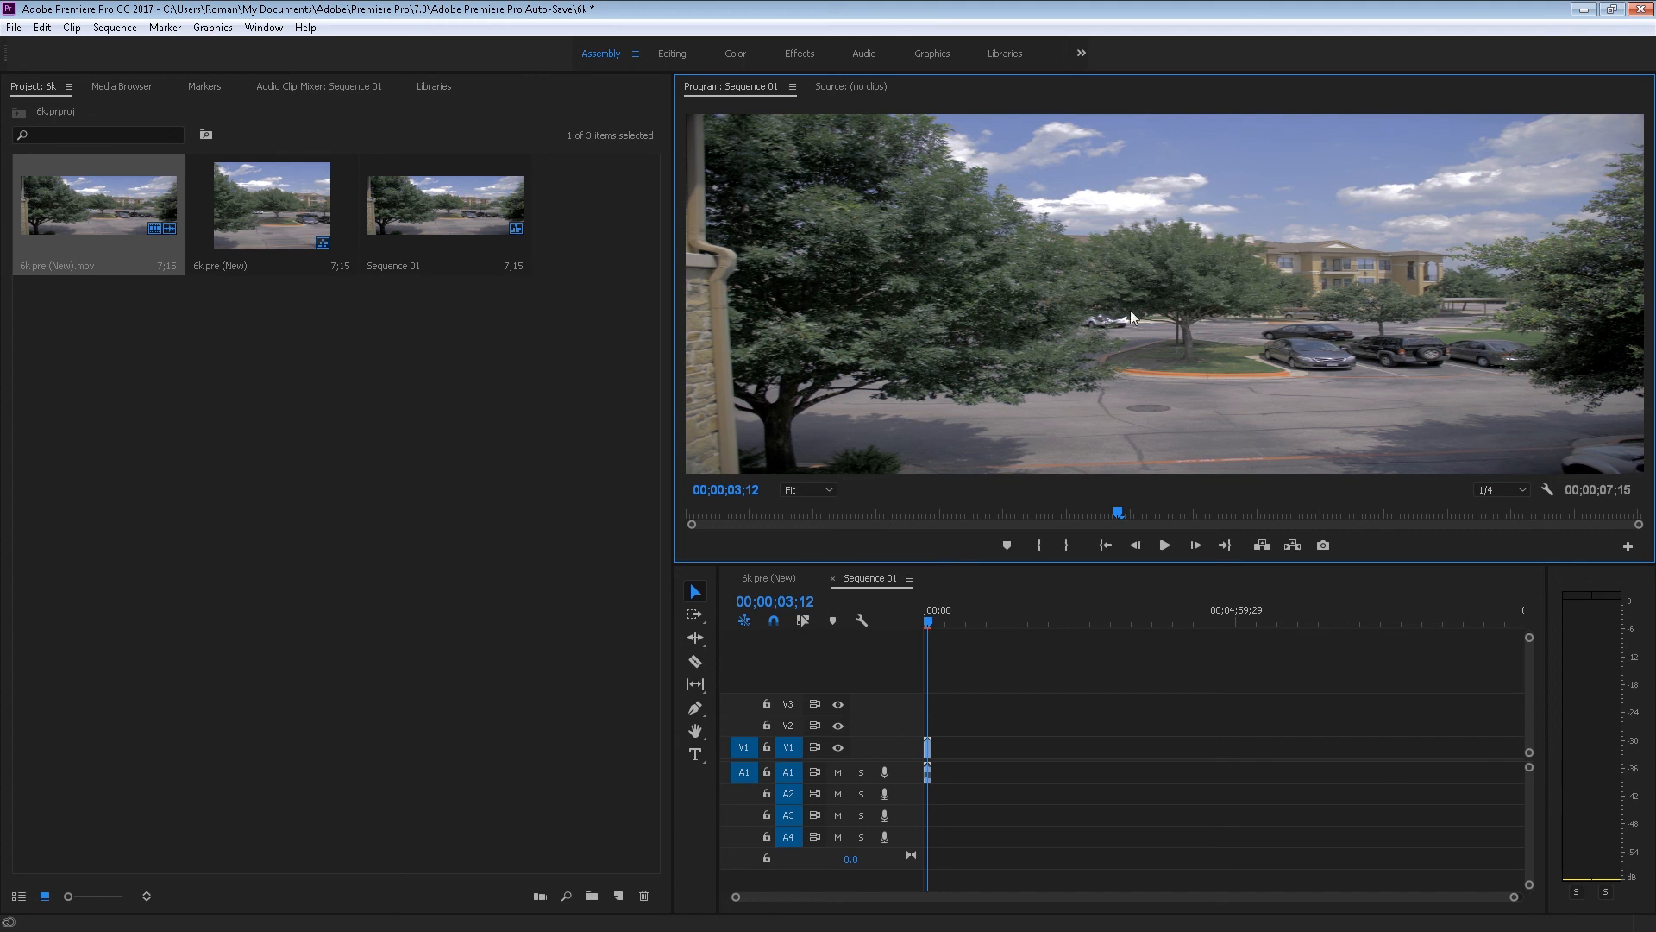
{"action": "mouse_move", "coordinate": [1284, 124]}
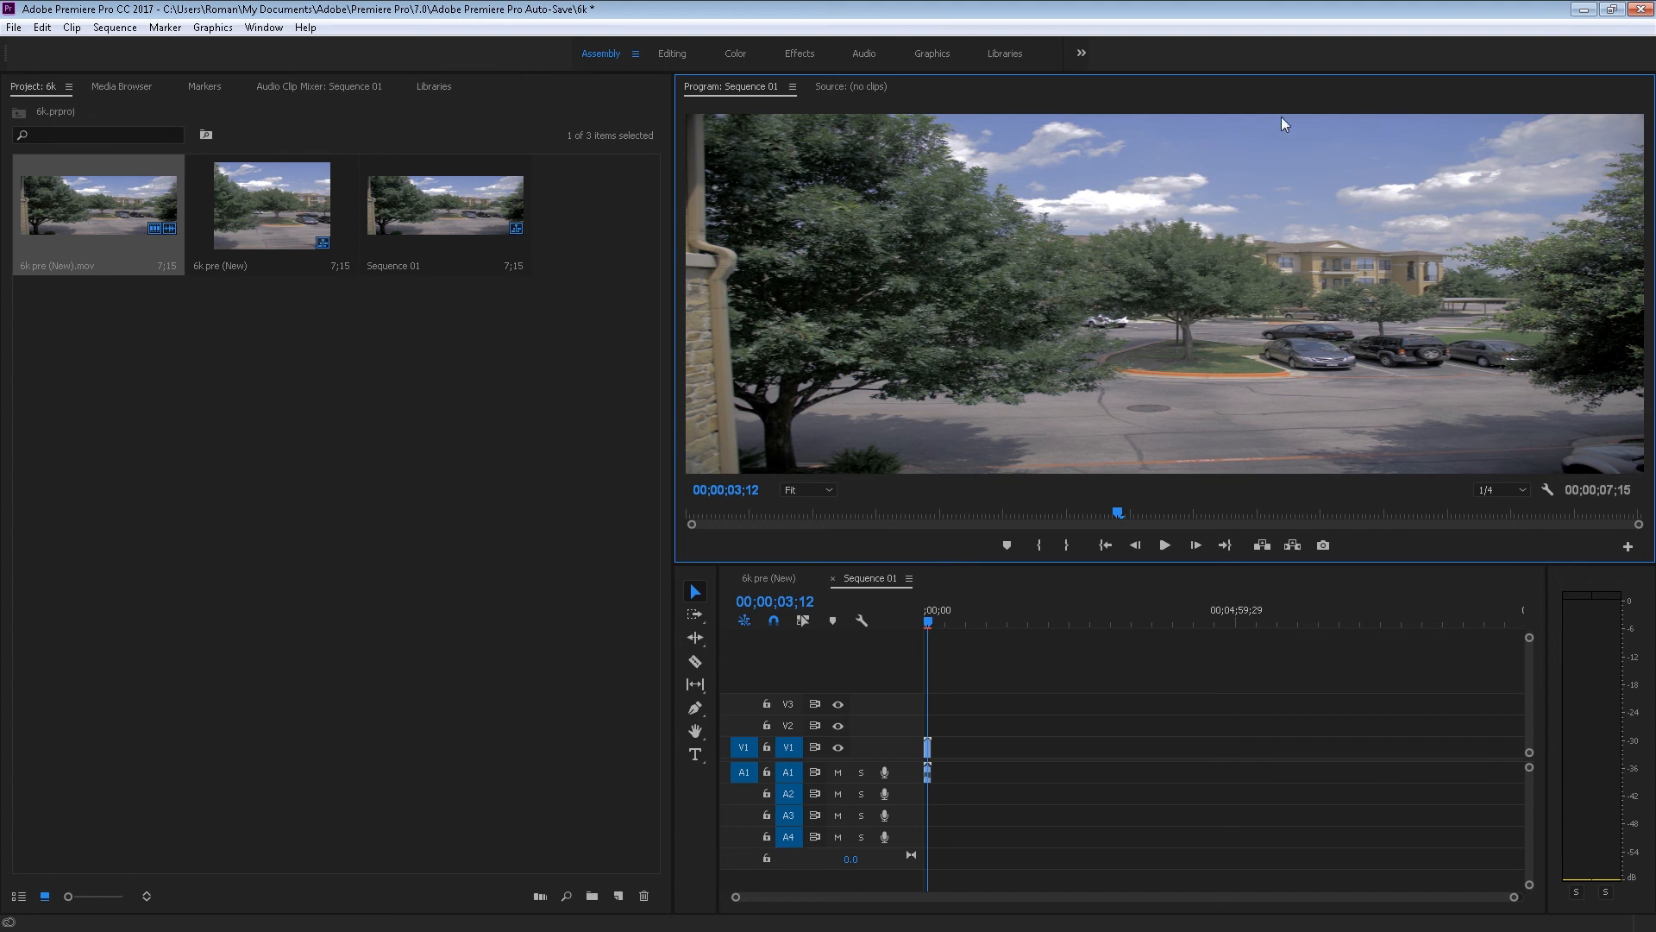
{"action": "mouse_move", "coordinate": [766, 248]}
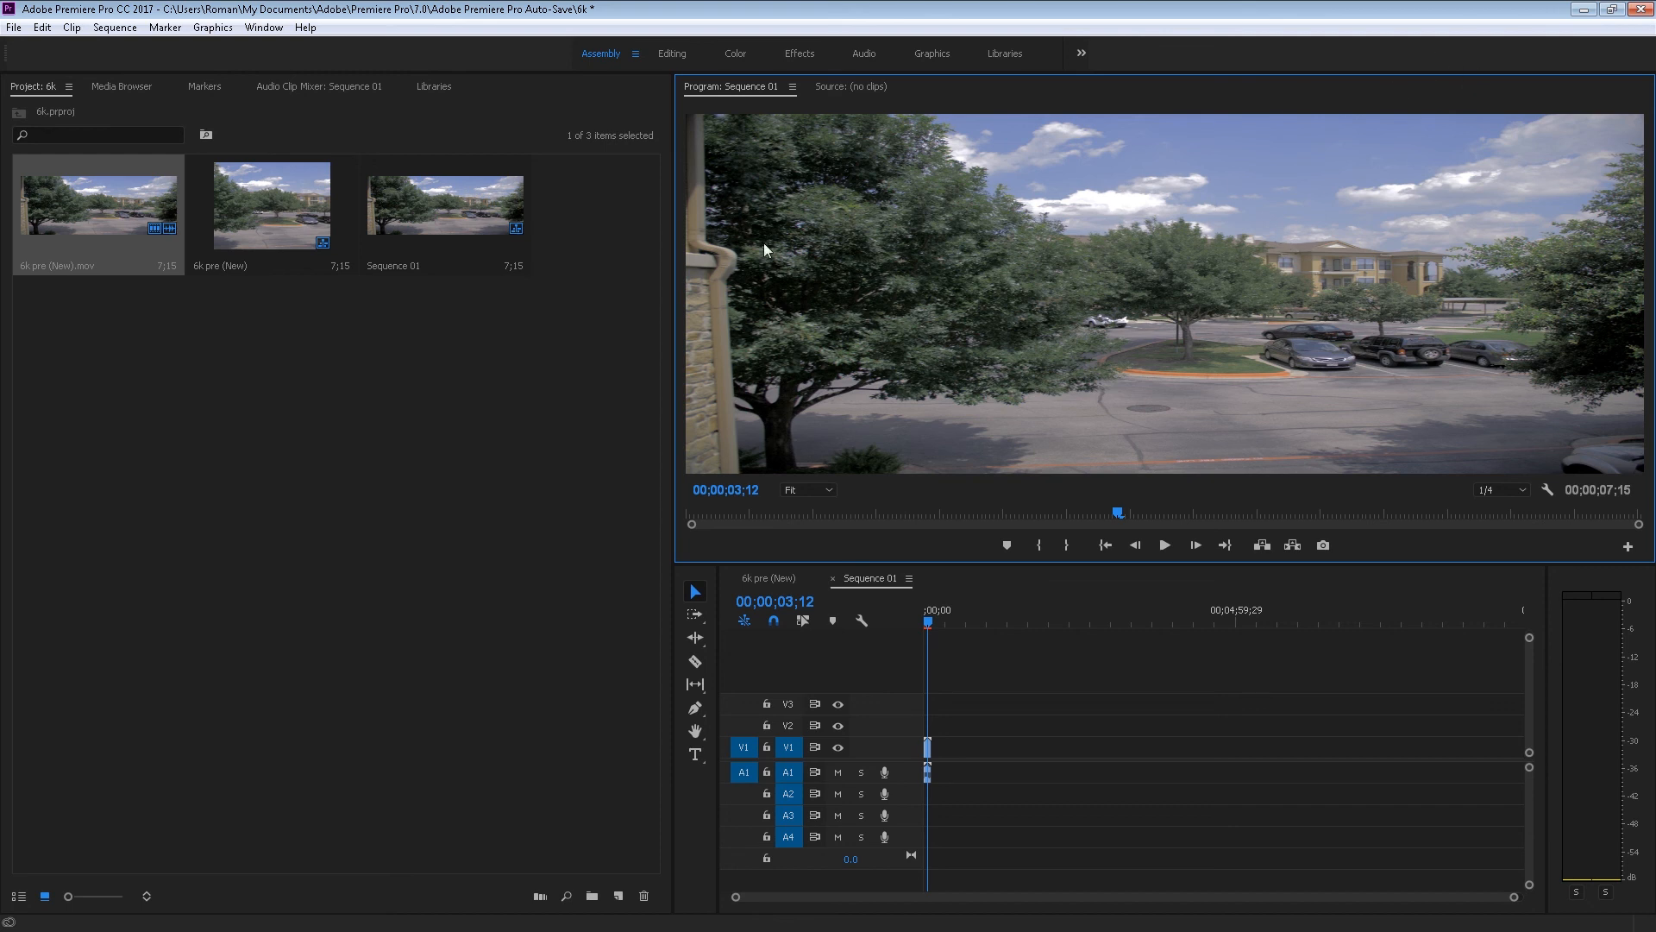